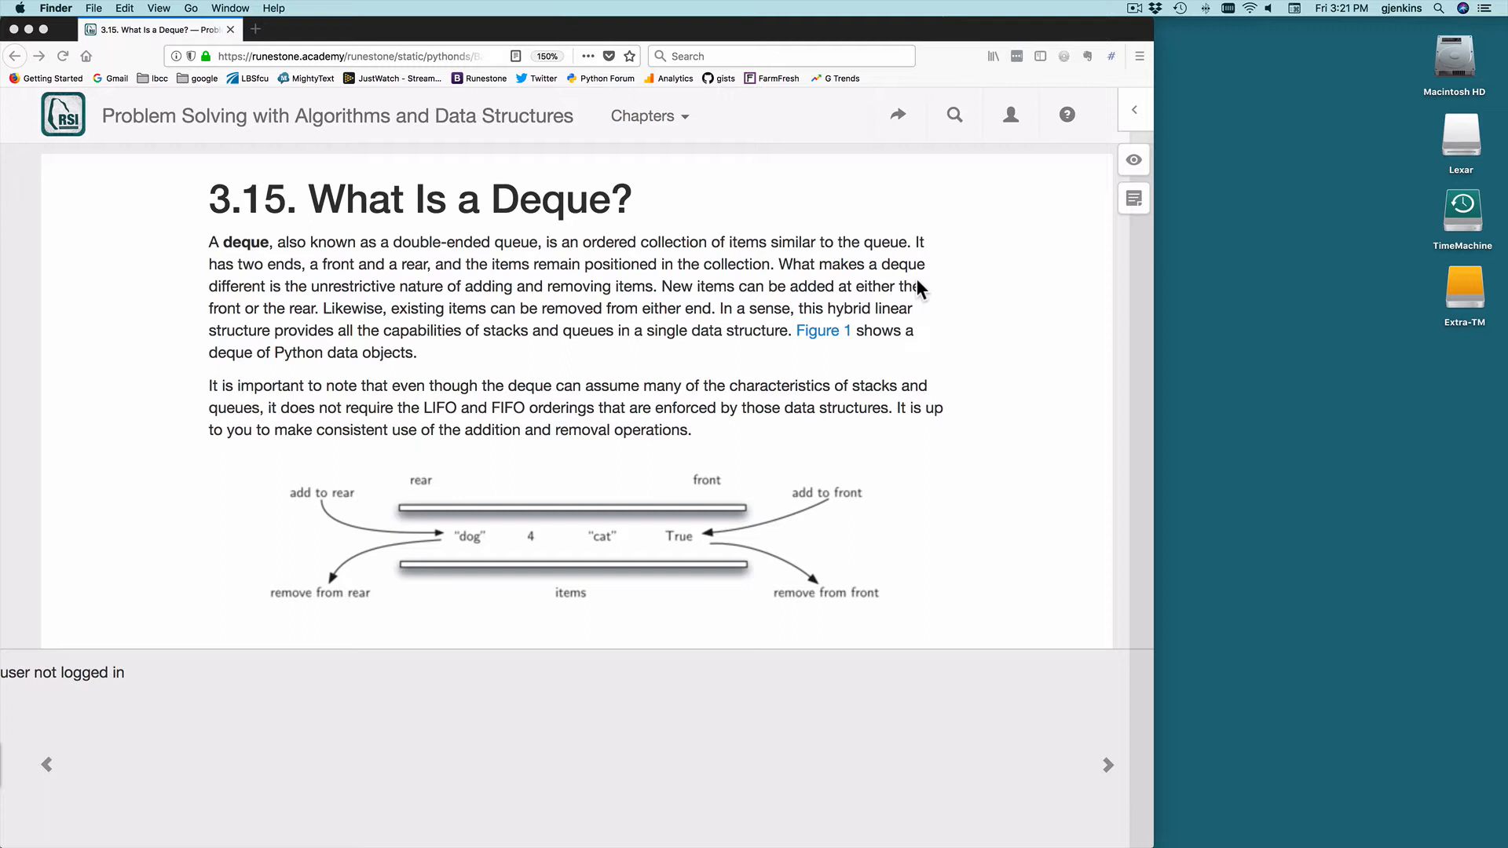
{"action": "mouse_move", "coordinate": [602, 214]}
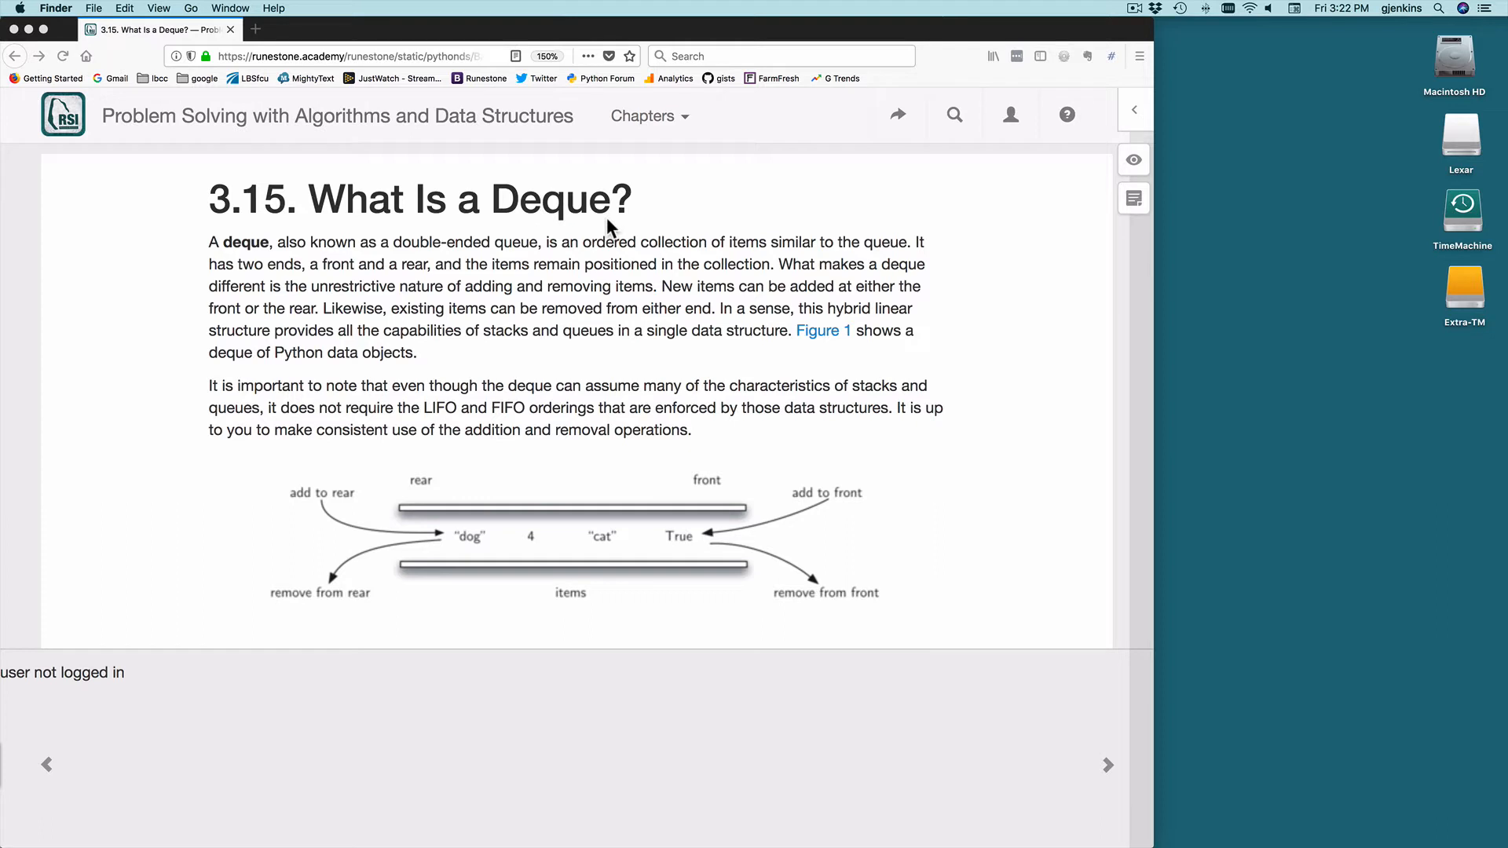
{"action": "mouse_move", "coordinate": [461, 259]}
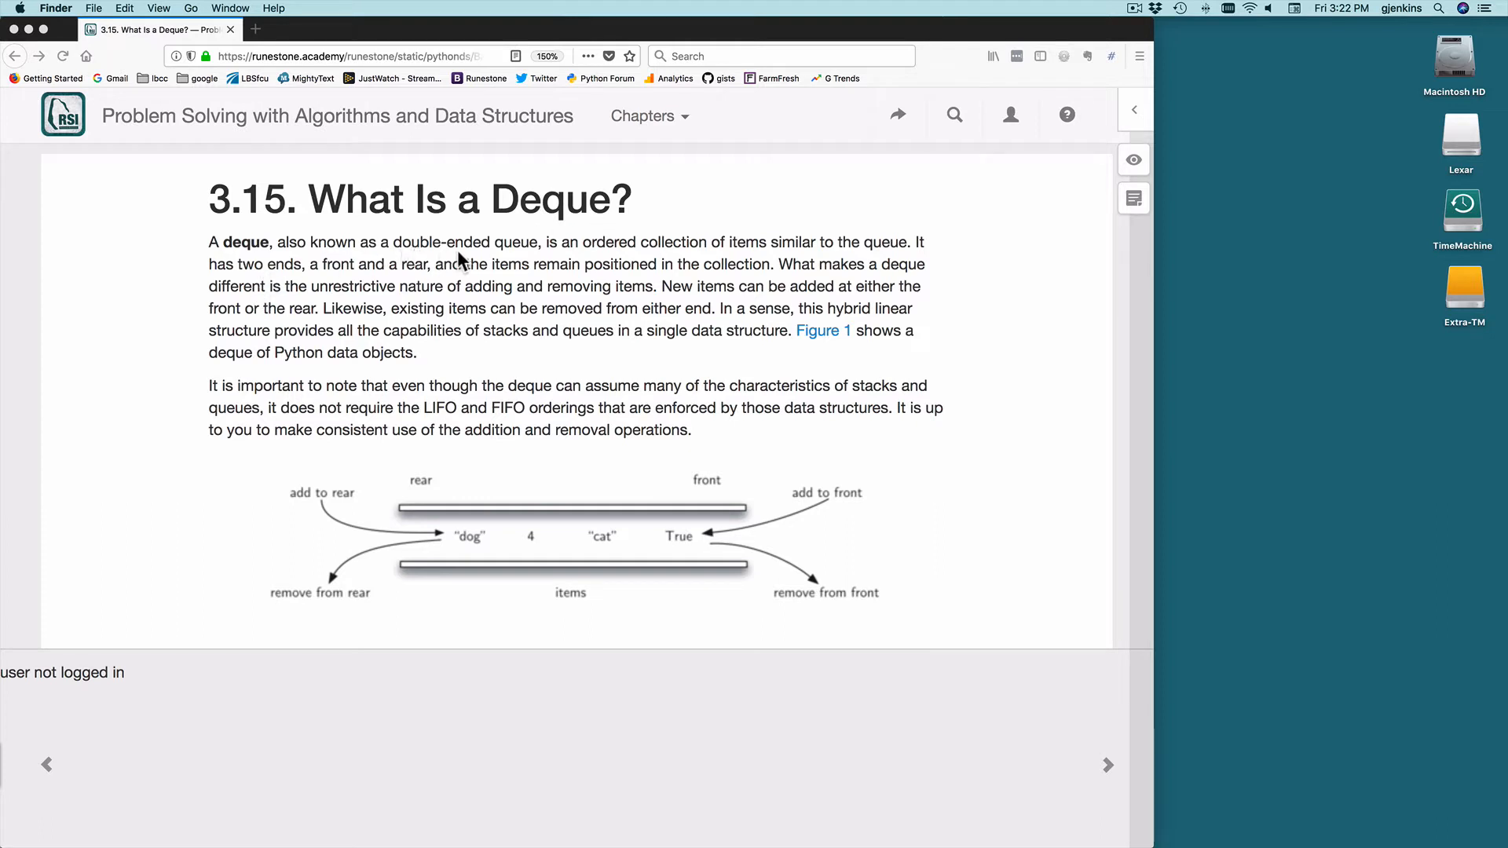
{"action": "mouse_move", "coordinate": [699, 255]}
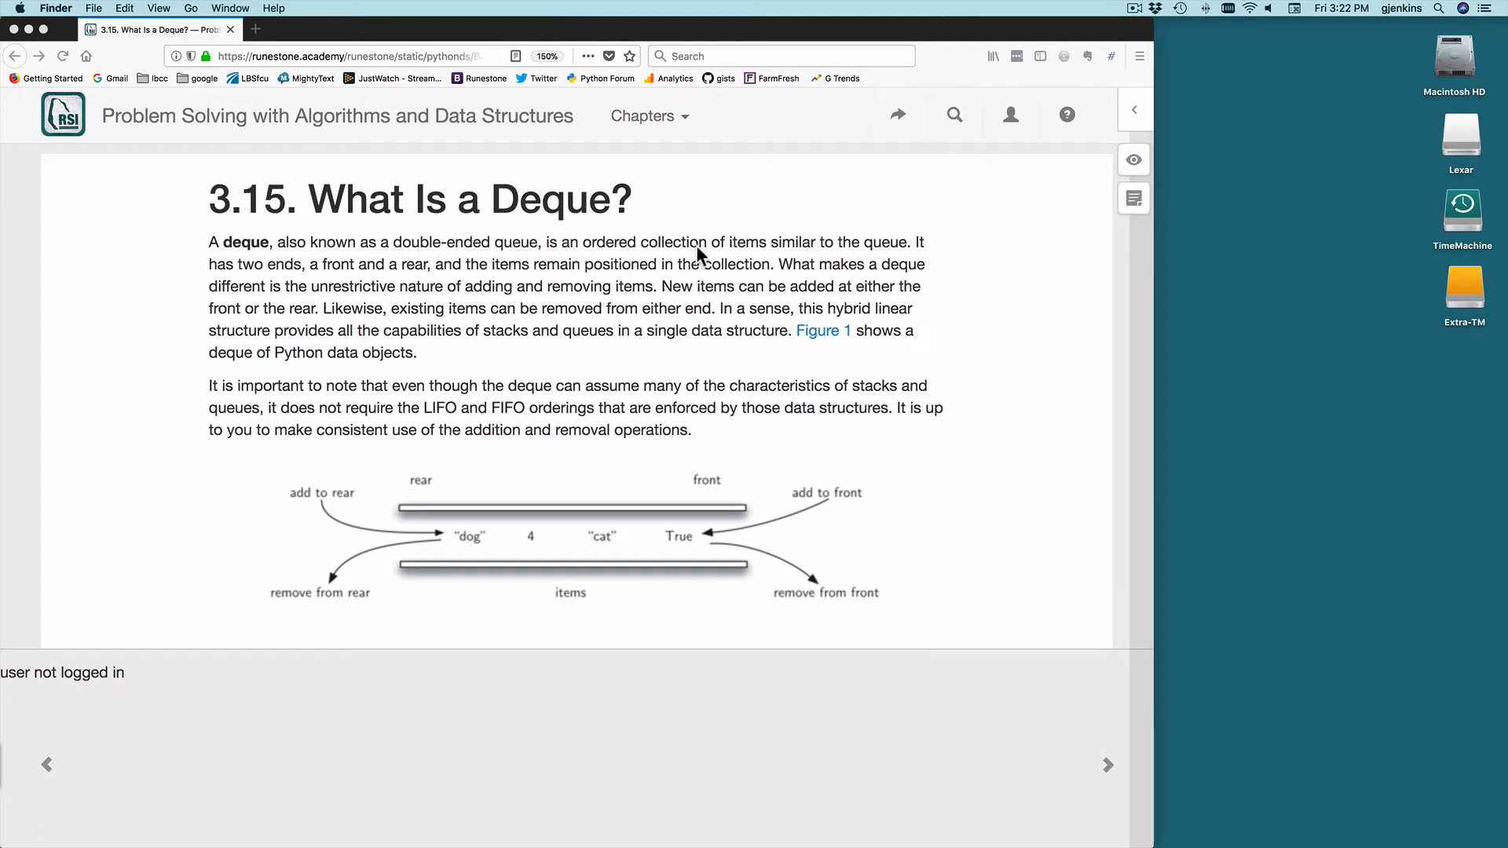
{"action": "mouse_move", "coordinate": [902, 251]}
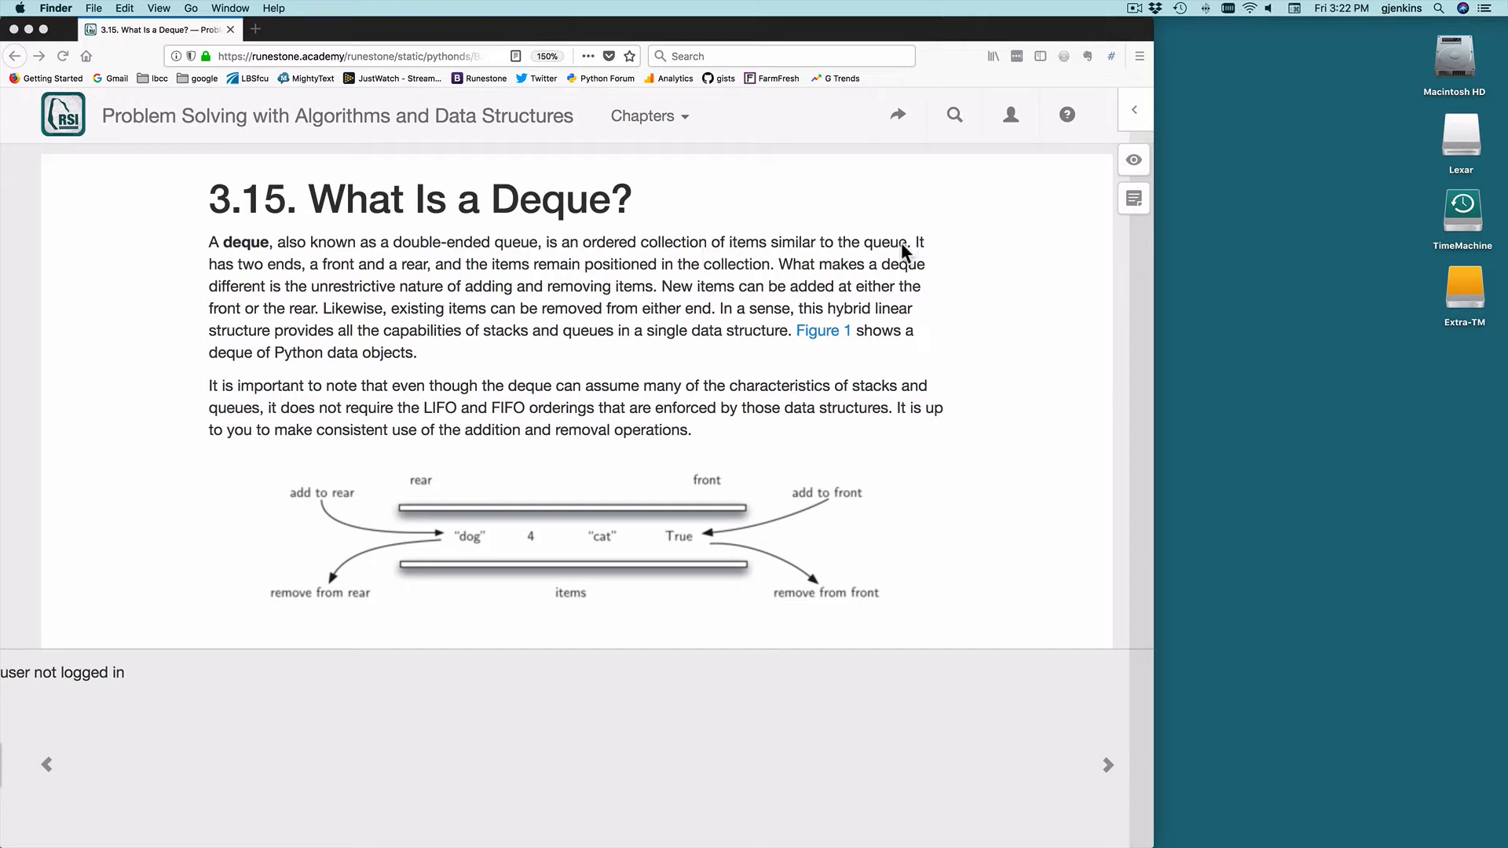
{"action": "mouse_move", "coordinate": [418, 276]}
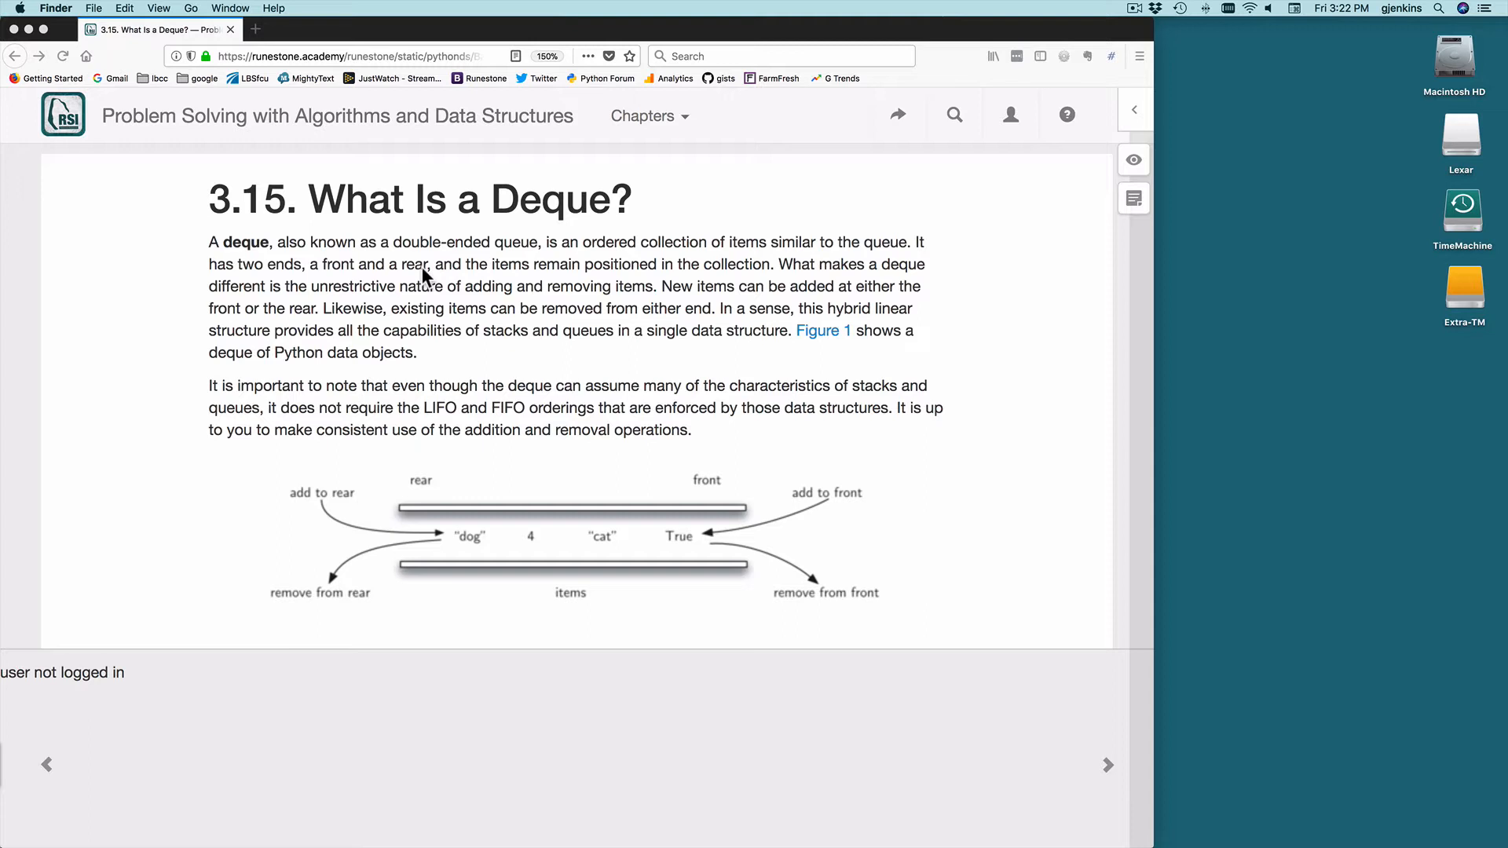
{"action": "mouse_move", "coordinate": [546, 286]}
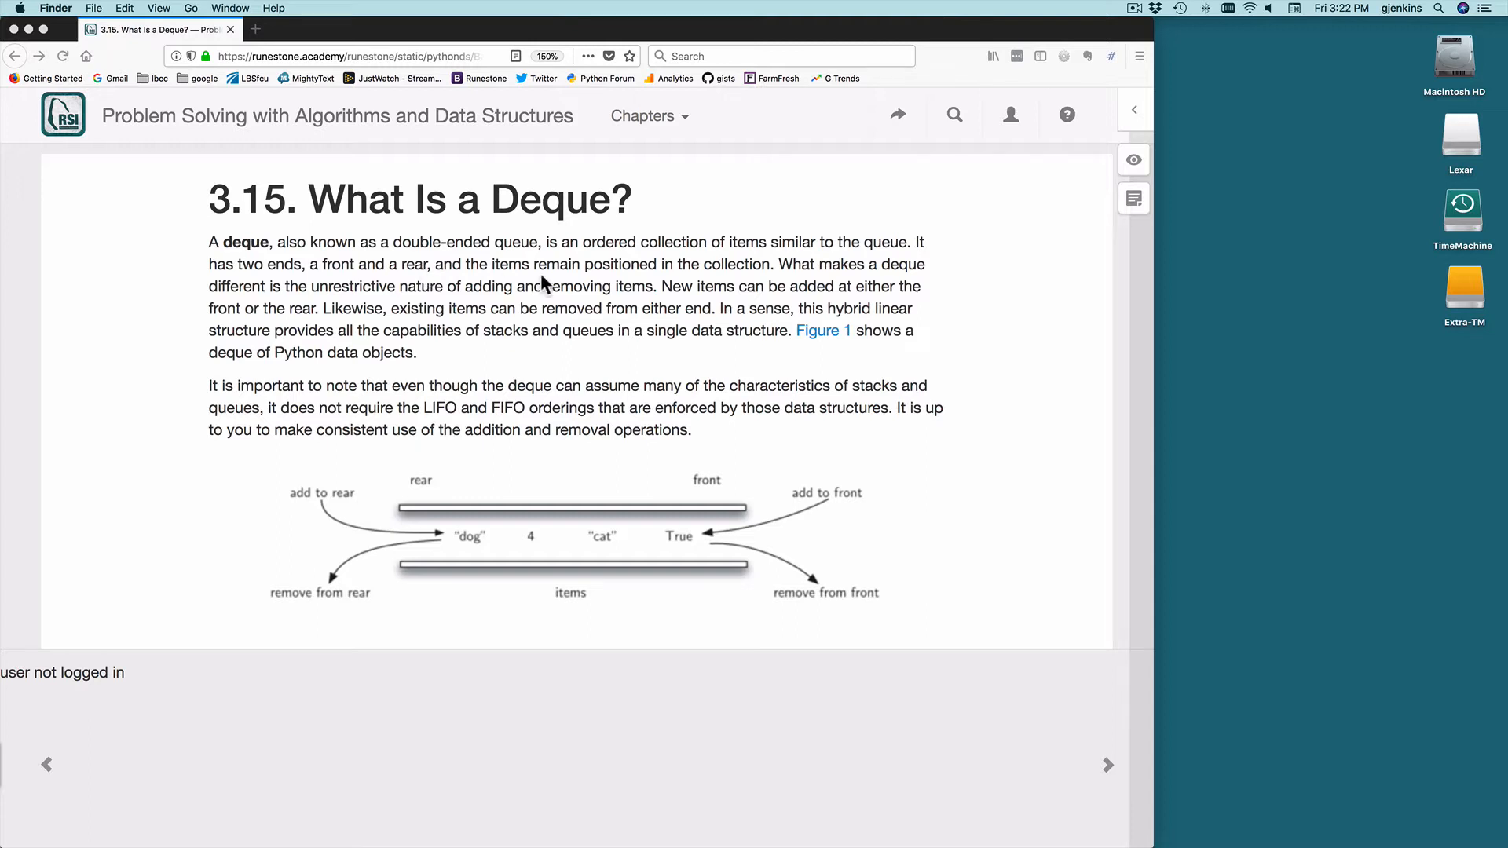
{"action": "mouse_move", "coordinate": [379, 499]}
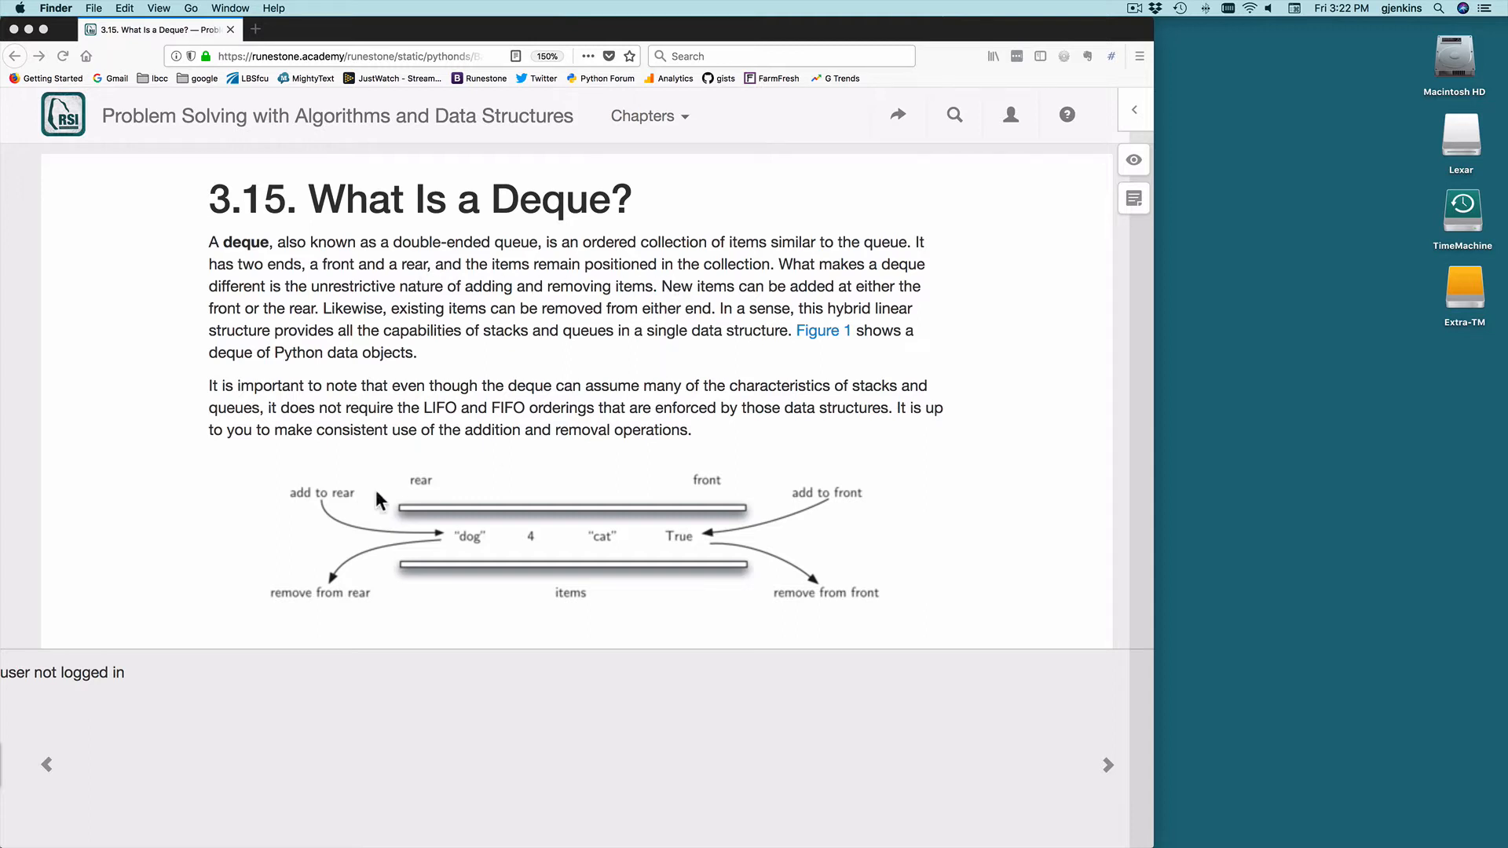
{"action": "mouse_move", "coordinate": [344, 614]}
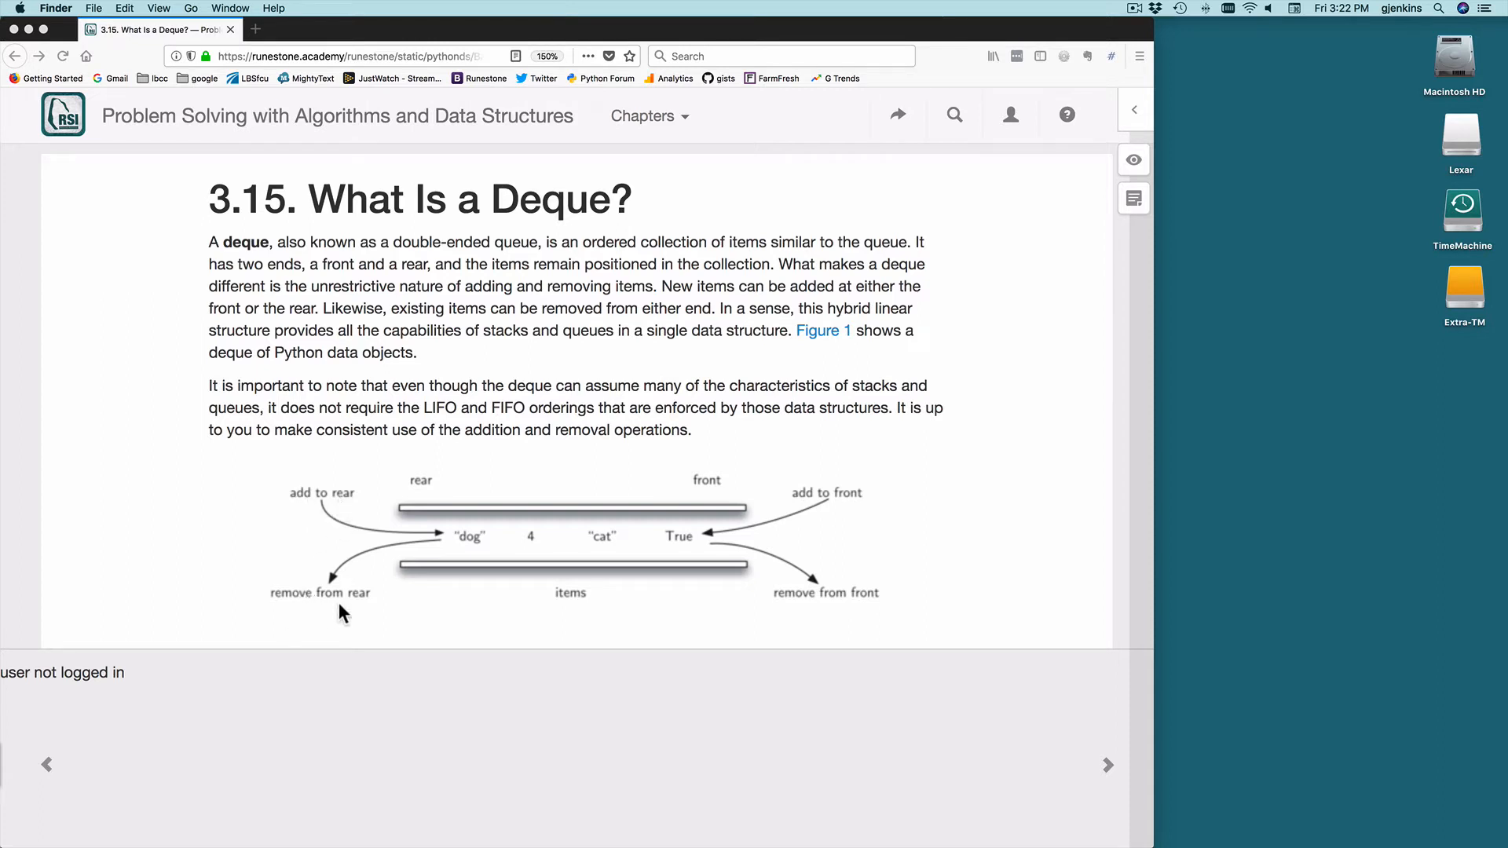
{"action": "mouse_move", "coordinate": [795, 622]}
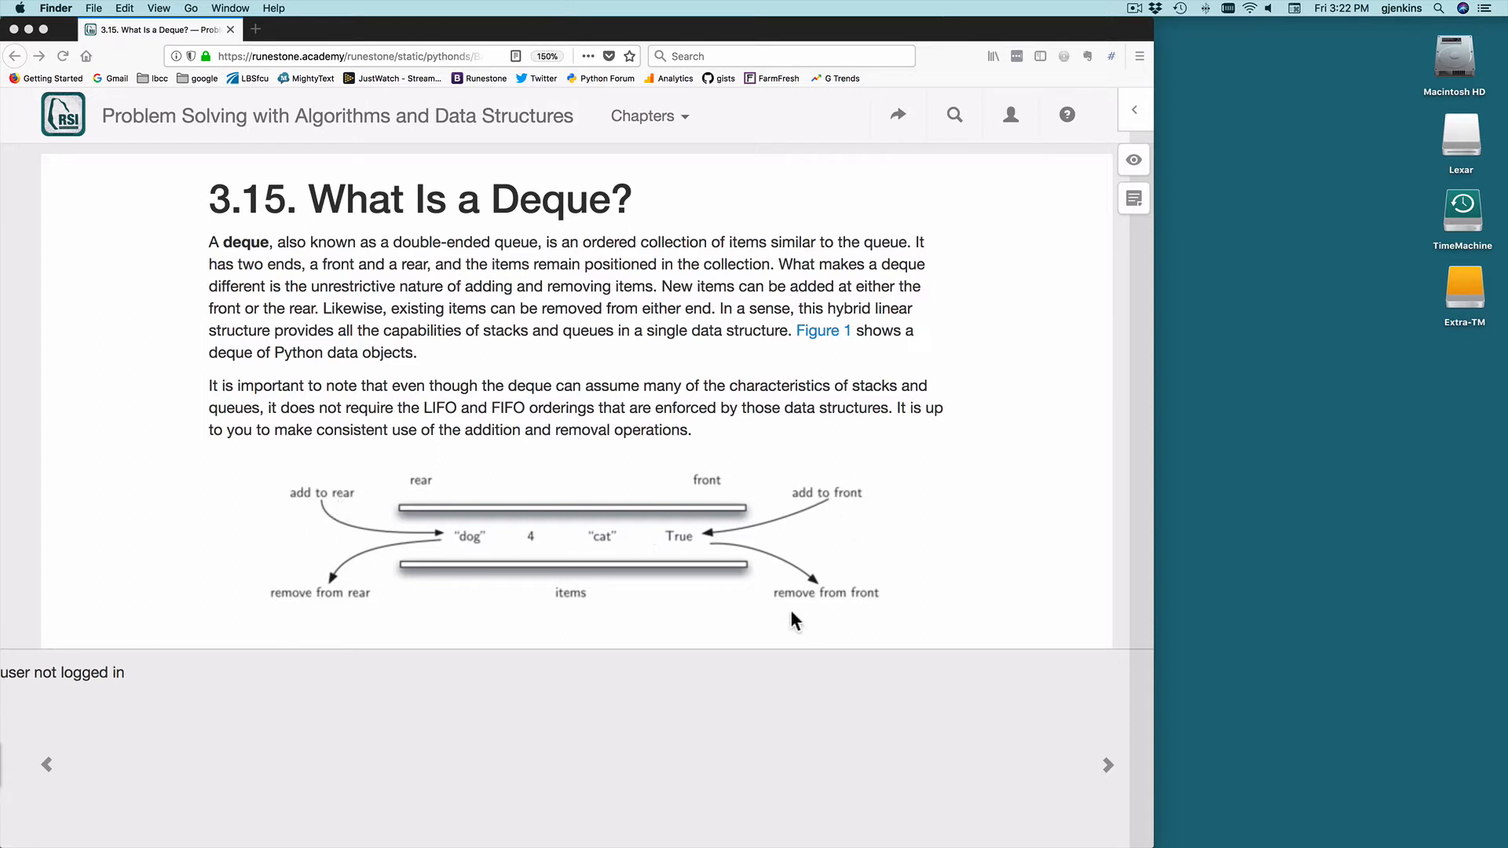
{"action": "mouse_move", "coordinate": [421, 492]}
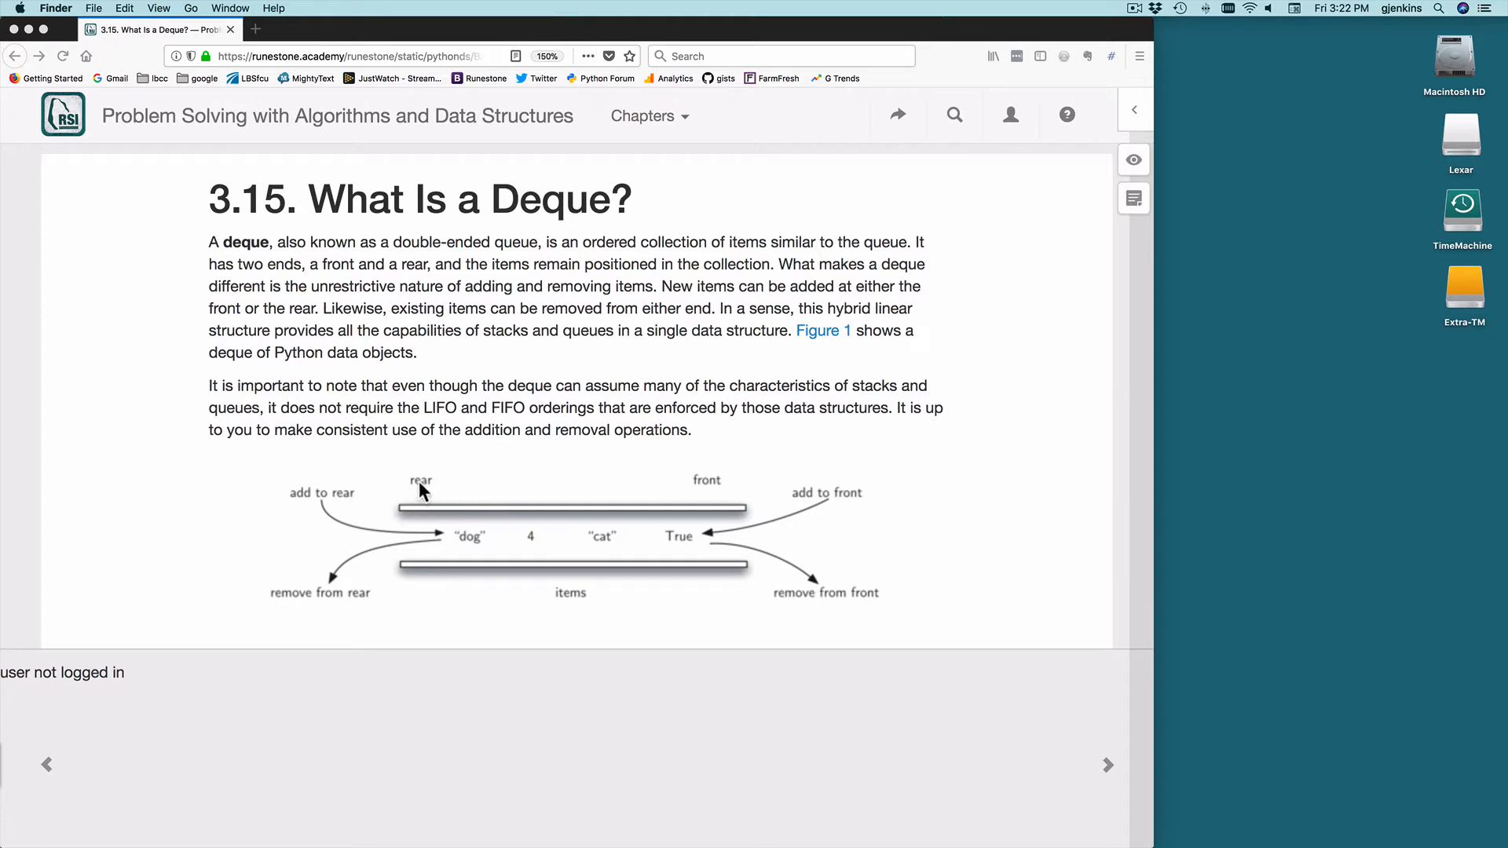
{"action": "mouse_move", "coordinate": [933, 446]}
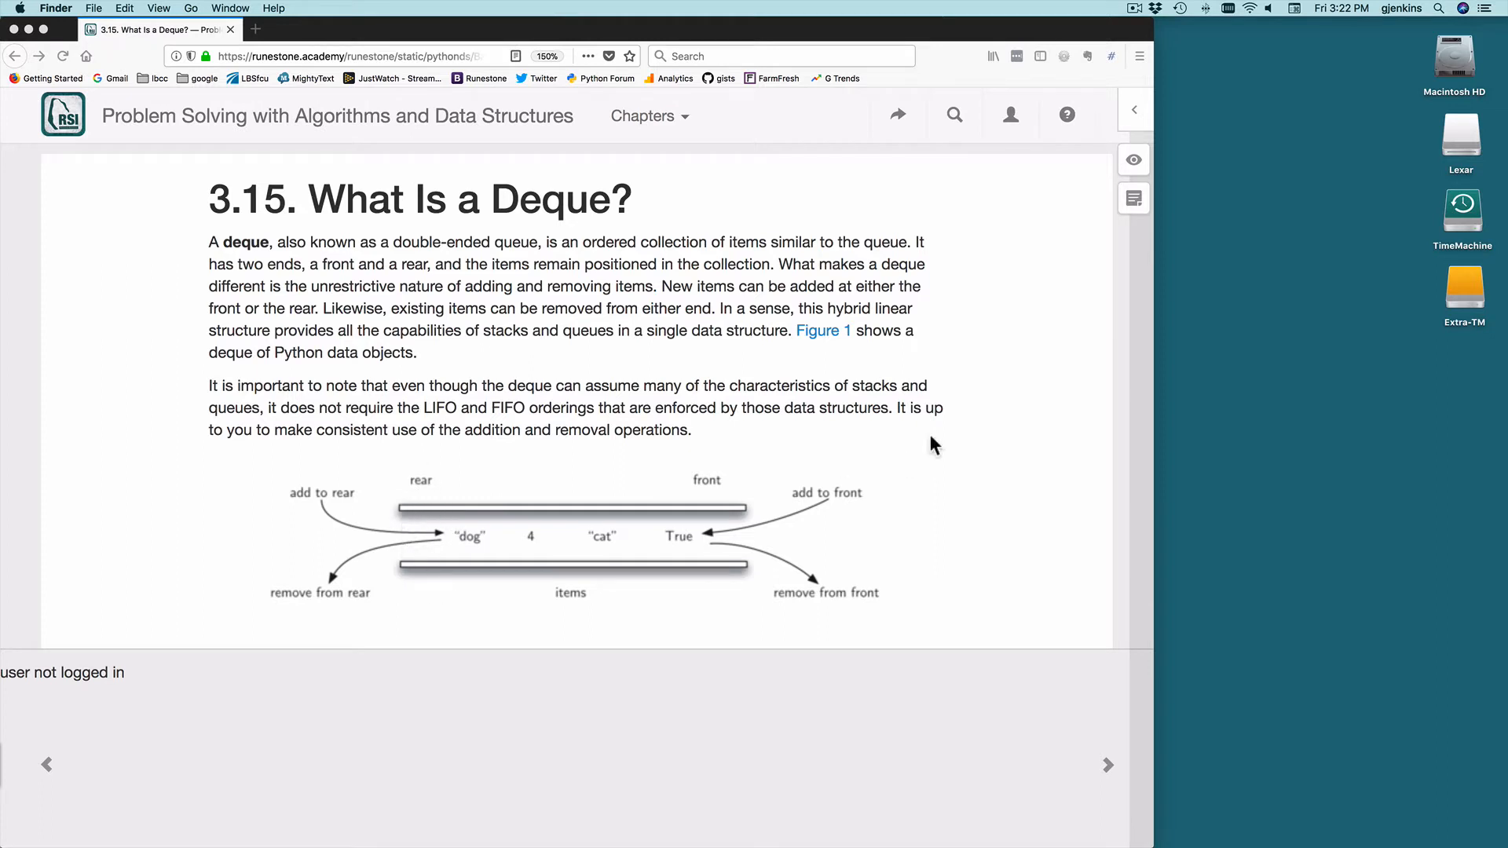
{"action": "mouse_move", "coordinate": [688, 641]}
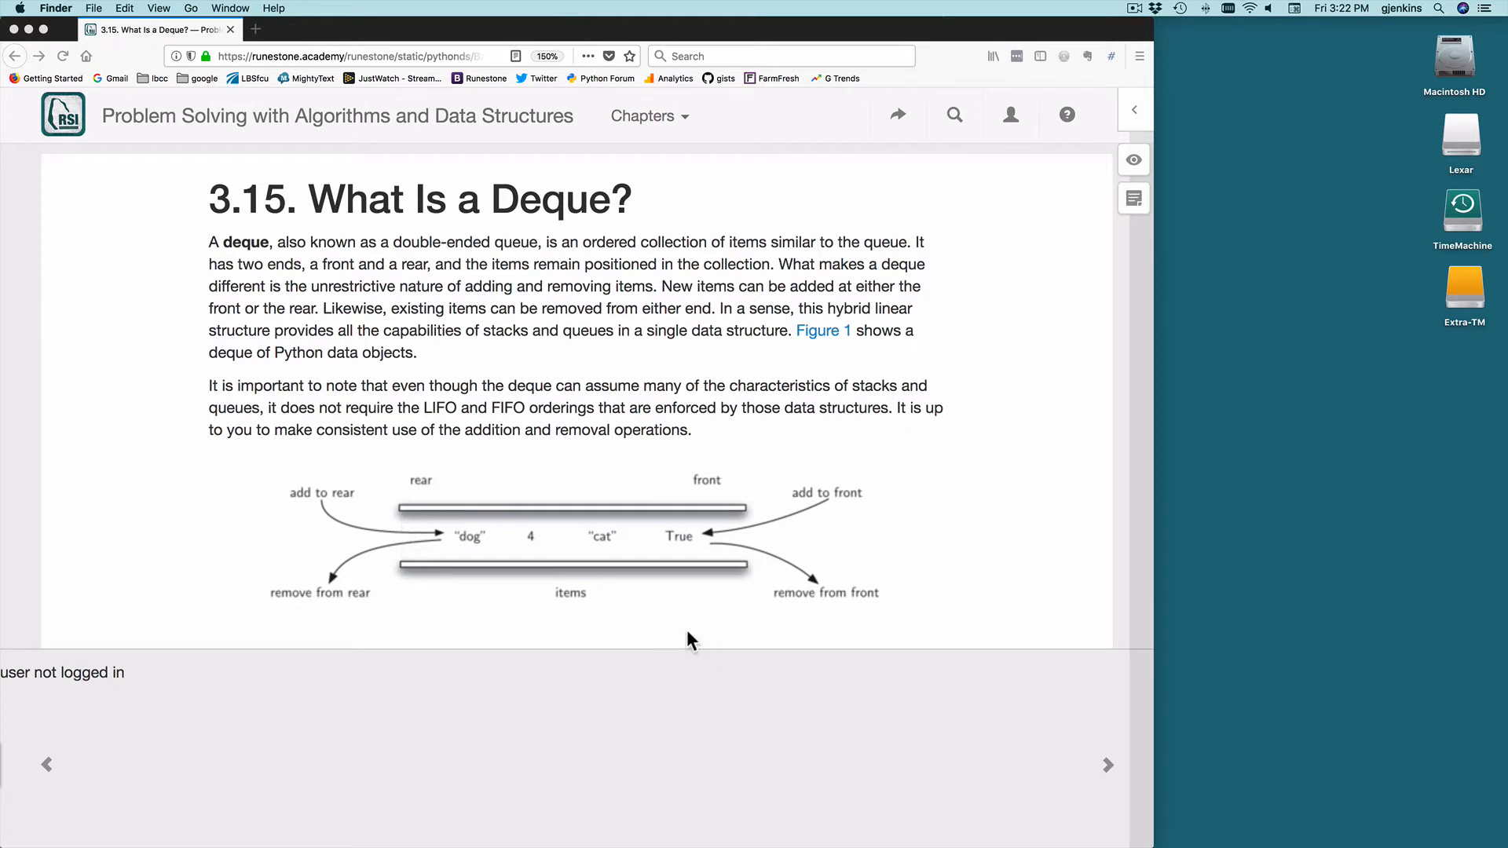
{"action": "mouse_move", "coordinate": [1111, 774]}
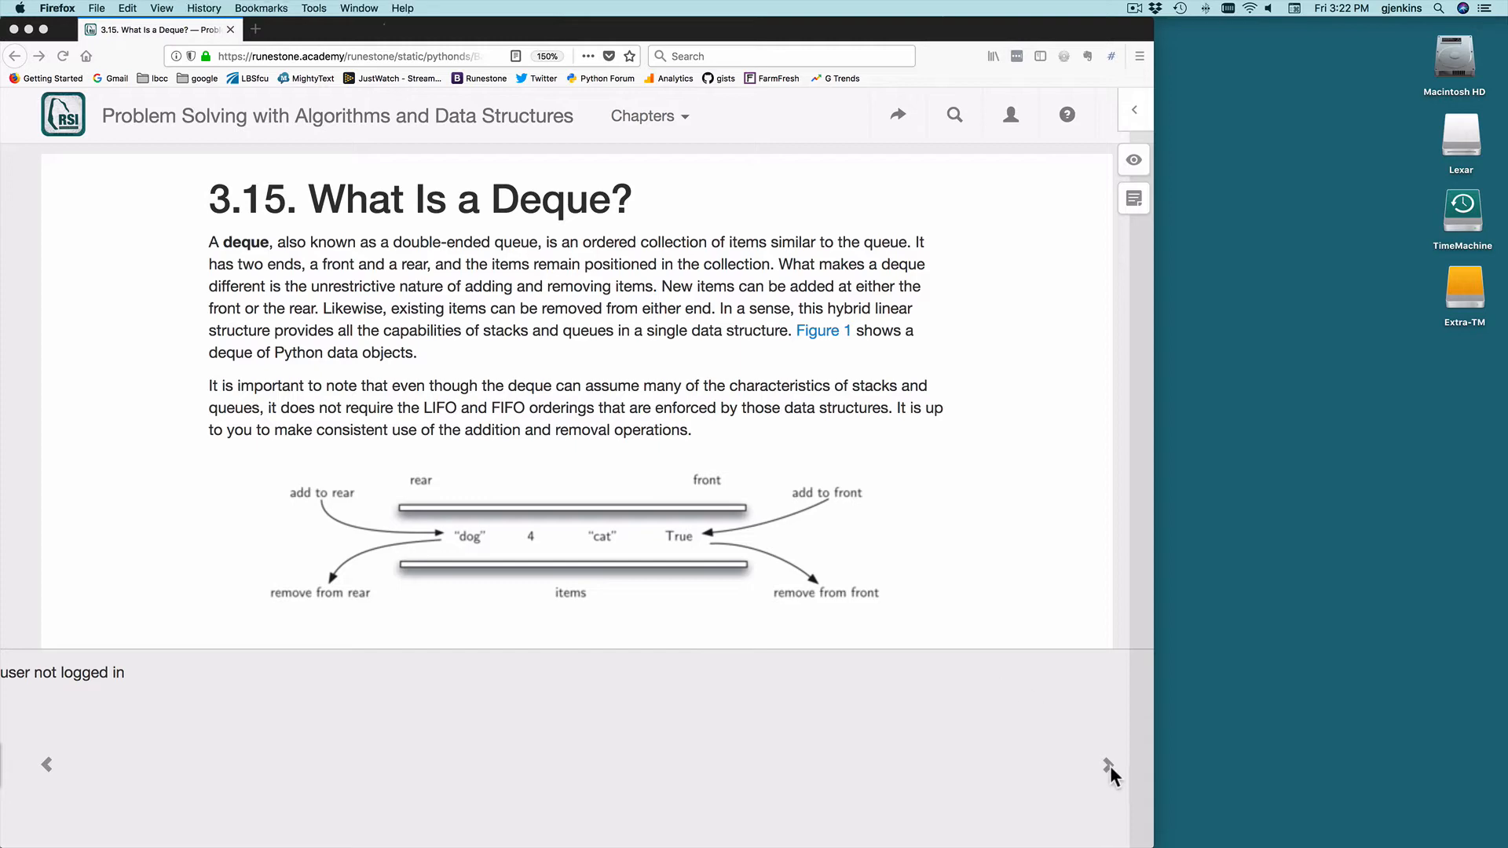
- Go to section 3.16, The Deque Abstract Data Type, via the next-page arrow
{"action": "left_click", "coordinate": [1107, 765]}
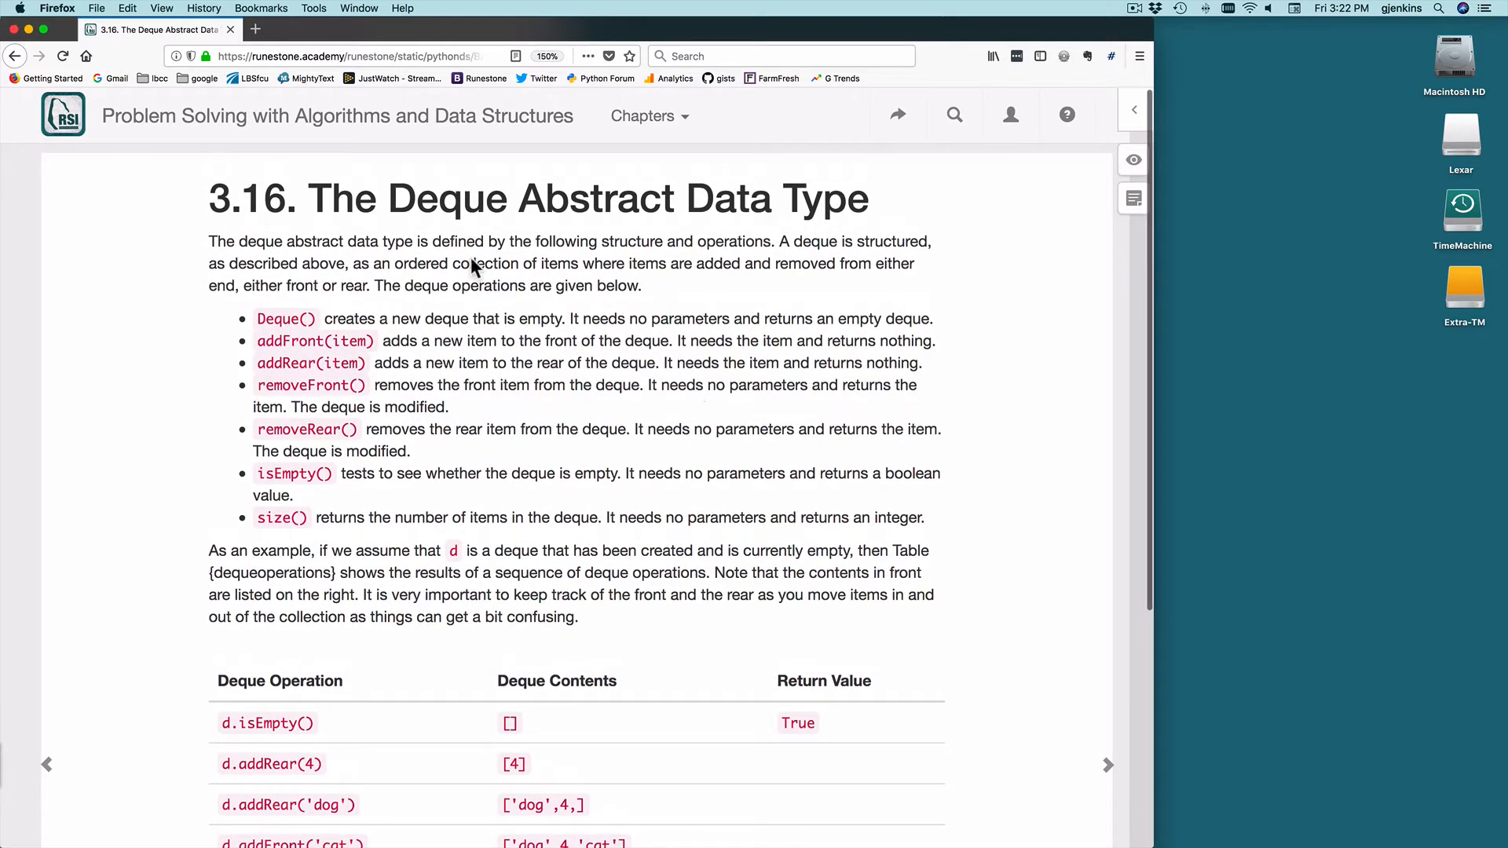
{"action": "mouse_move", "coordinate": [284, 318]}
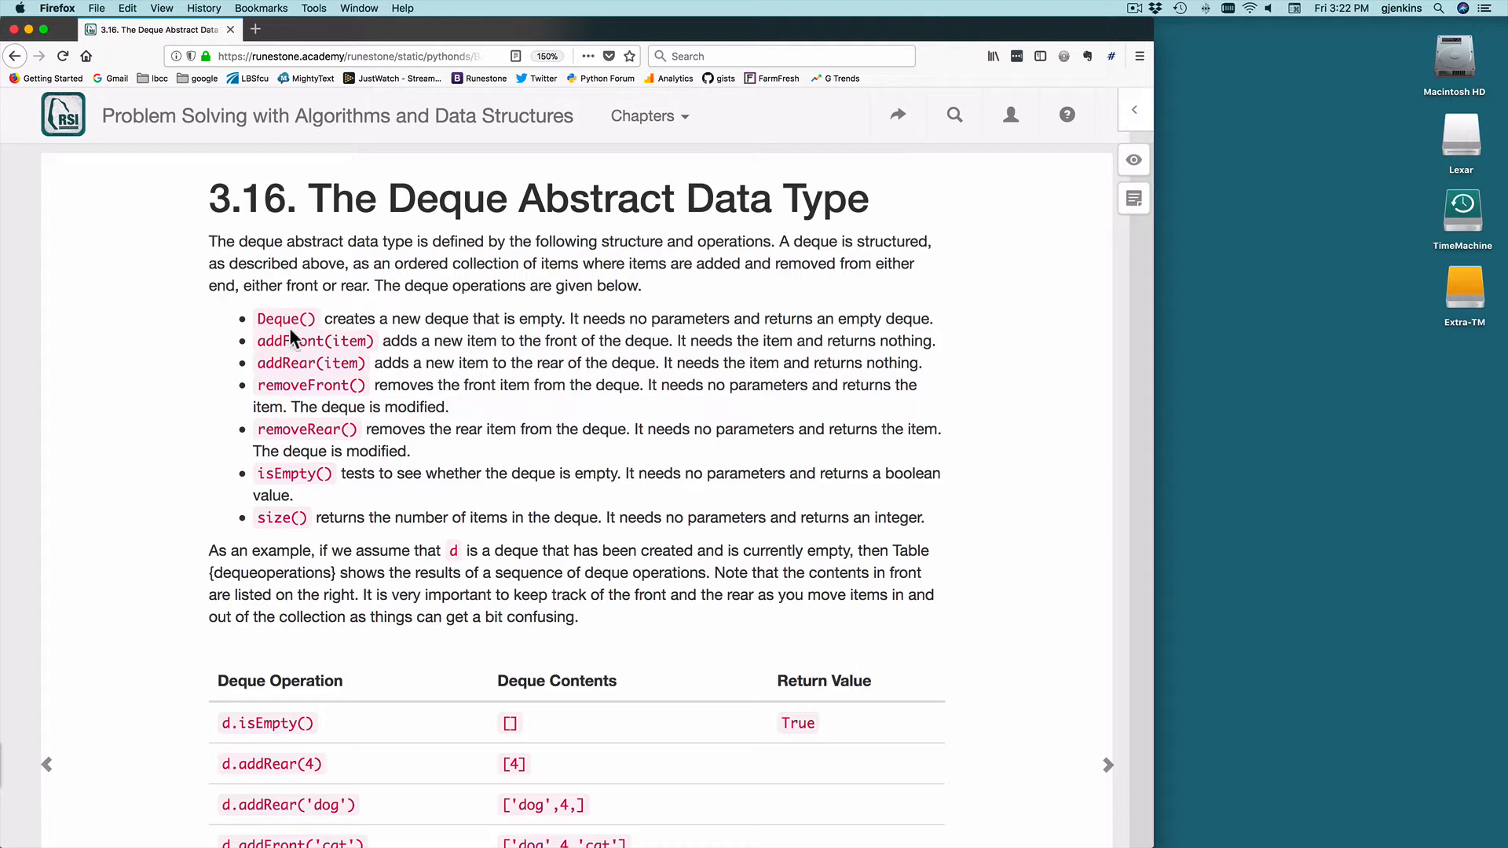
{"action": "mouse_move", "coordinate": [314, 339]}
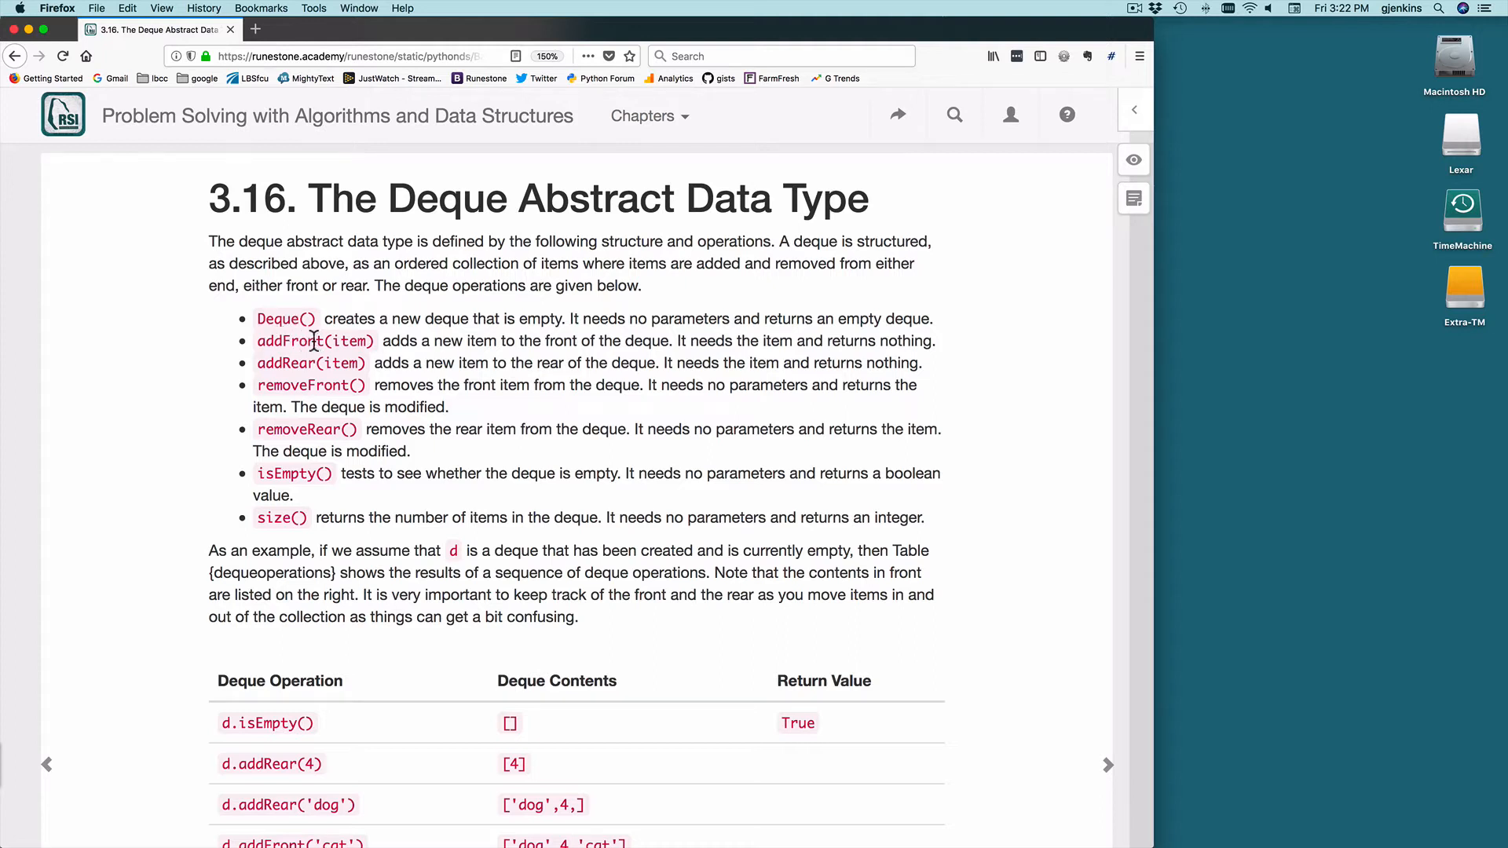
{"action": "mouse_move", "coordinate": [344, 365]}
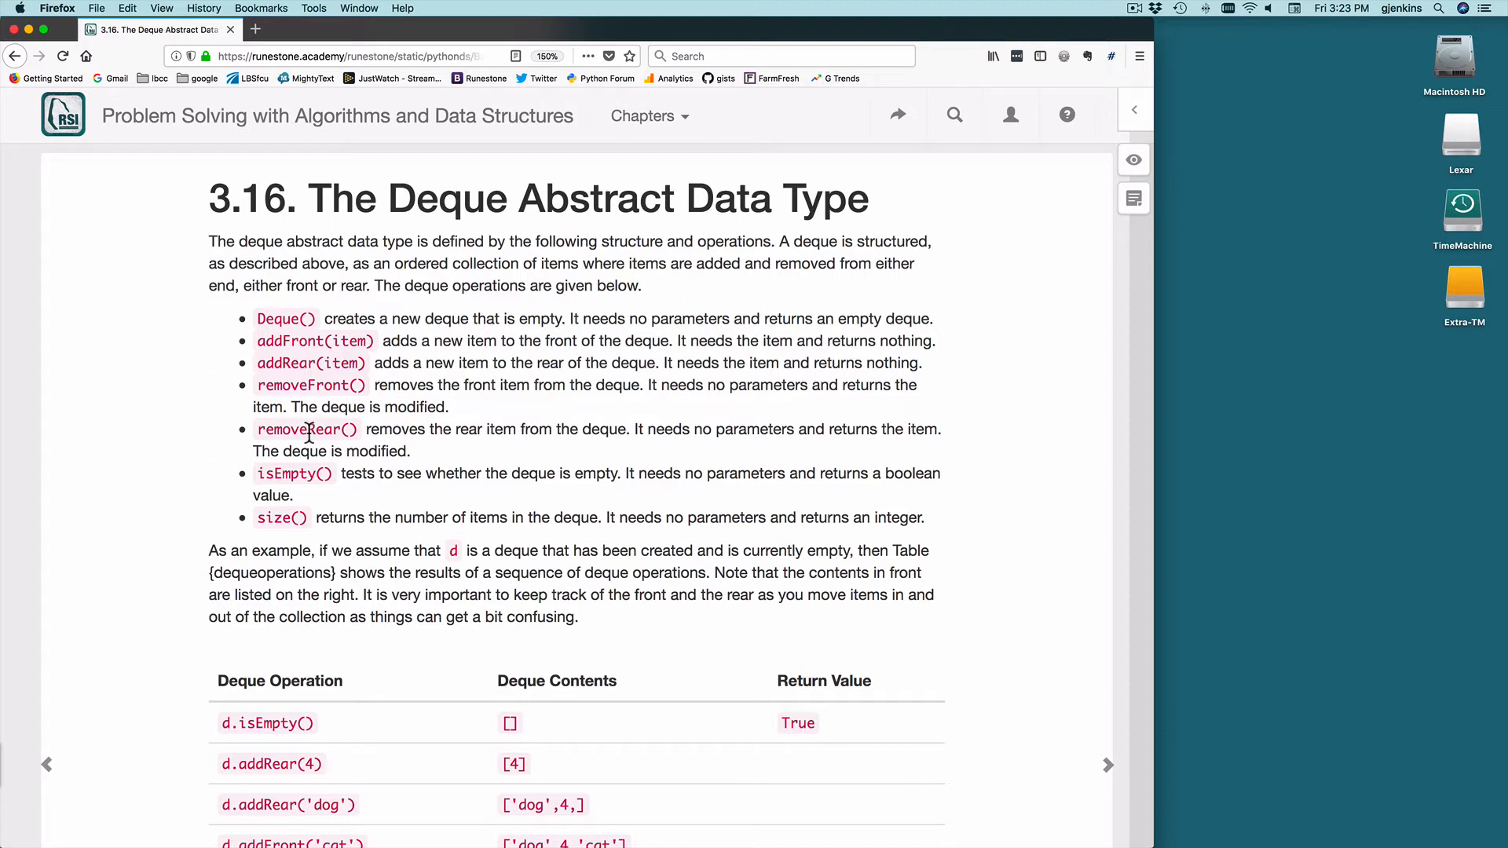
{"action": "mouse_move", "coordinate": [313, 473]}
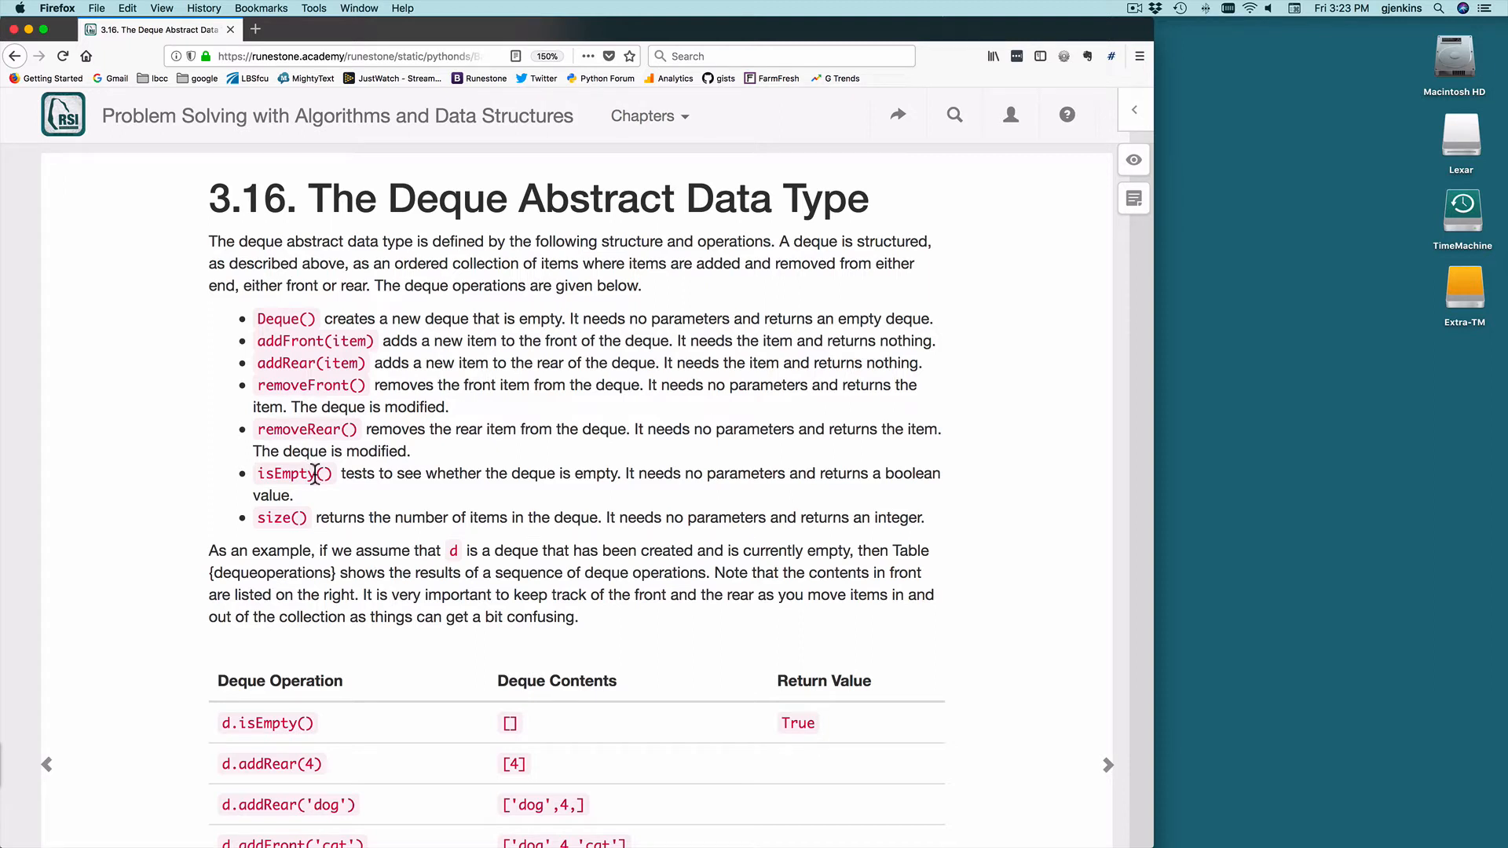
{"action": "mouse_move", "coordinate": [304, 517]}
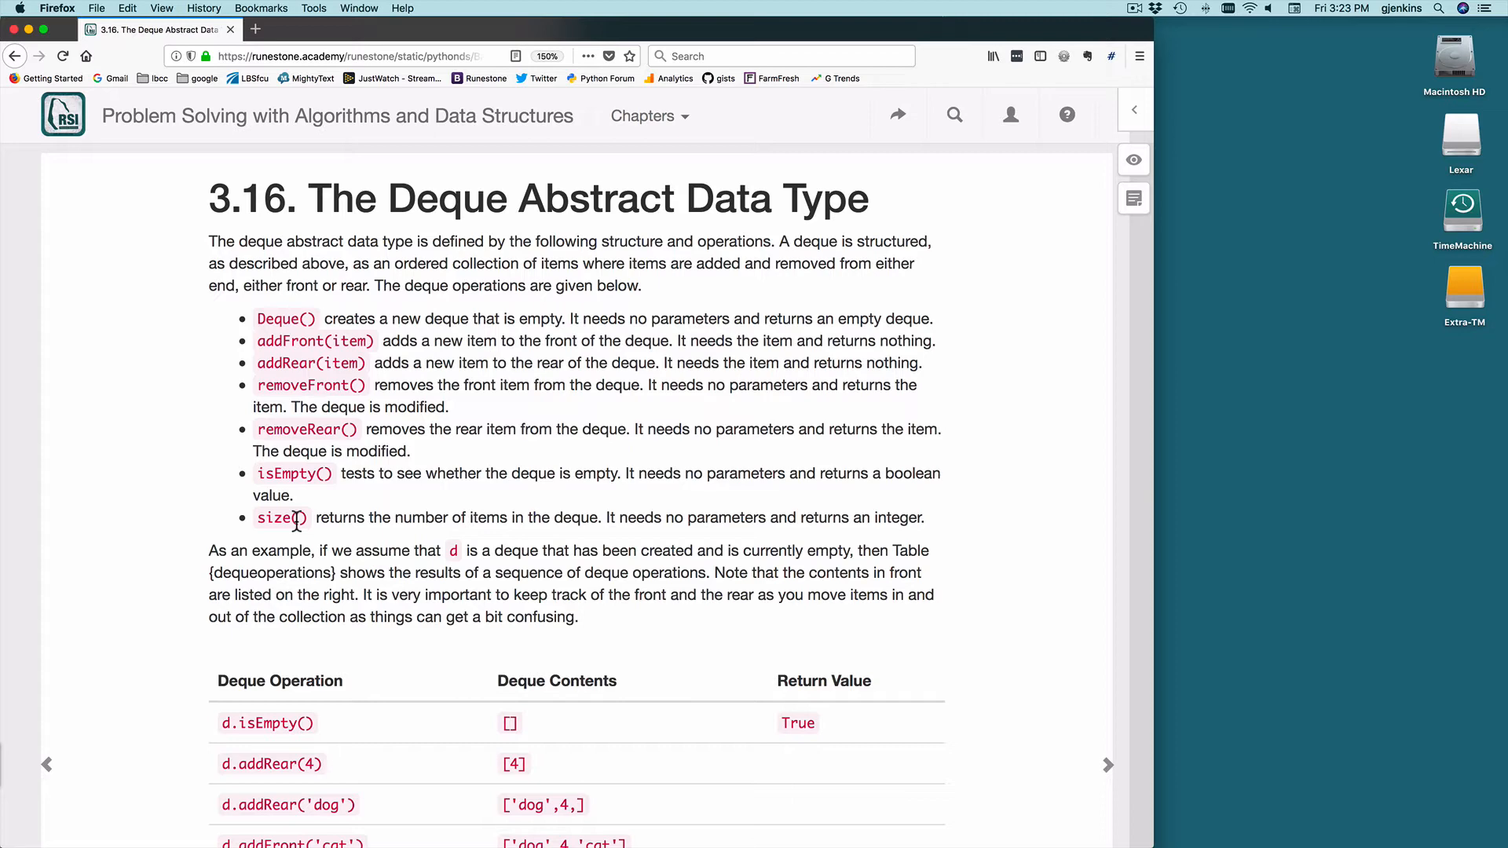
{"action": "scroll", "scroll_direction": "down", "scroll_amount": 3}
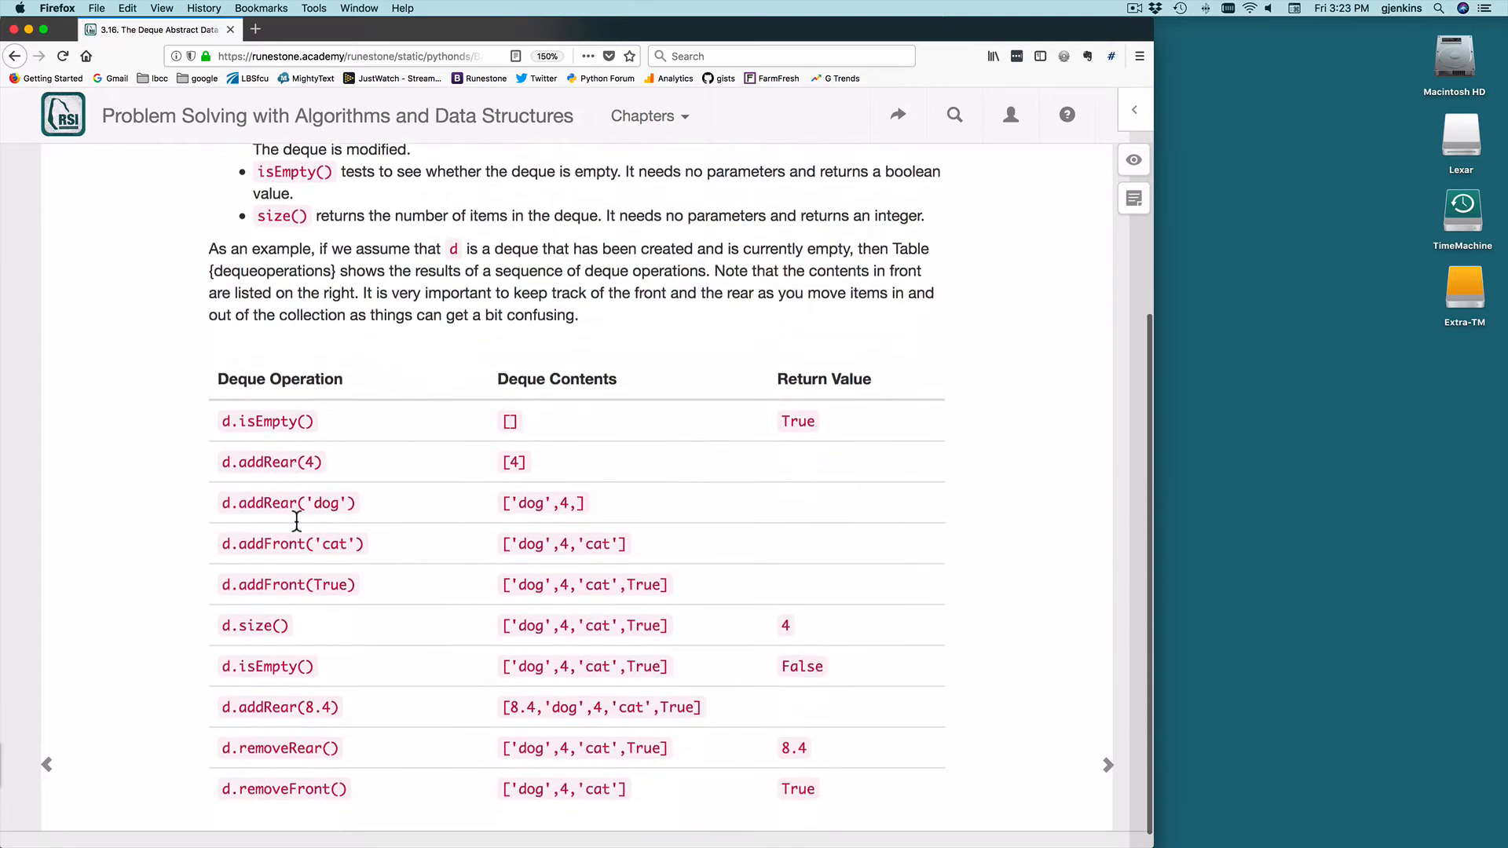
{"action": "scroll", "scroll_direction": "down", "scroll_amount": 3}
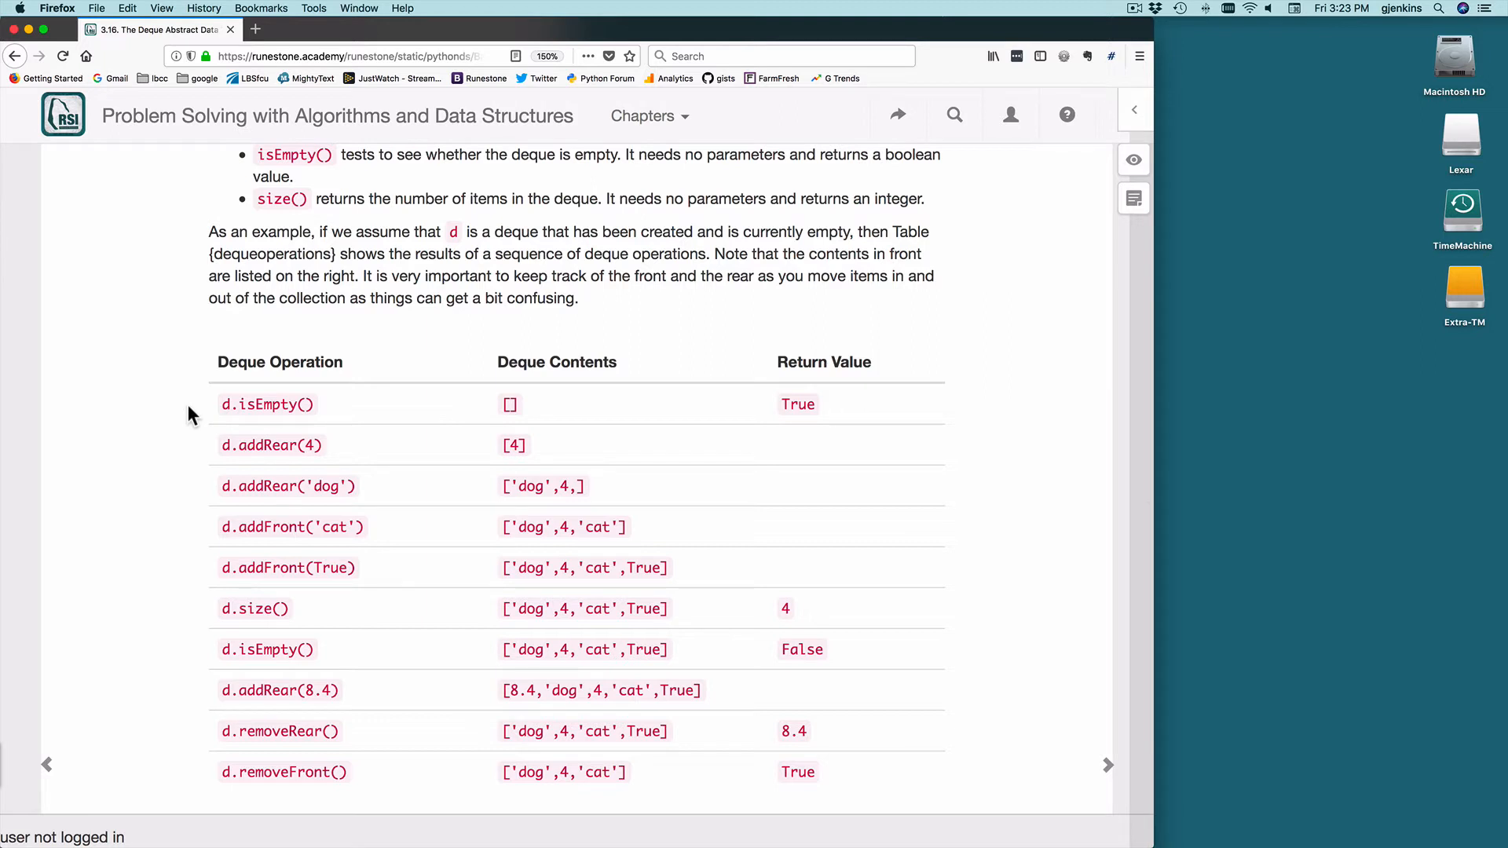
{"action": "mouse_move", "coordinate": [548, 452]}
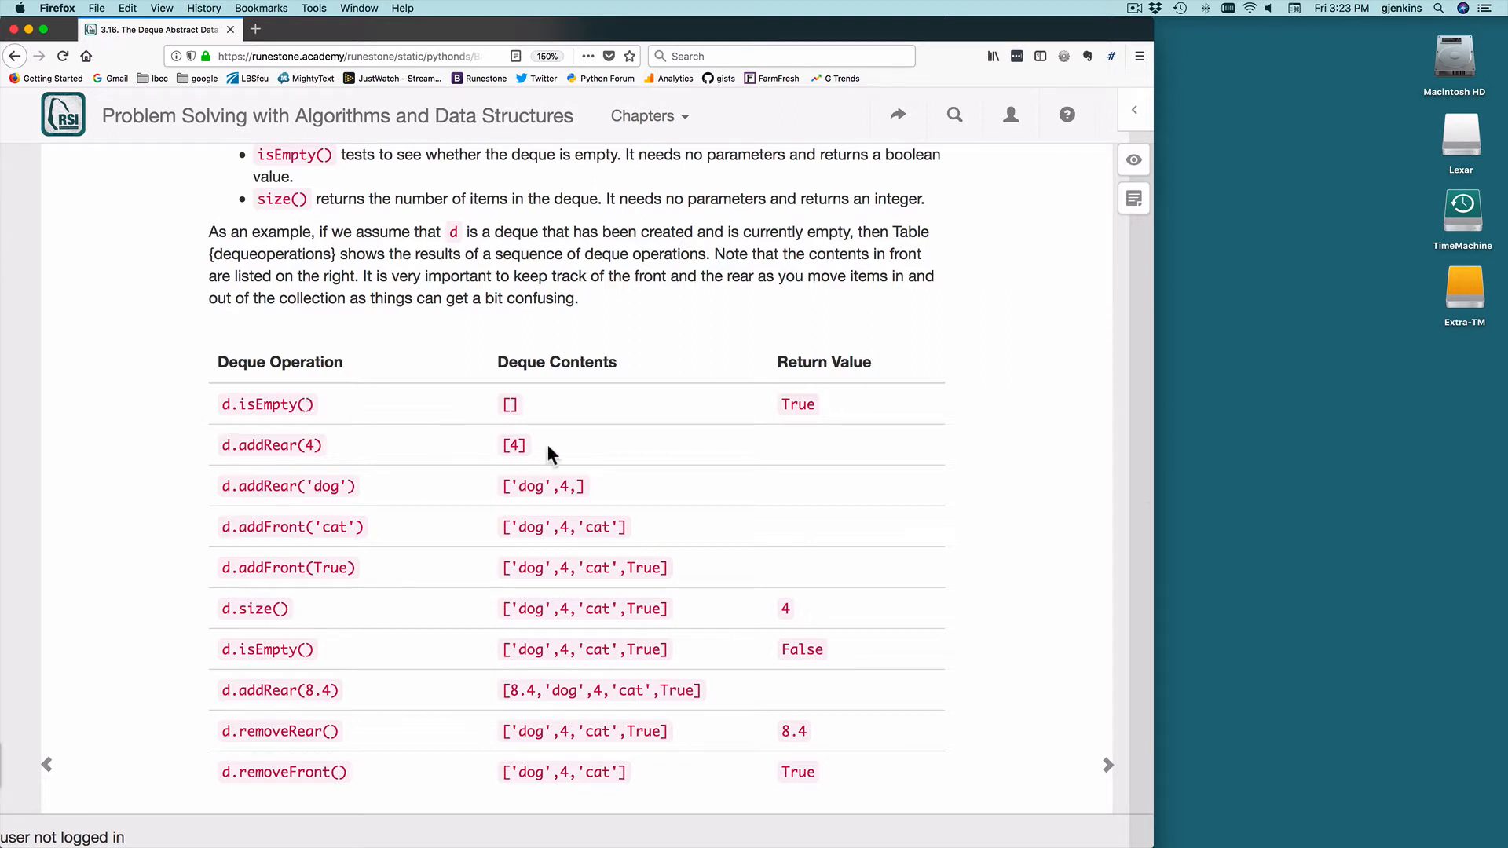
{"action": "mouse_move", "coordinate": [507, 431]}
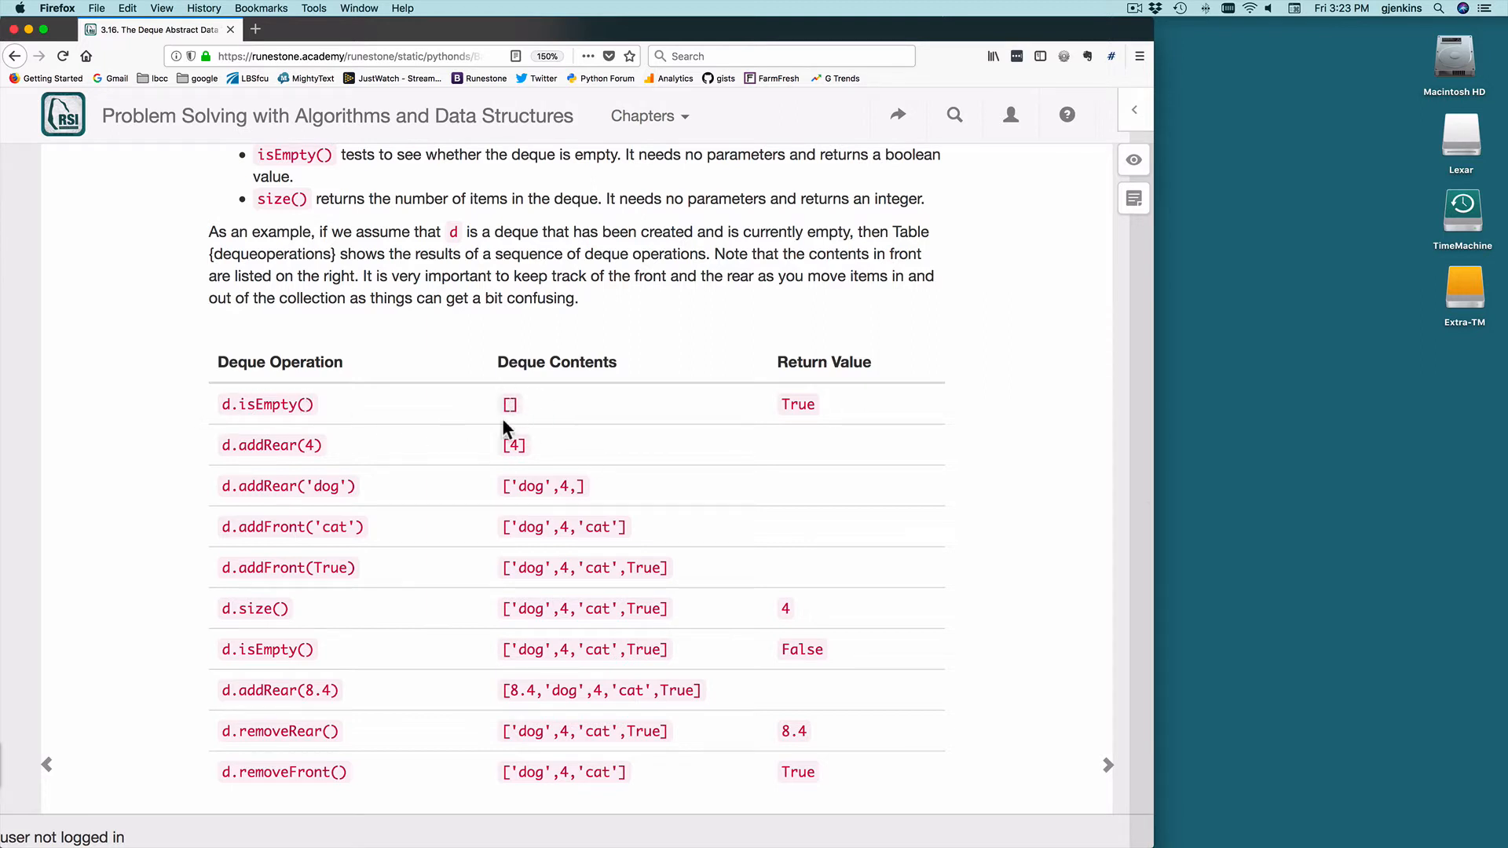
{"action": "mouse_move", "coordinate": [526, 422]}
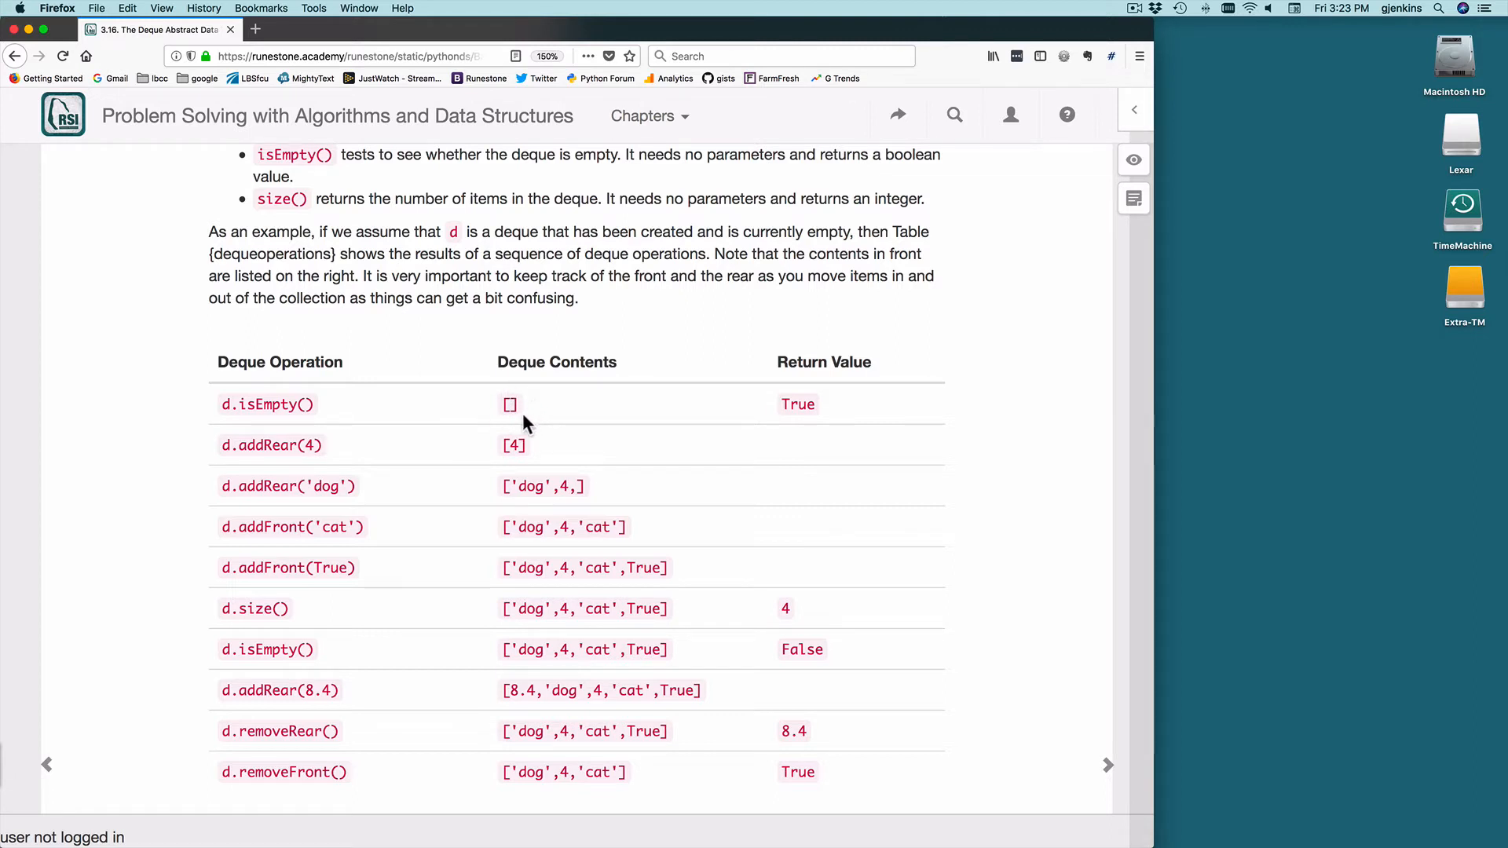
{"action": "mouse_move", "coordinate": [817, 417]}
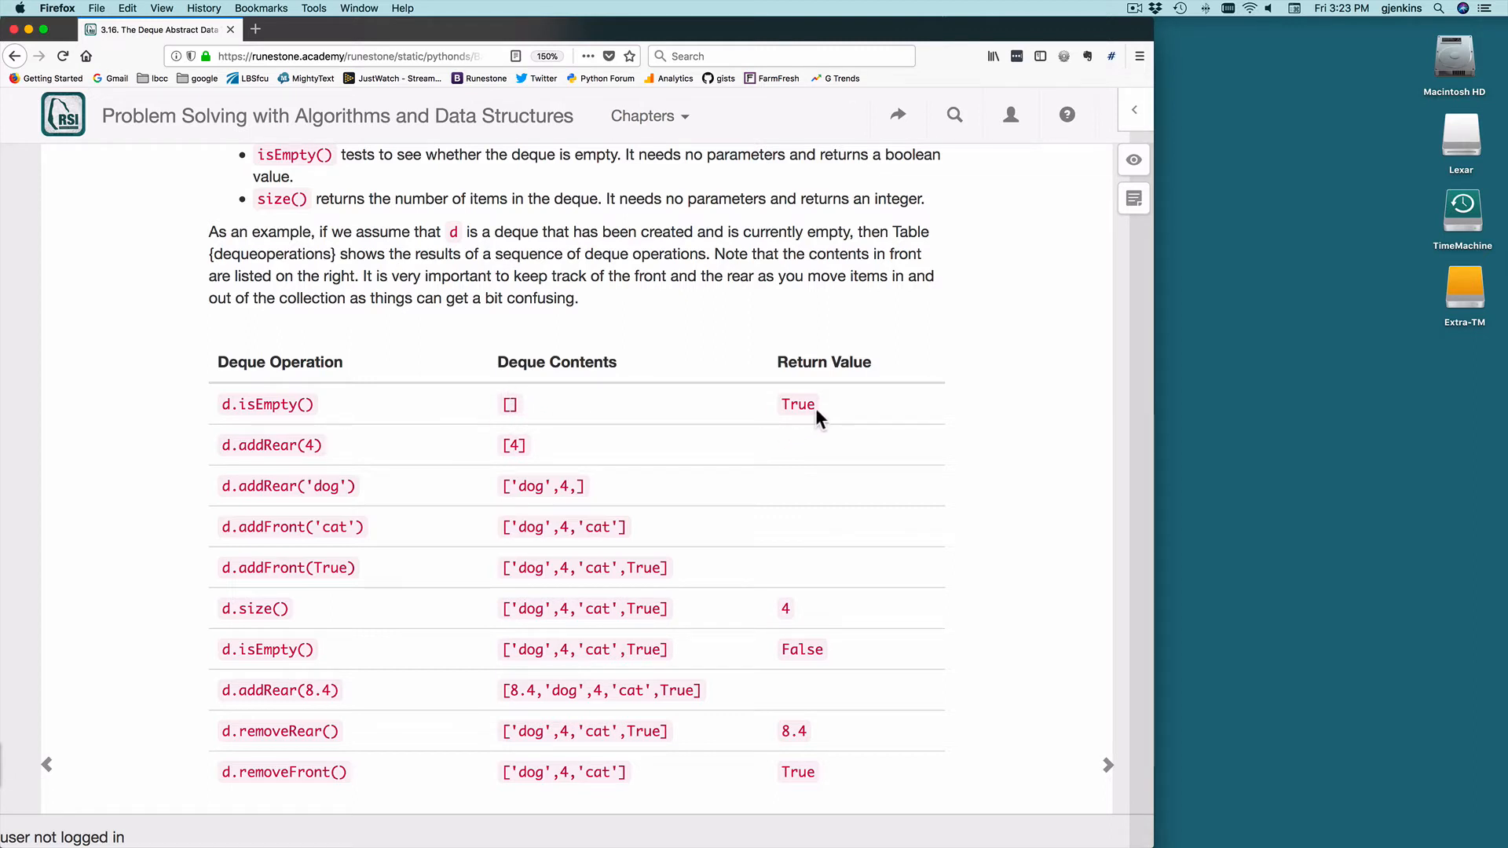
{"action": "mouse_move", "coordinate": [264, 471]}
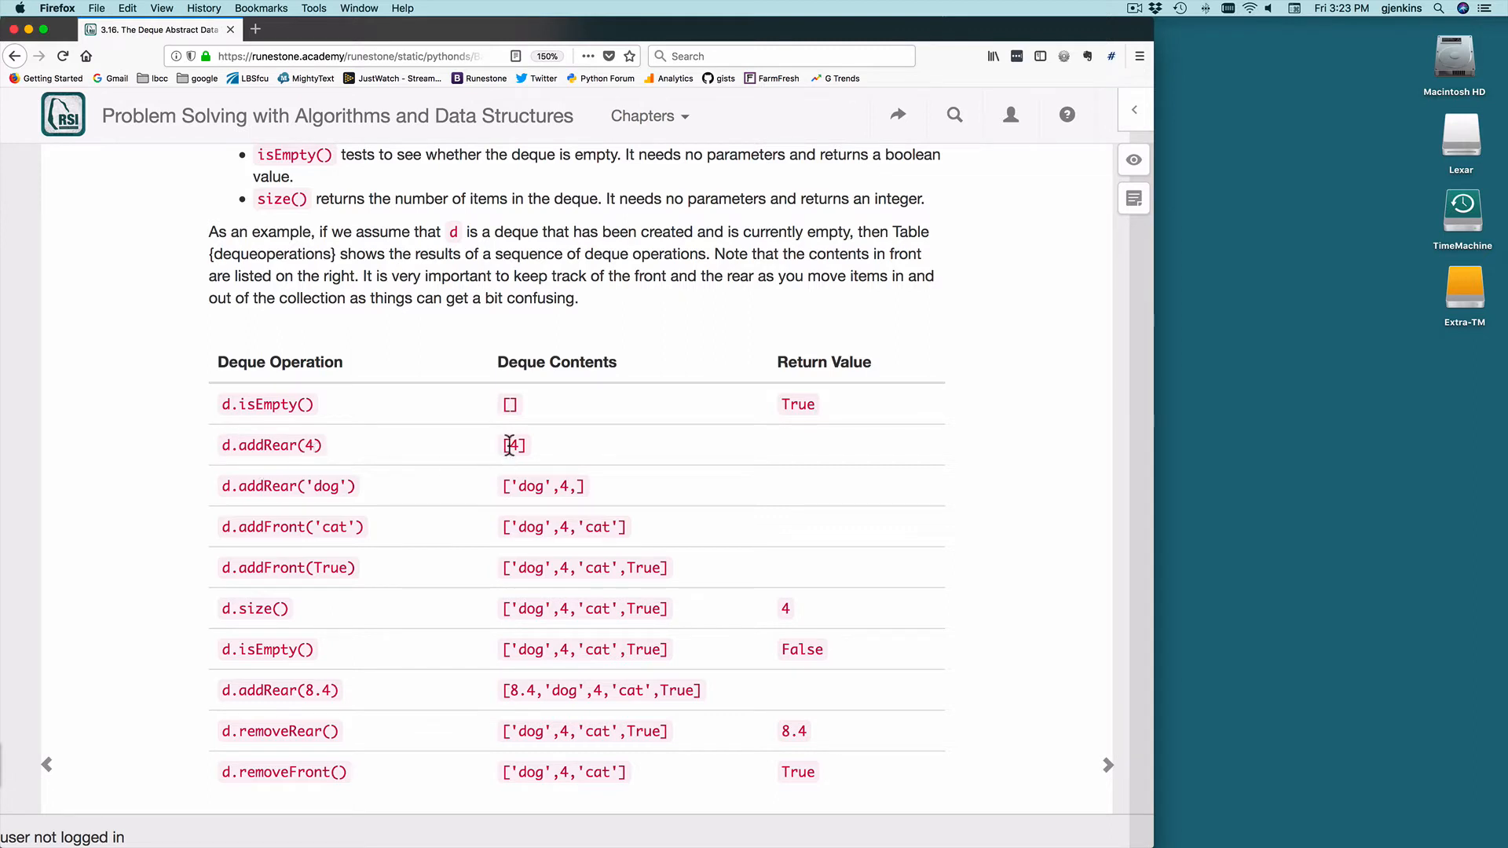
{"action": "mouse_move", "coordinate": [313, 493]}
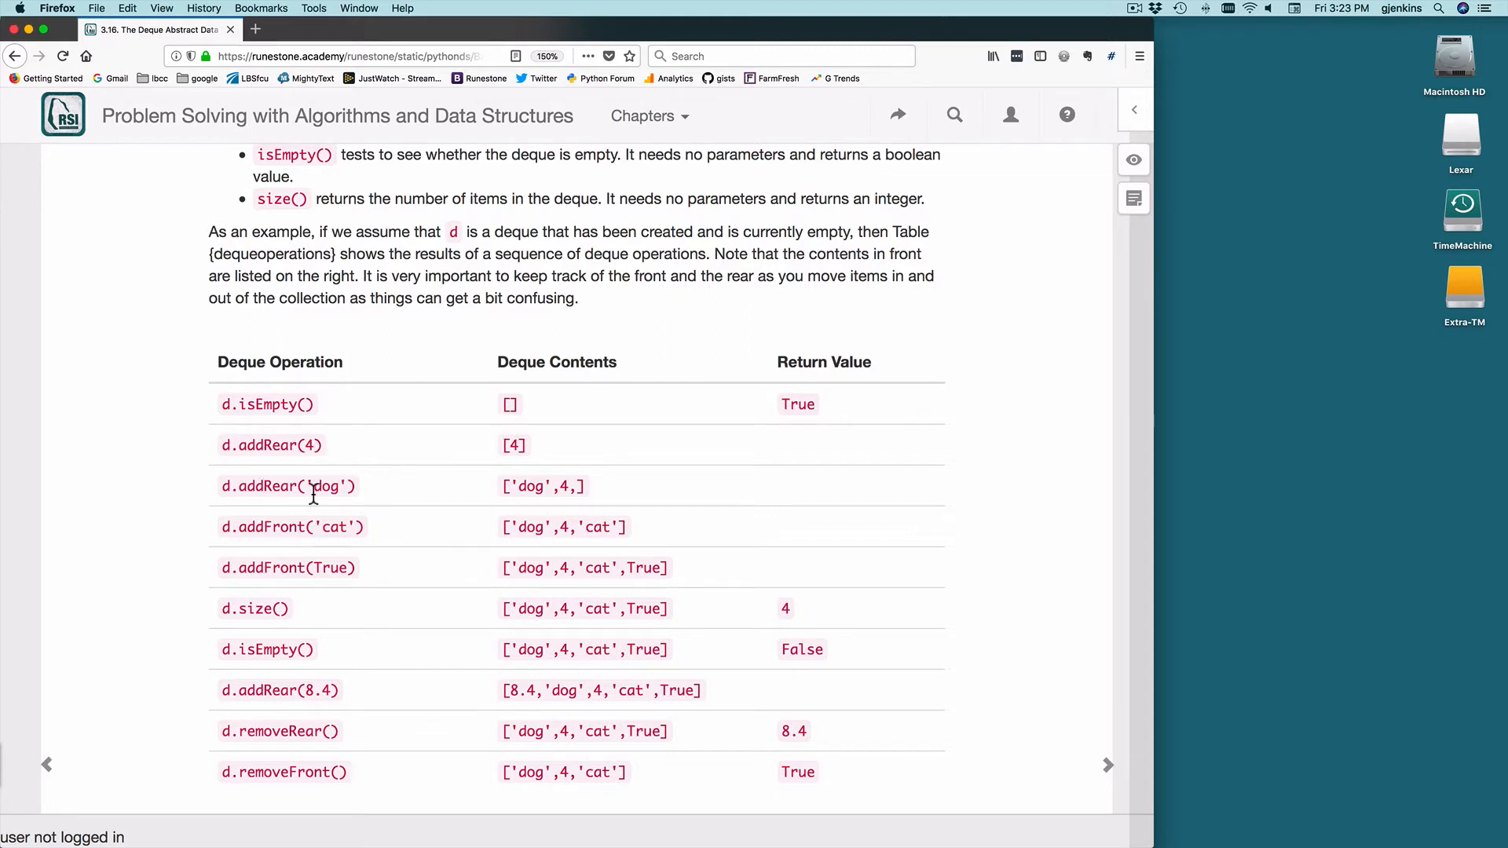
{"action": "mouse_move", "coordinate": [546, 495]}
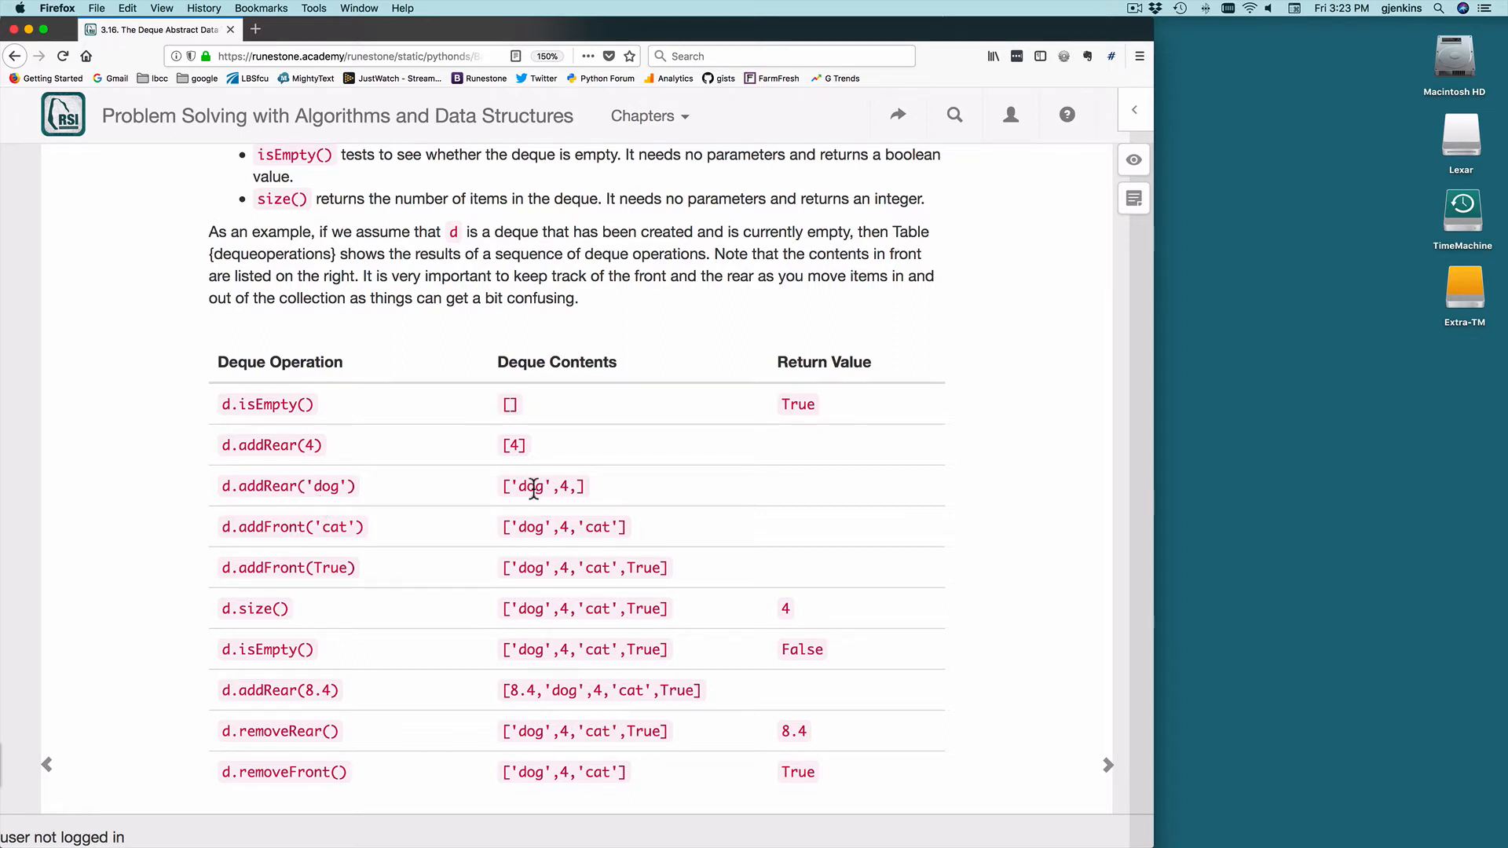
{"action": "mouse_move", "coordinate": [286, 528]}
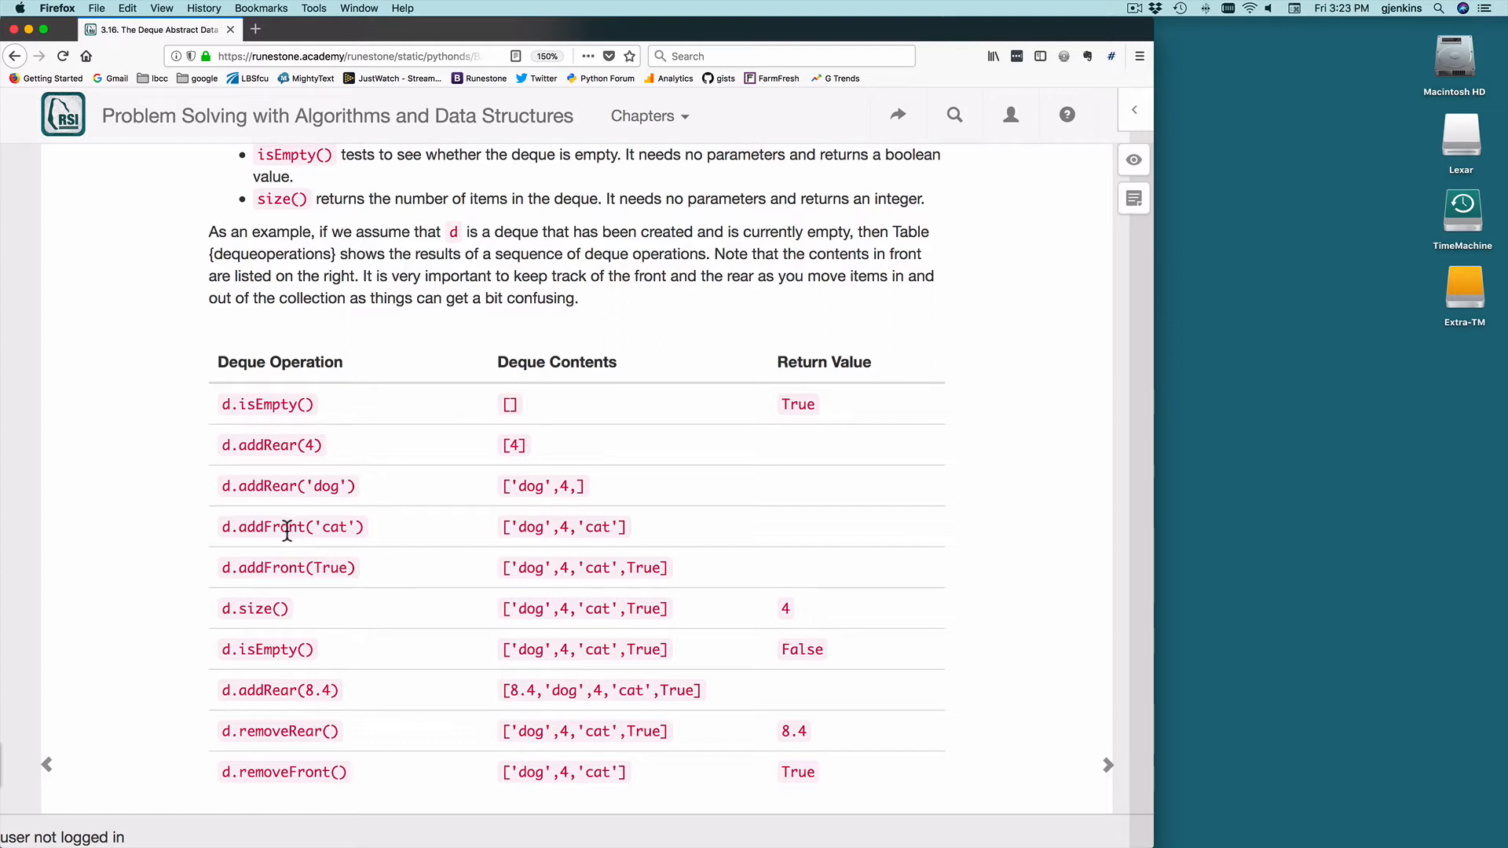
{"action": "mouse_move", "coordinate": [606, 532]}
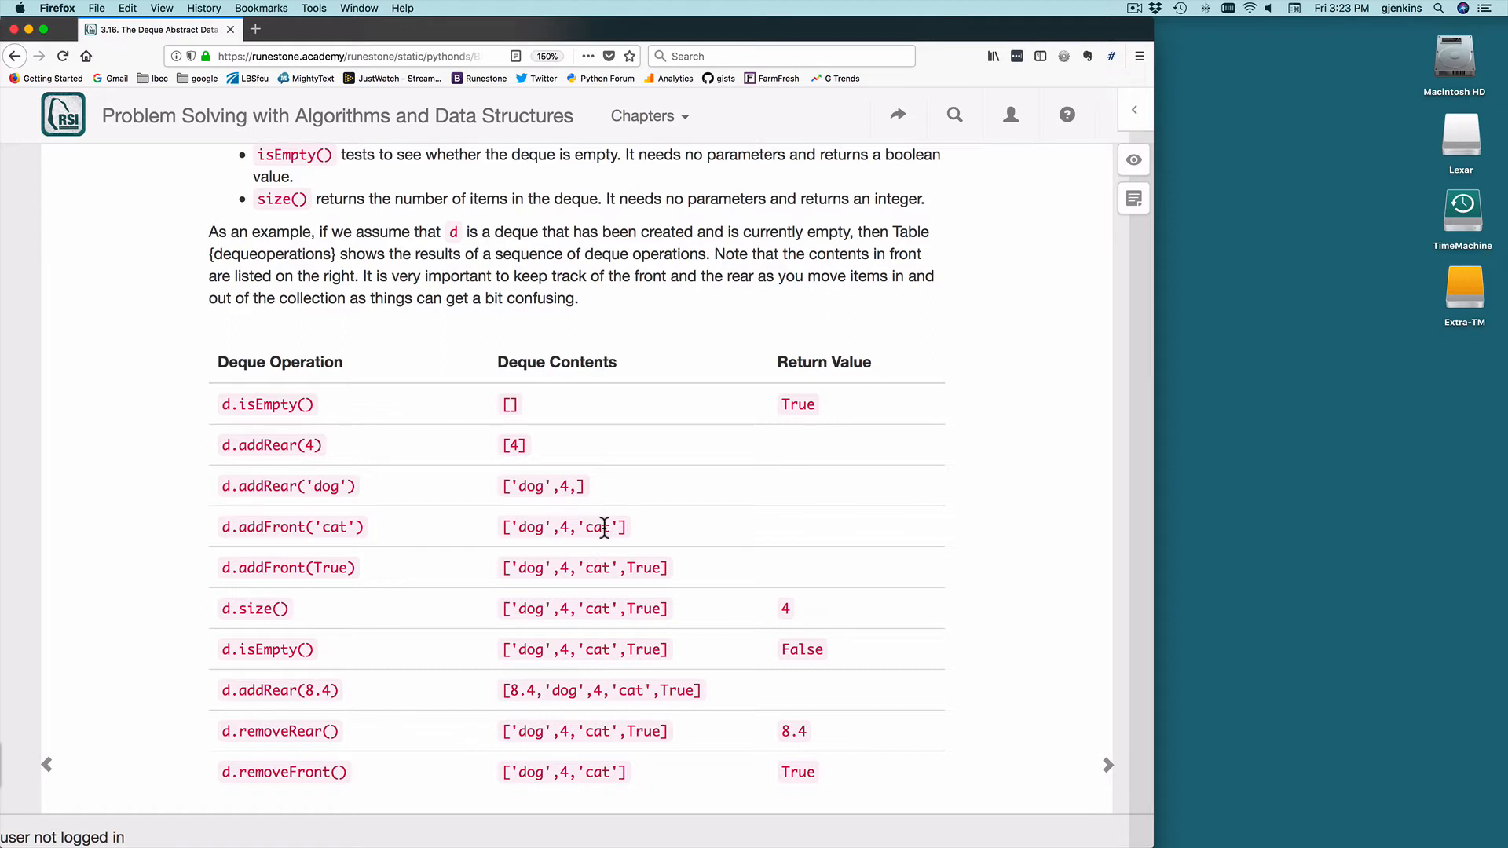
{"action": "mouse_move", "coordinate": [490, 532]}
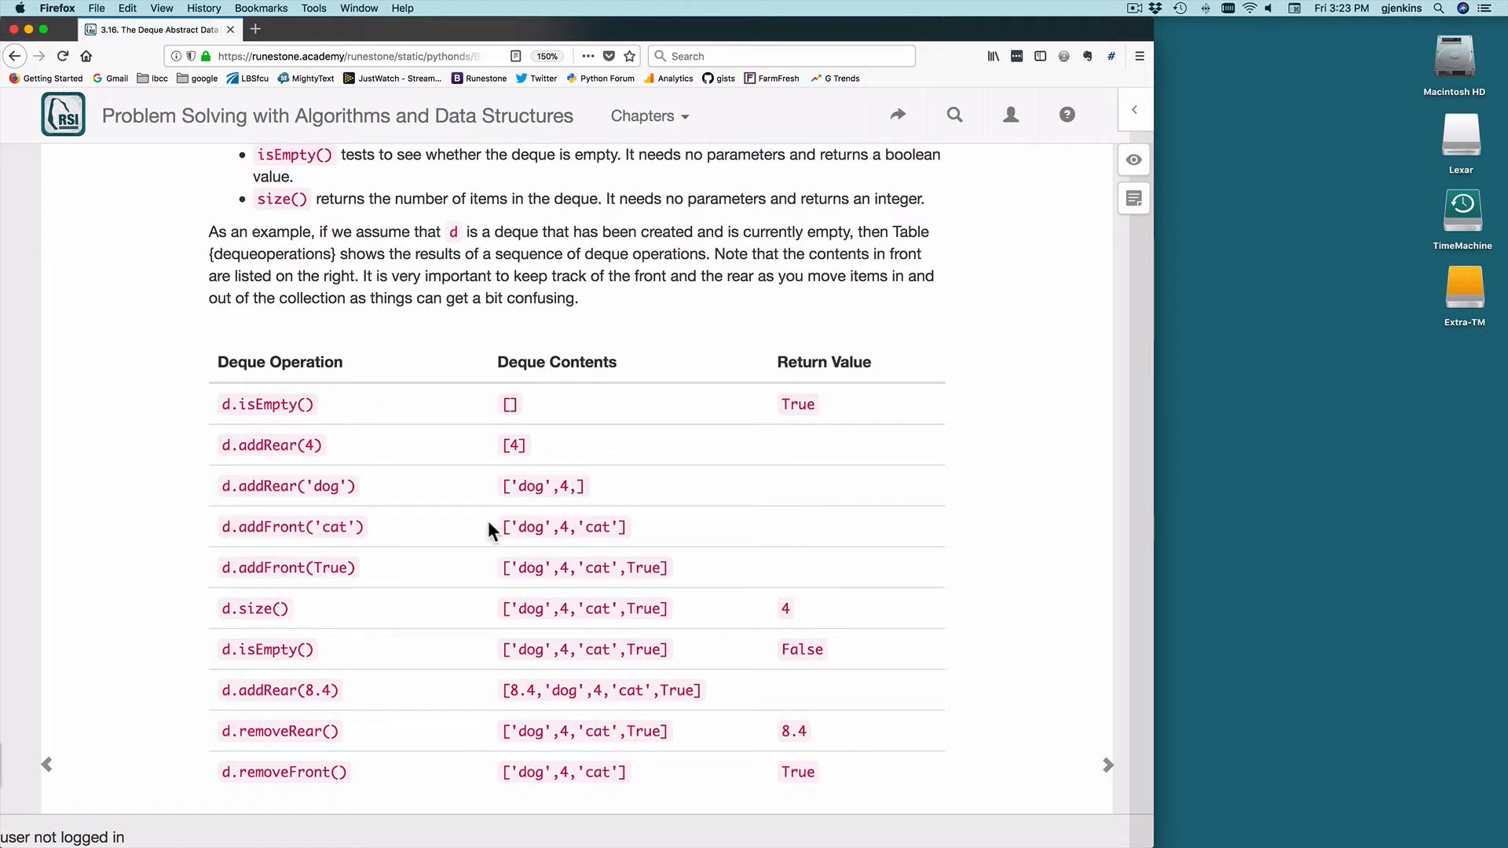
{"action": "mouse_move", "coordinate": [294, 567]}
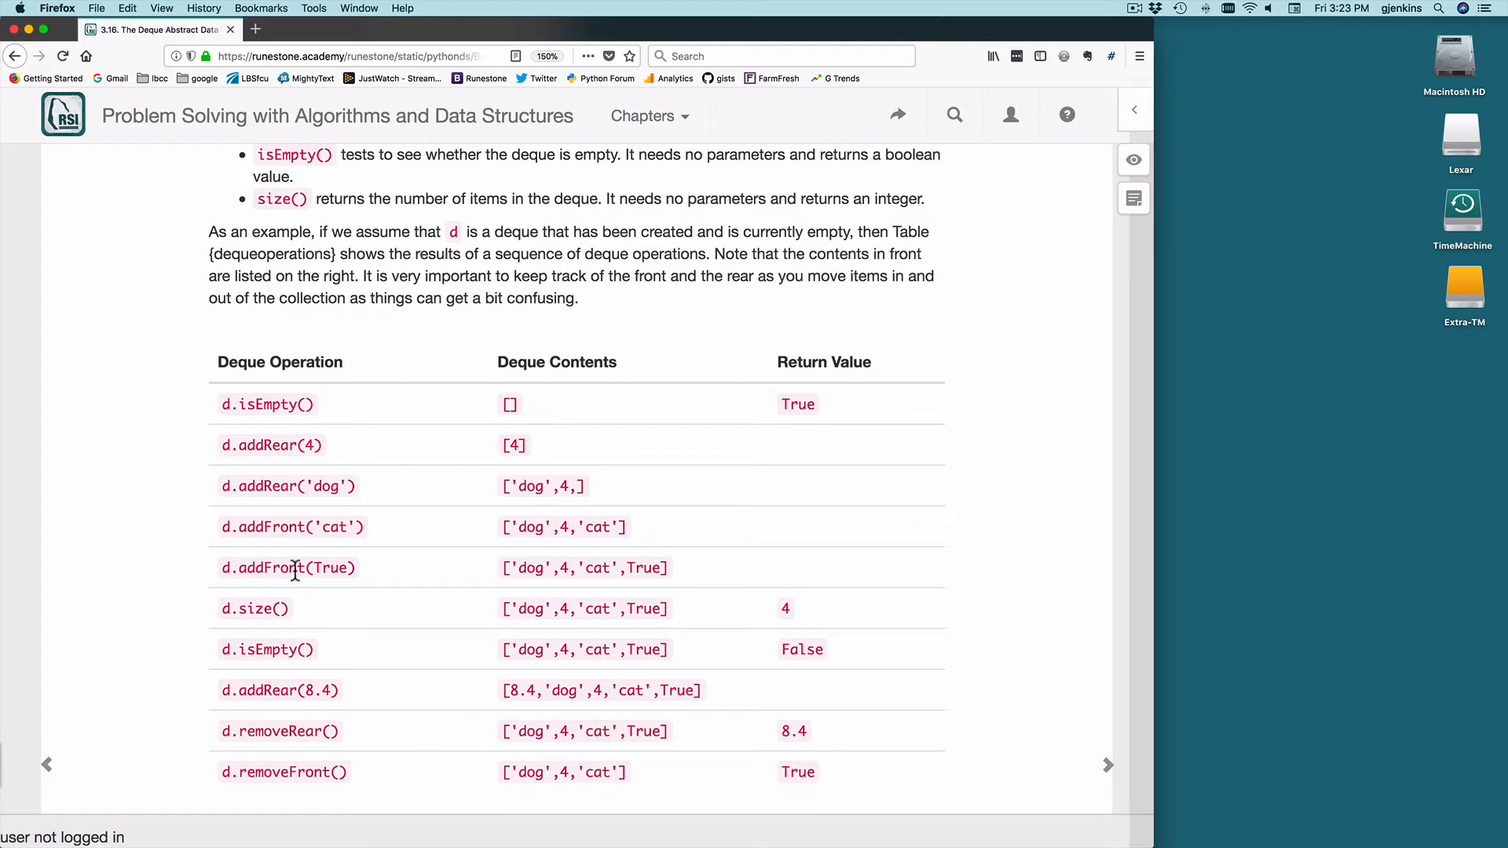
{"action": "mouse_move", "coordinate": [200, 633]}
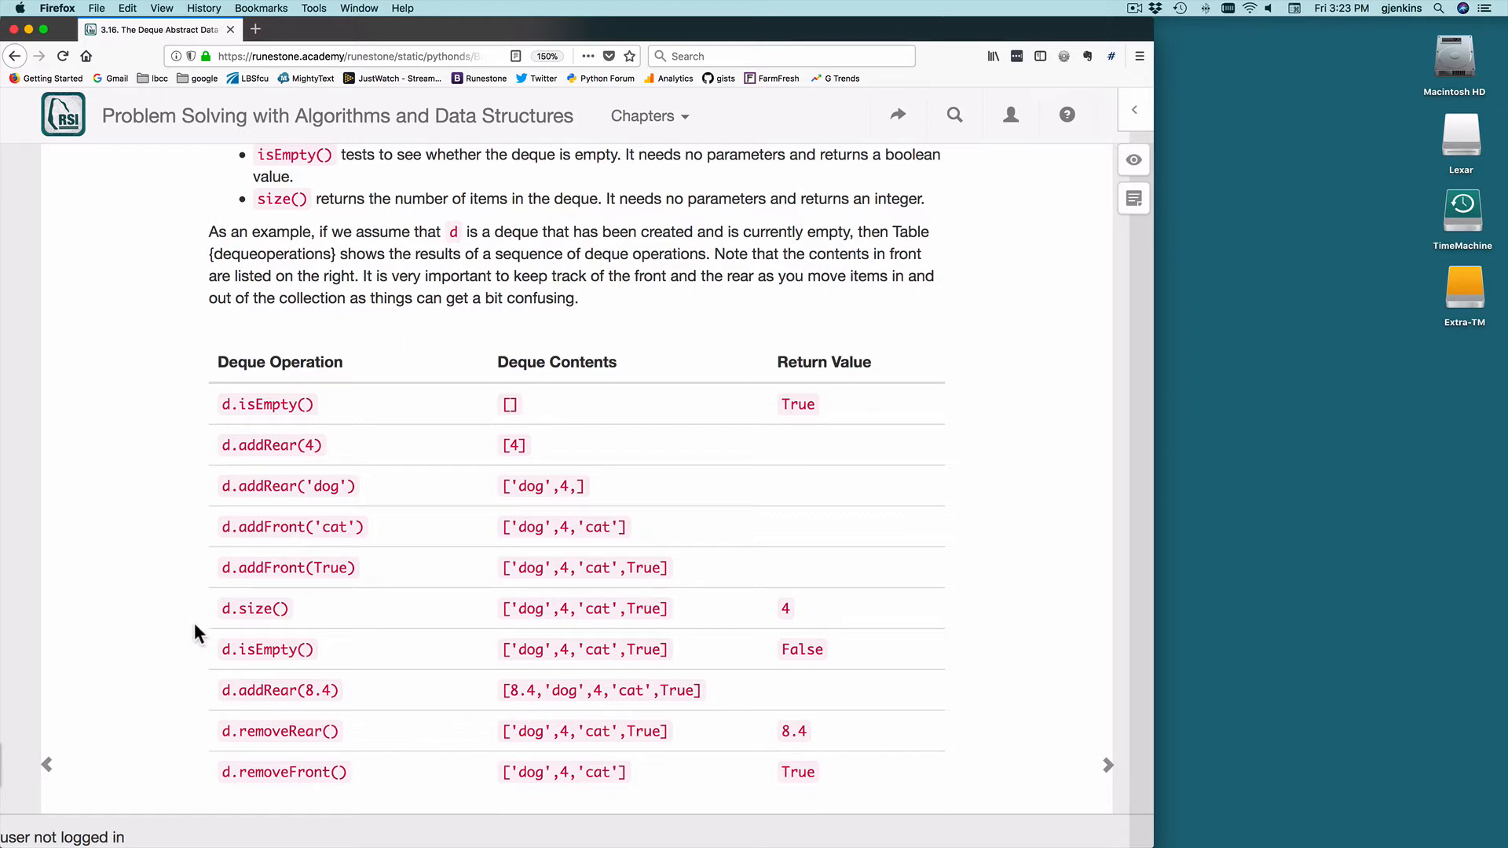
{"action": "mouse_move", "coordinate": [798, 620]}
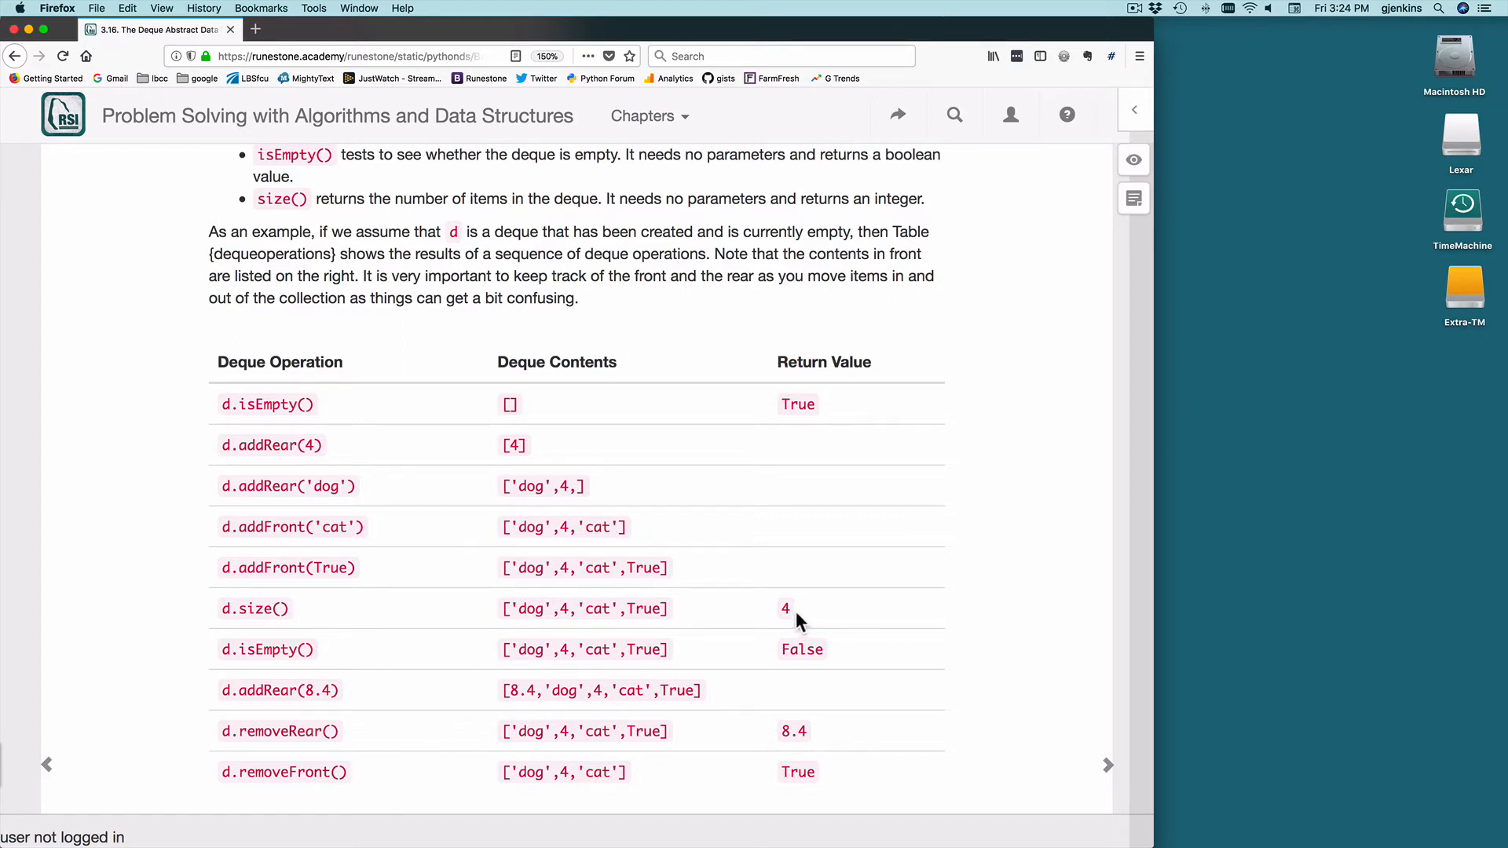
{"action": "mouse_move", "coordinate": [810, 657]}
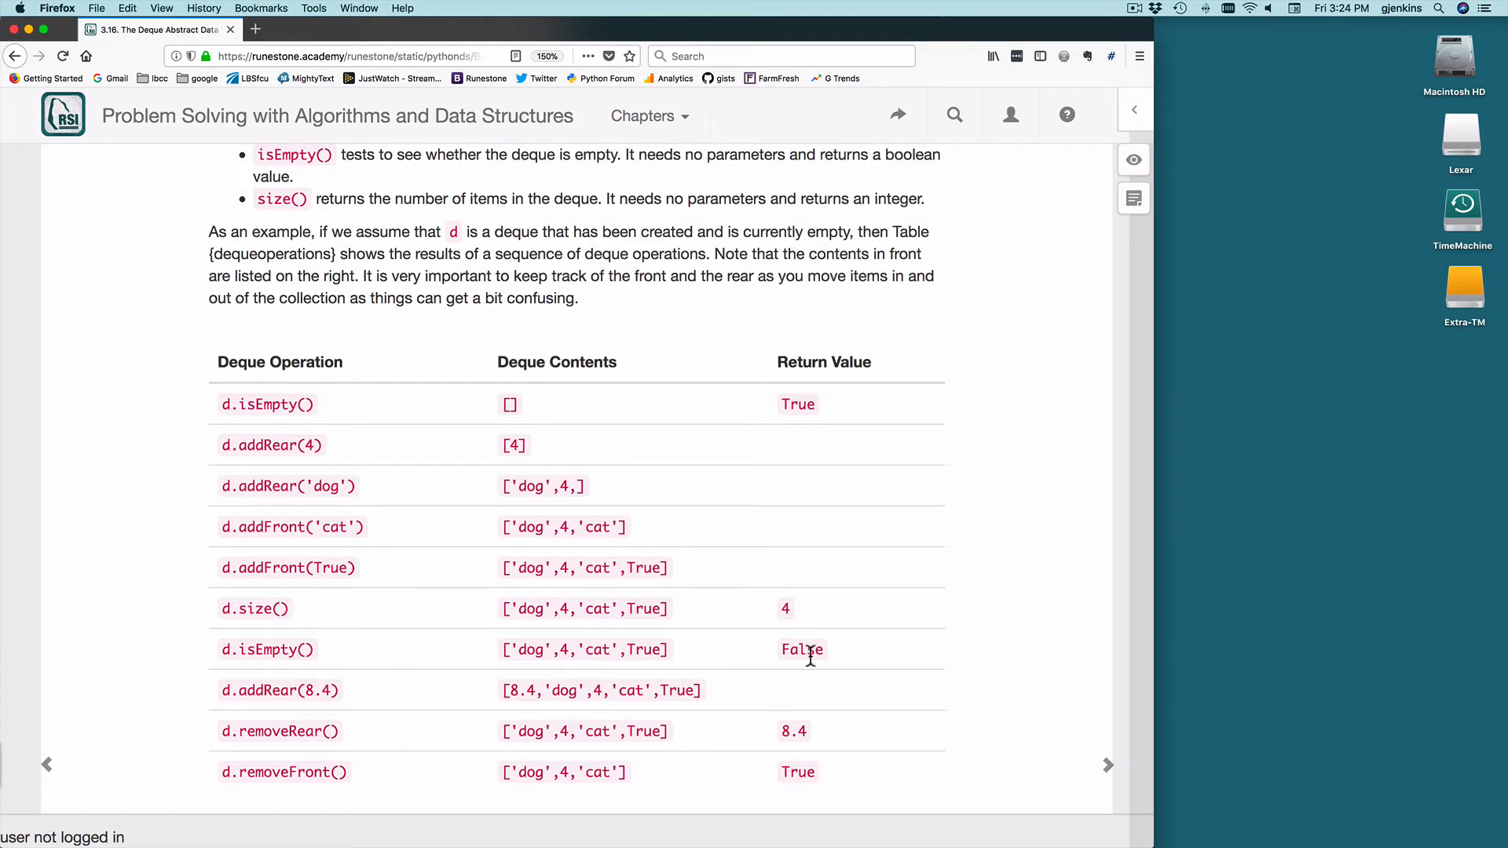
{"action": "mouse_move", "coordinate": [267, 700]}
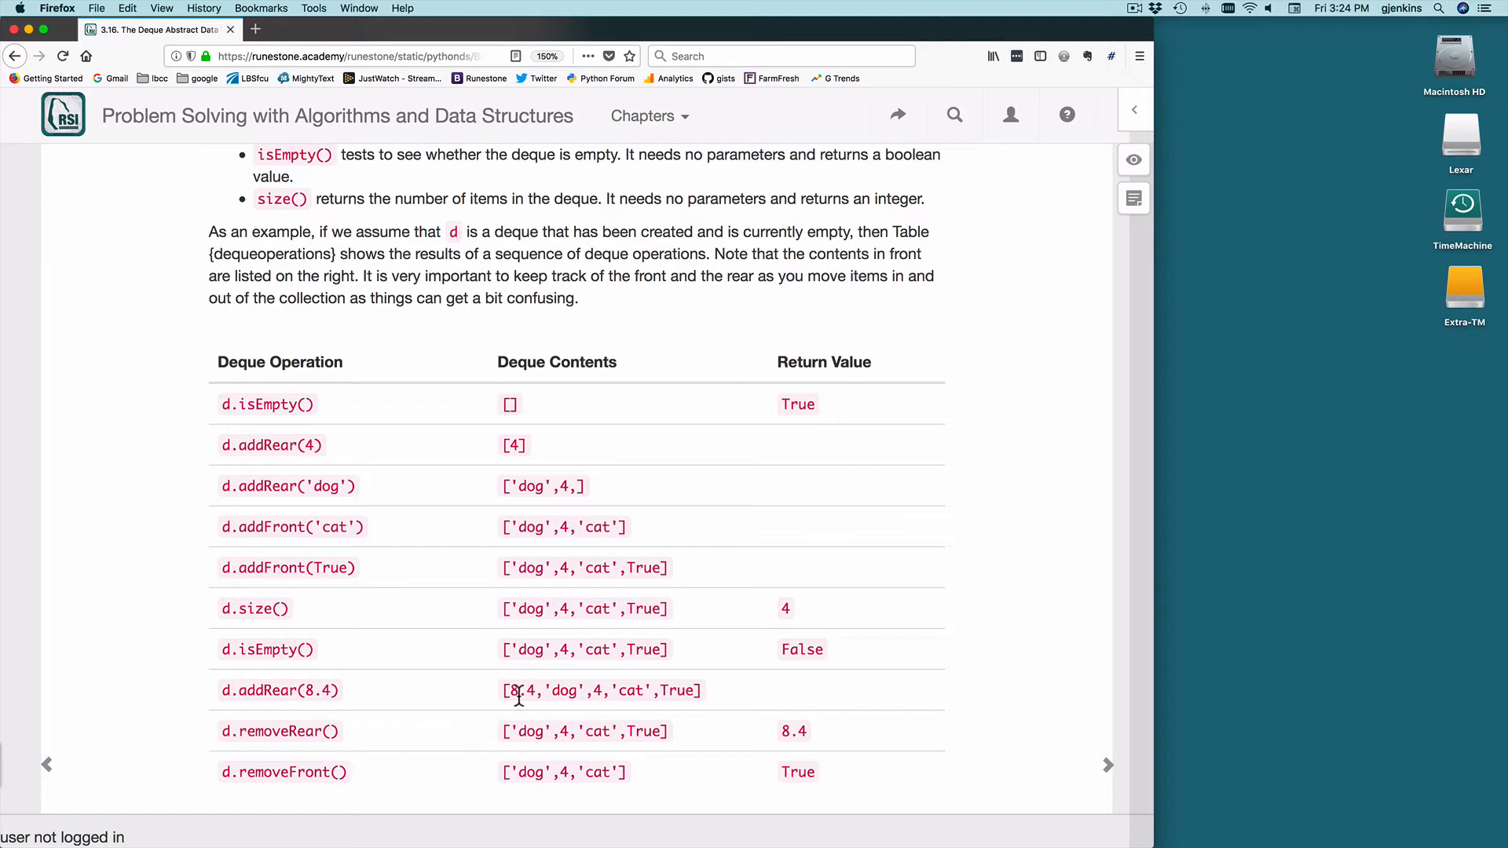
{"action": "mouse_move", "coordinate": [259, 750]}
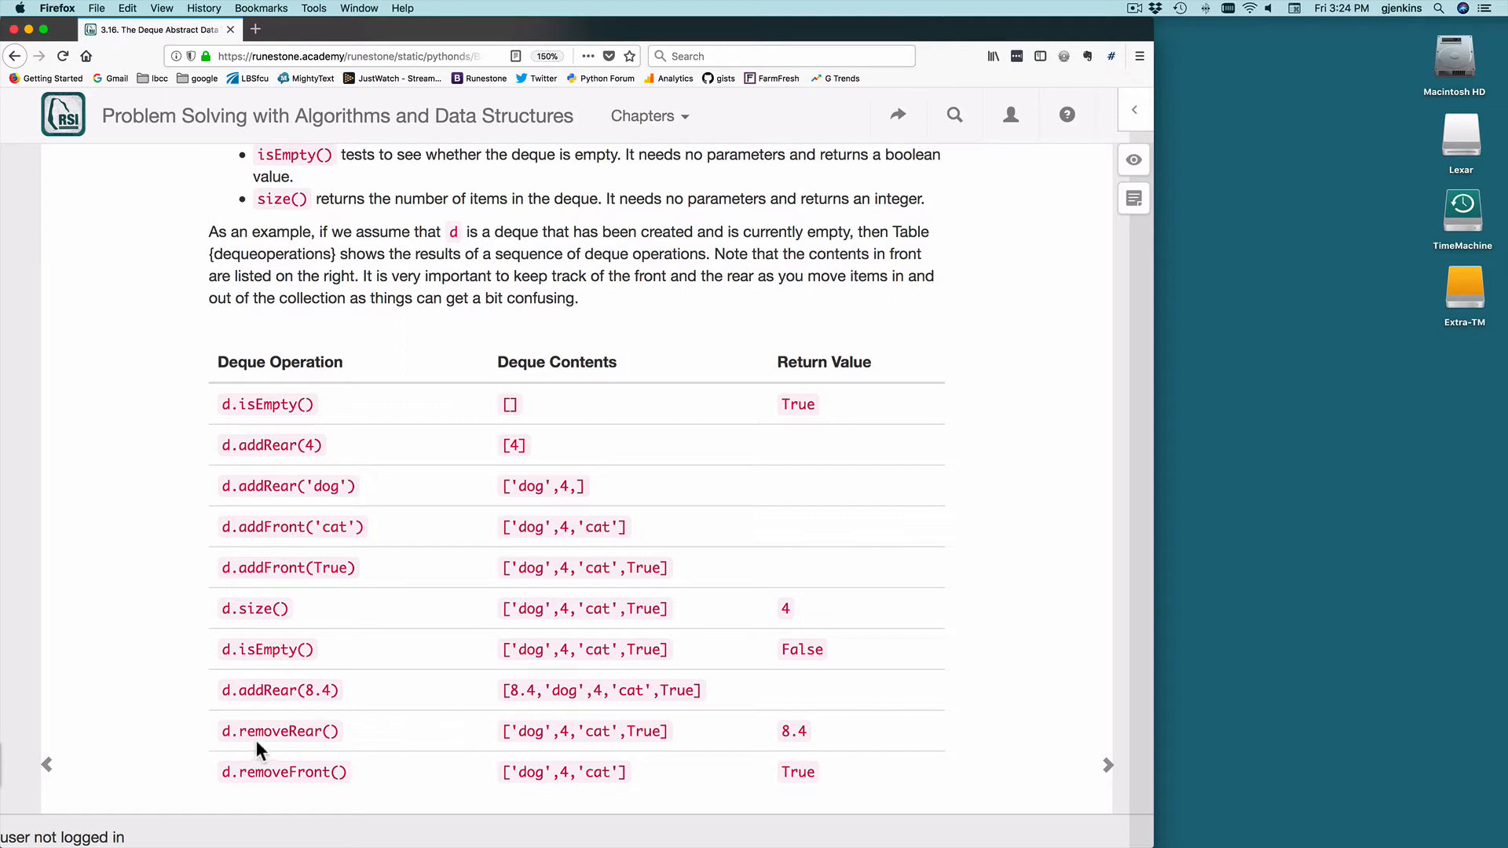
{"action": "mouse_move", "coordinate": [787, 724]}
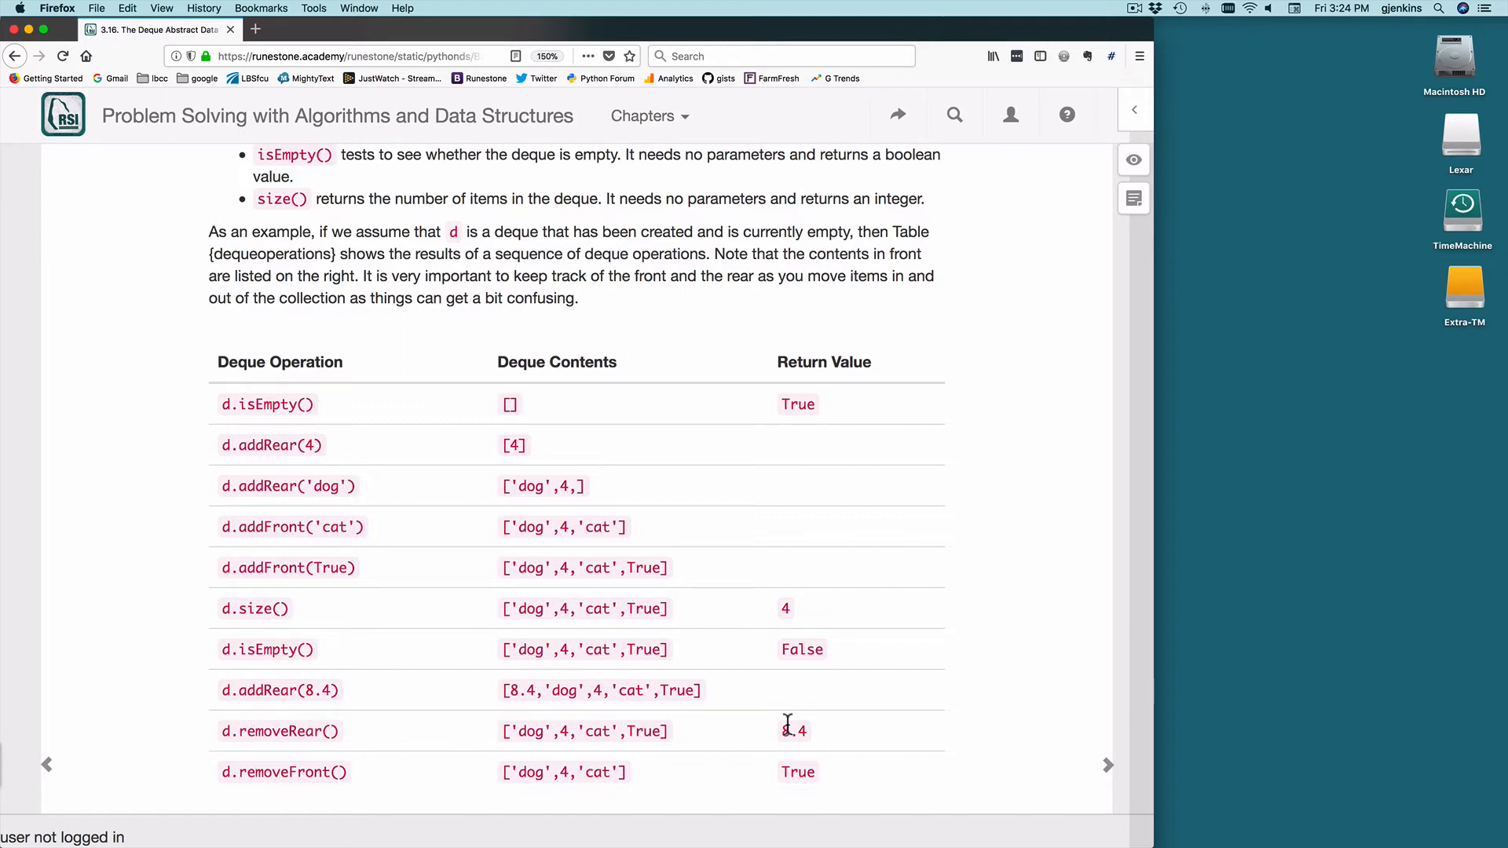
{"action": "mouse_move", "coordinate": [545, 680]}
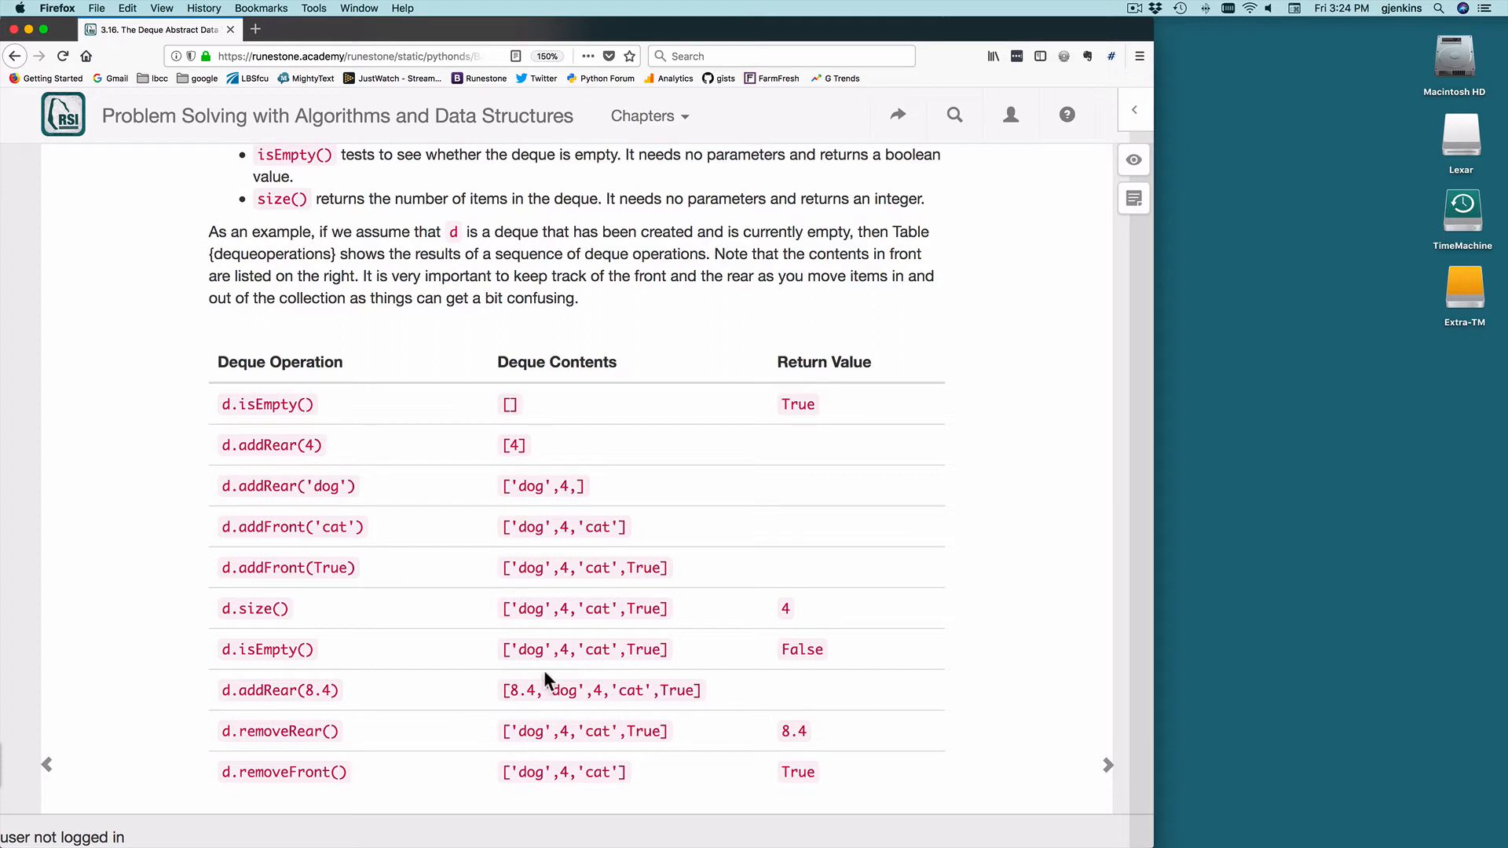
{"action": "mouse_move", "coordinate": [267, 774]}
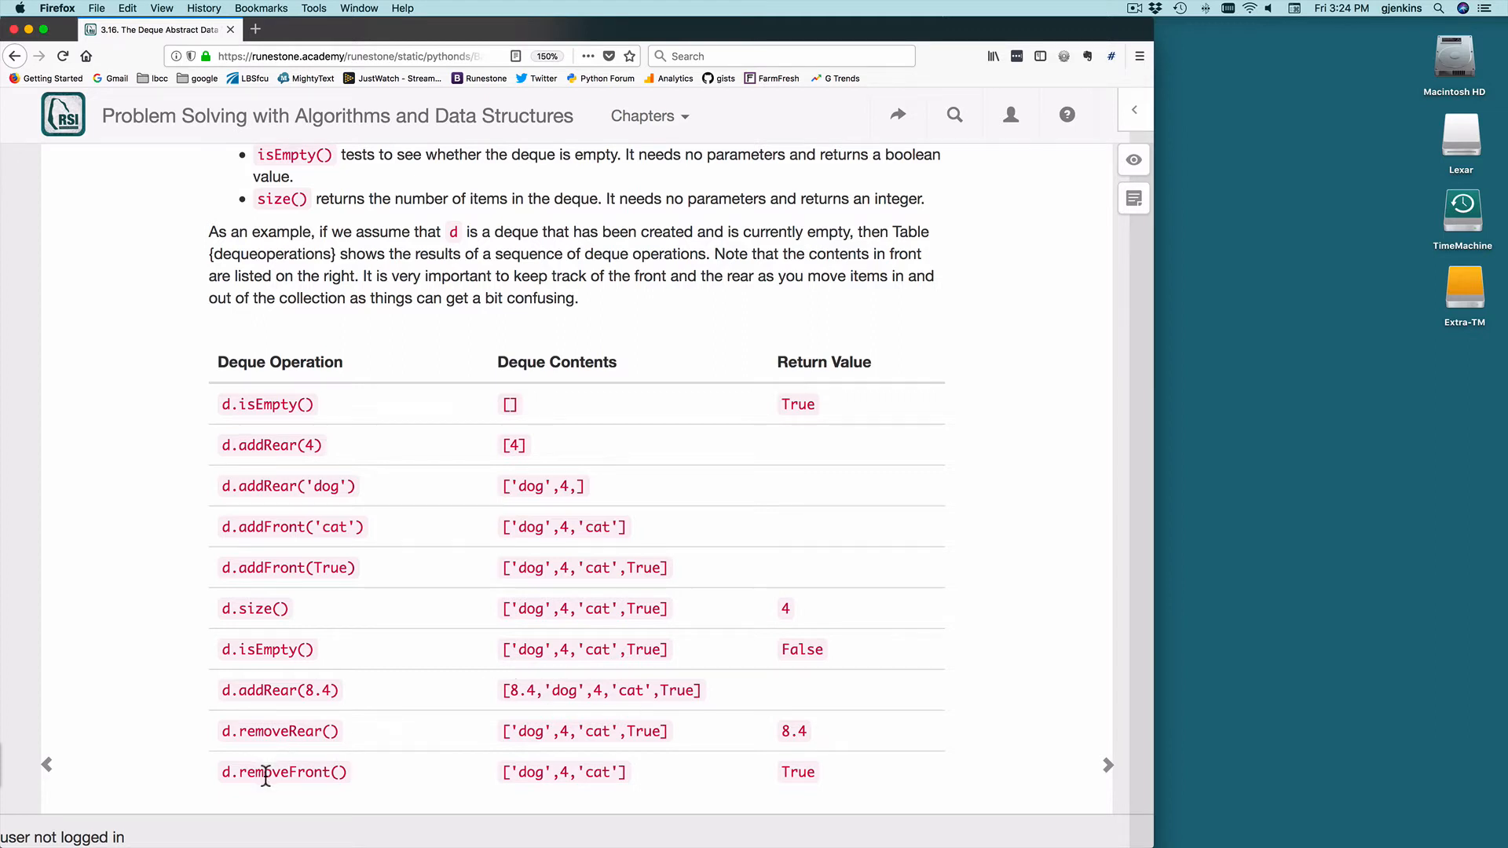
{"action": "mouse_move", "coordinate": [799, 777]}
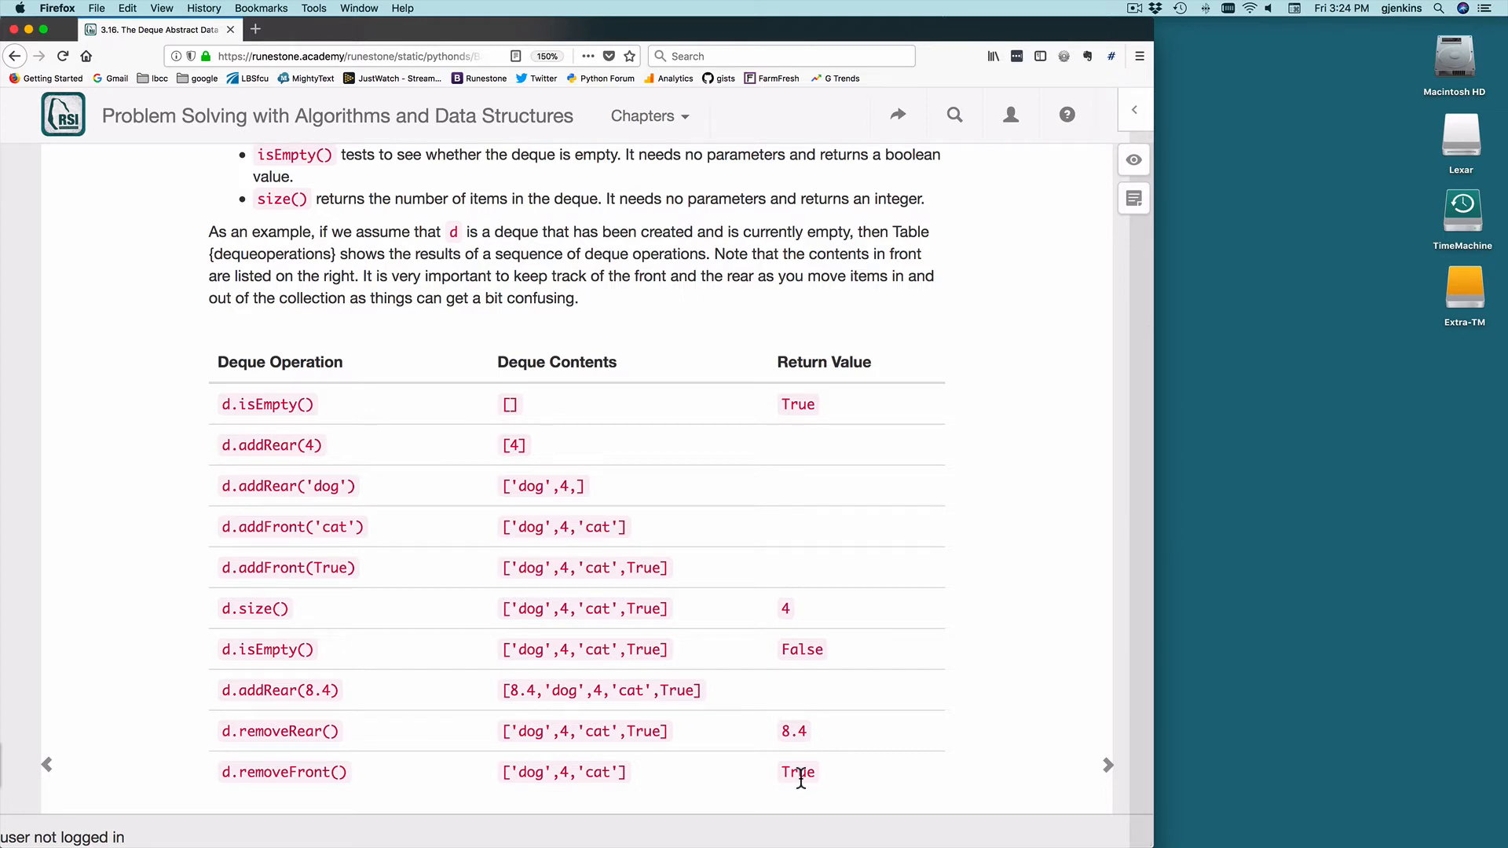
{"action": "mouse_move", "coordinate": [333, 671]}
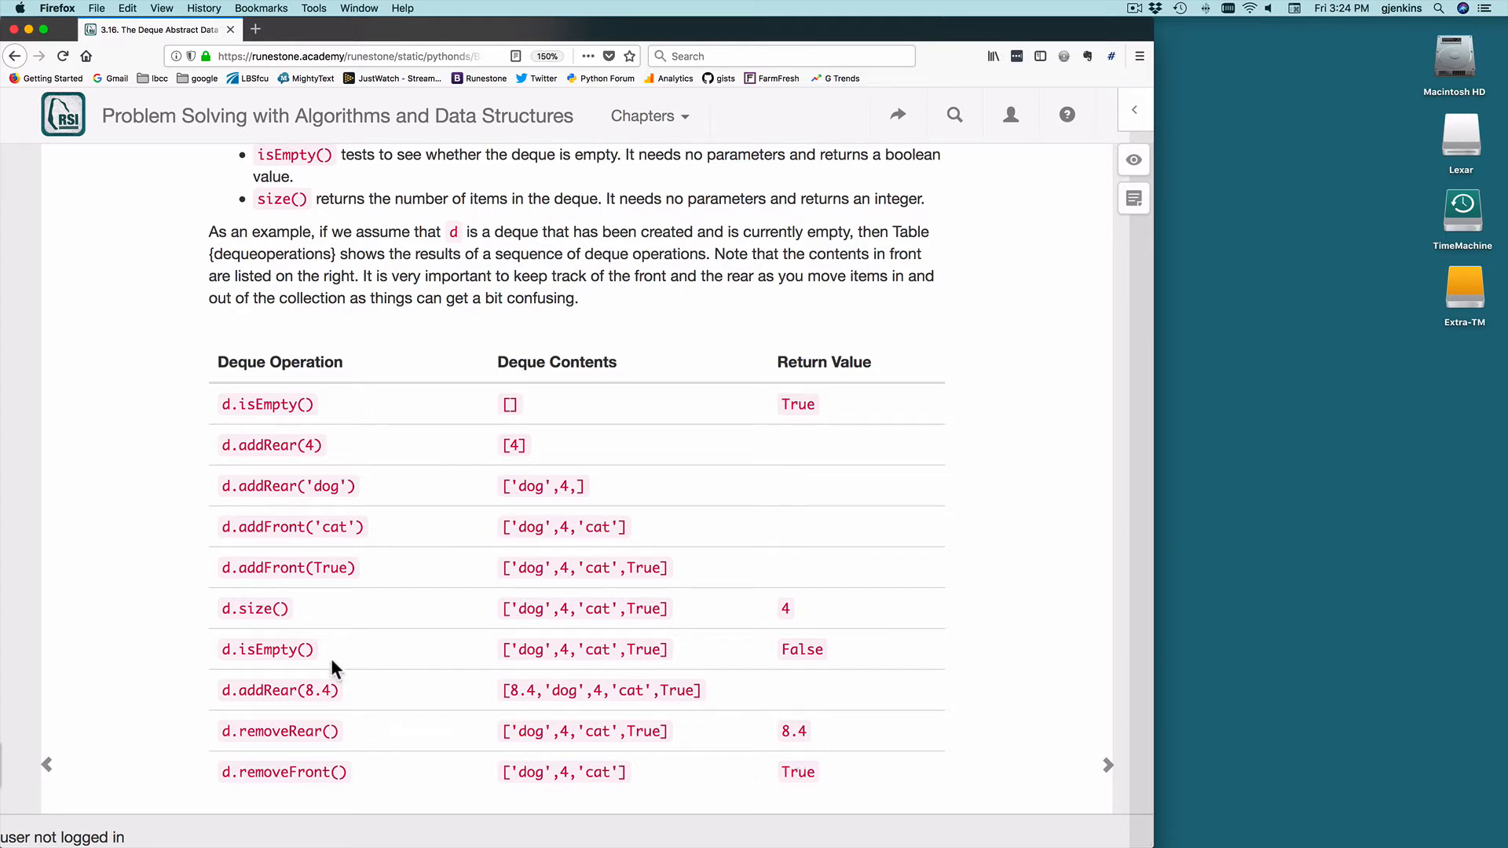
{"action": "mouse_move", "coordinate": [683, 729]}
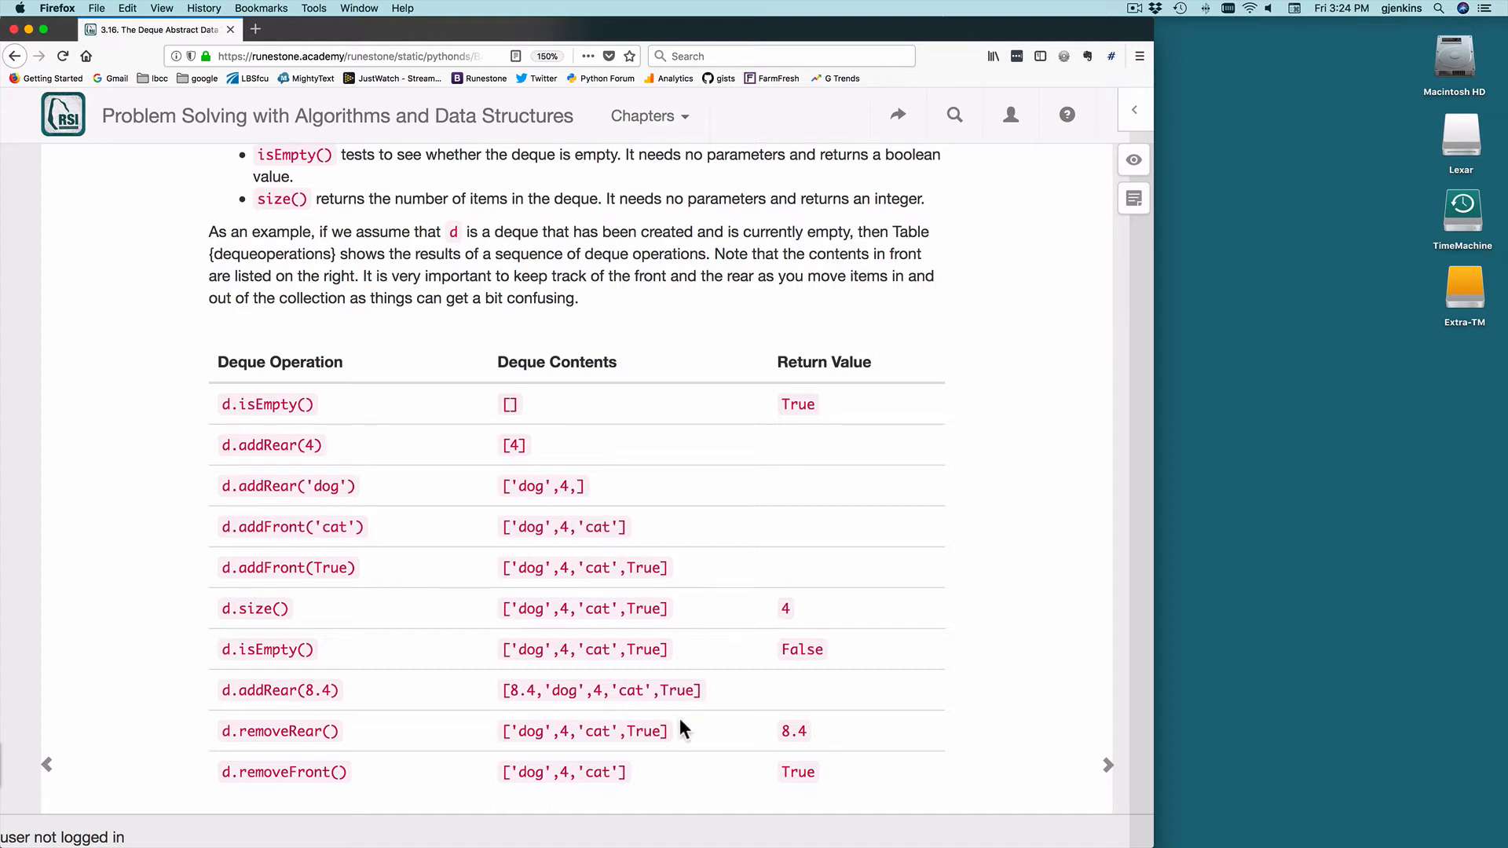
{"action": "mouse_move", "coordinate": [583, 729]}
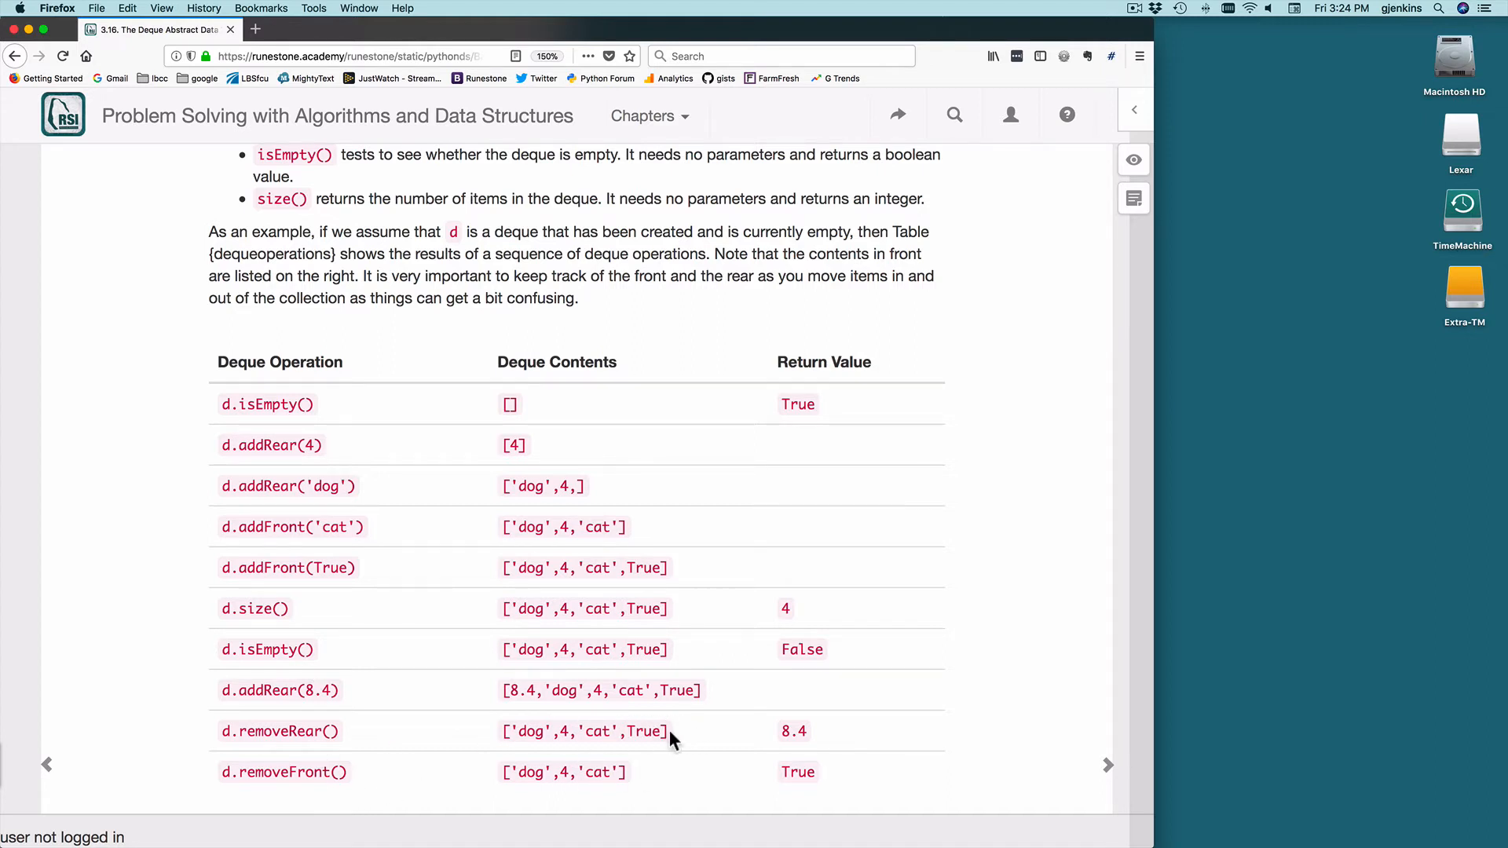
{"action": "mouse_move", "coordinate": [401, 781]}
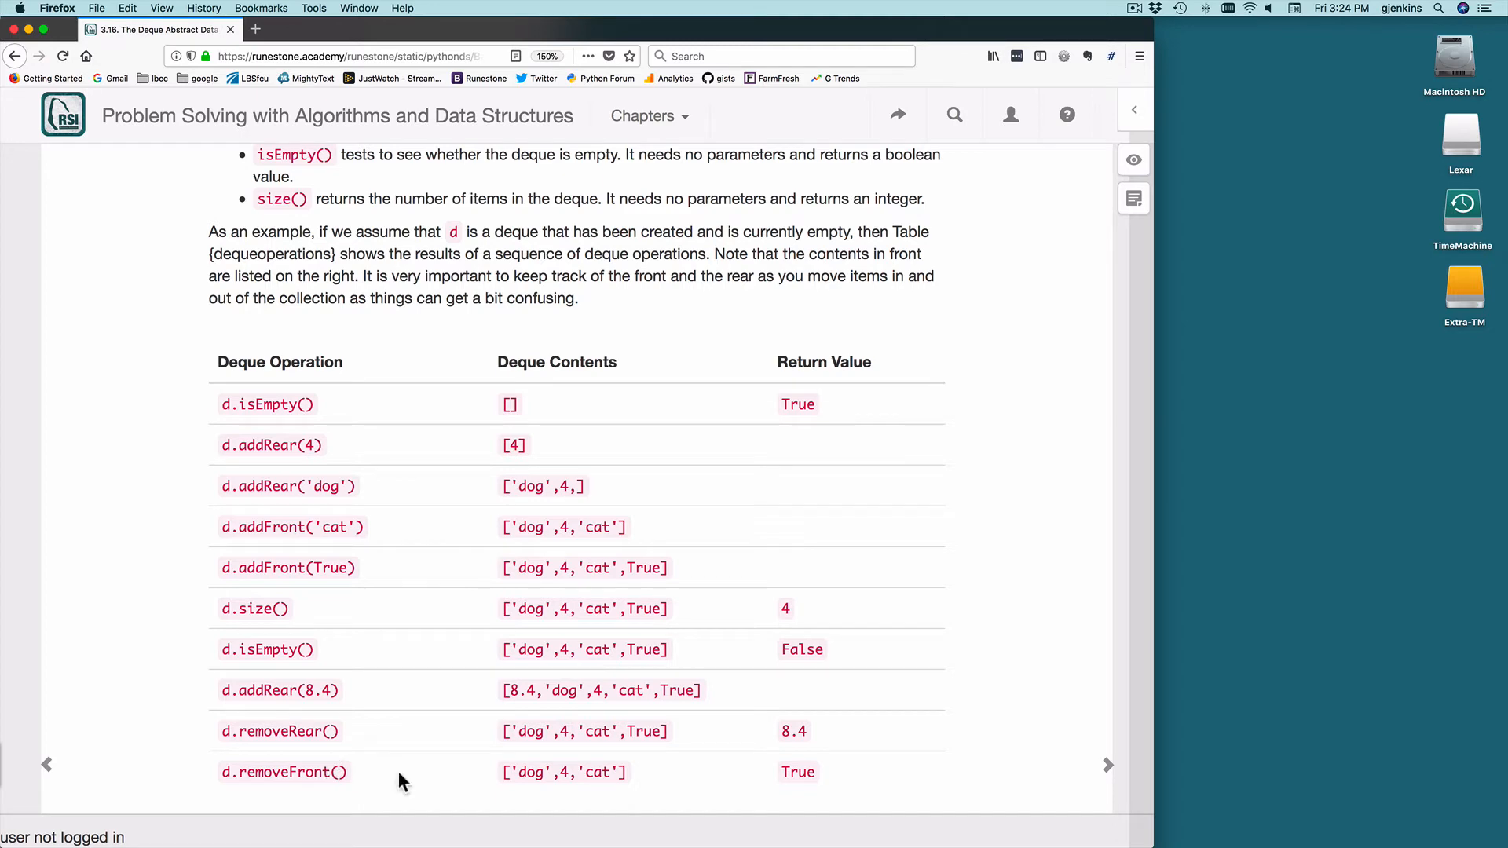
{"action": "mouse_move", "coordinate": [797, 771]}
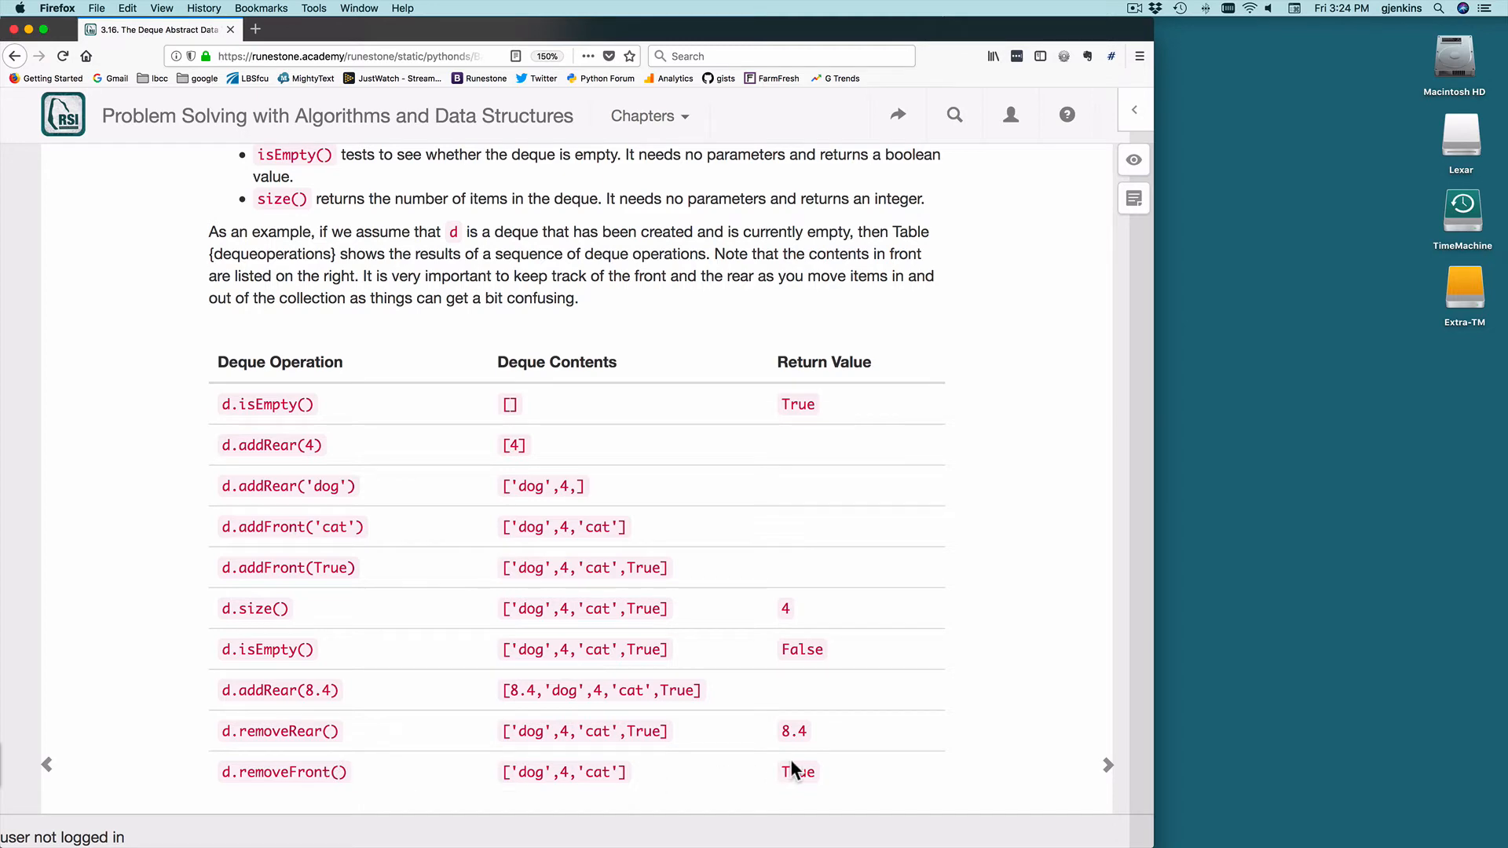
- Go to section 3.17 and bring Listing 1, the Deque class code, into view
{"action": "left_click", "coordinate": [1107, 765]}
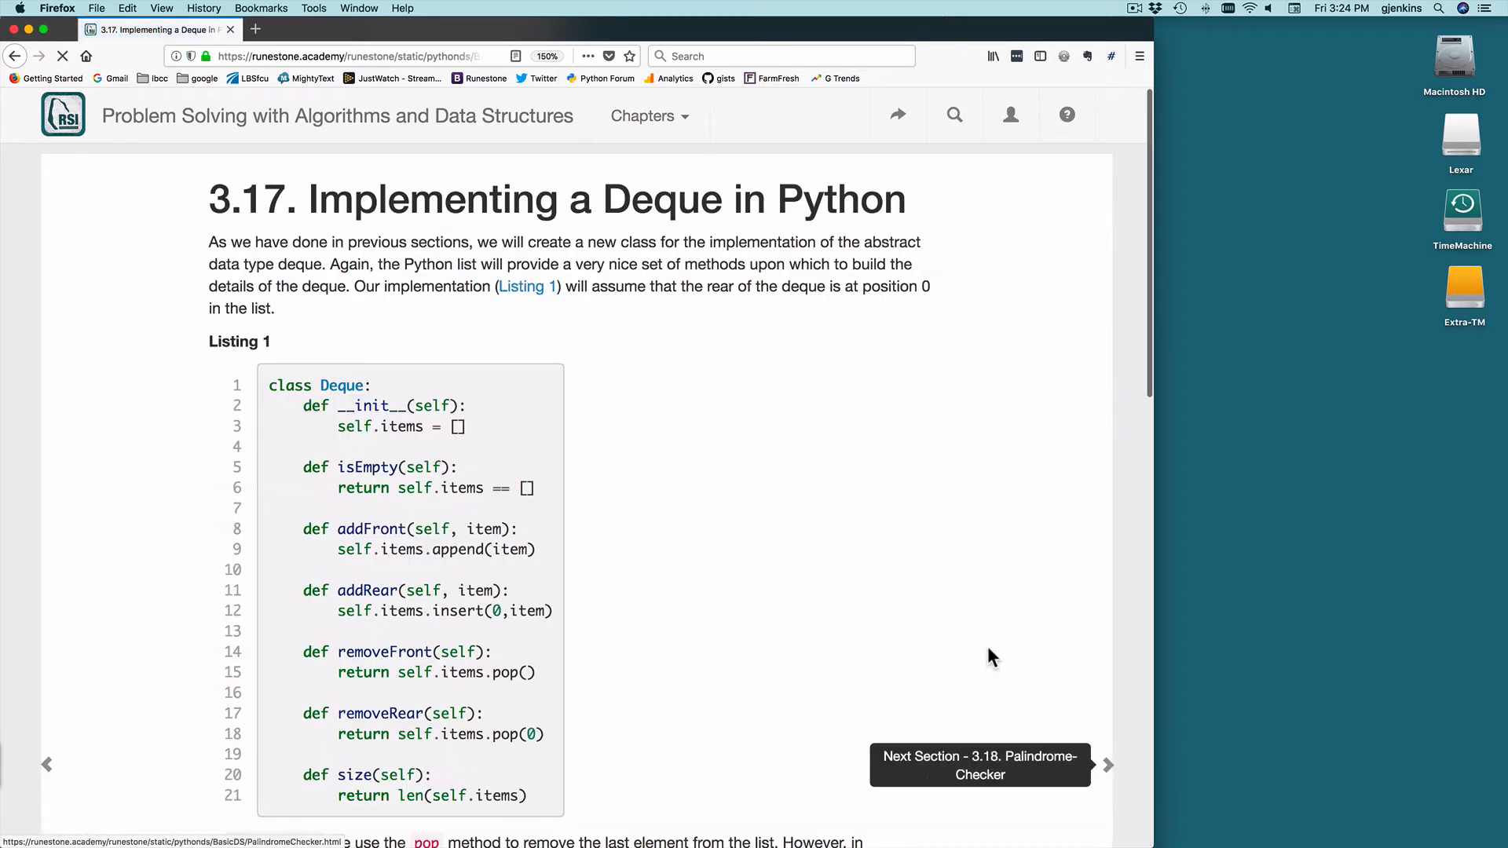
{"action": "scroll", "scroll_direction": "down", "scroll_amount": 3}
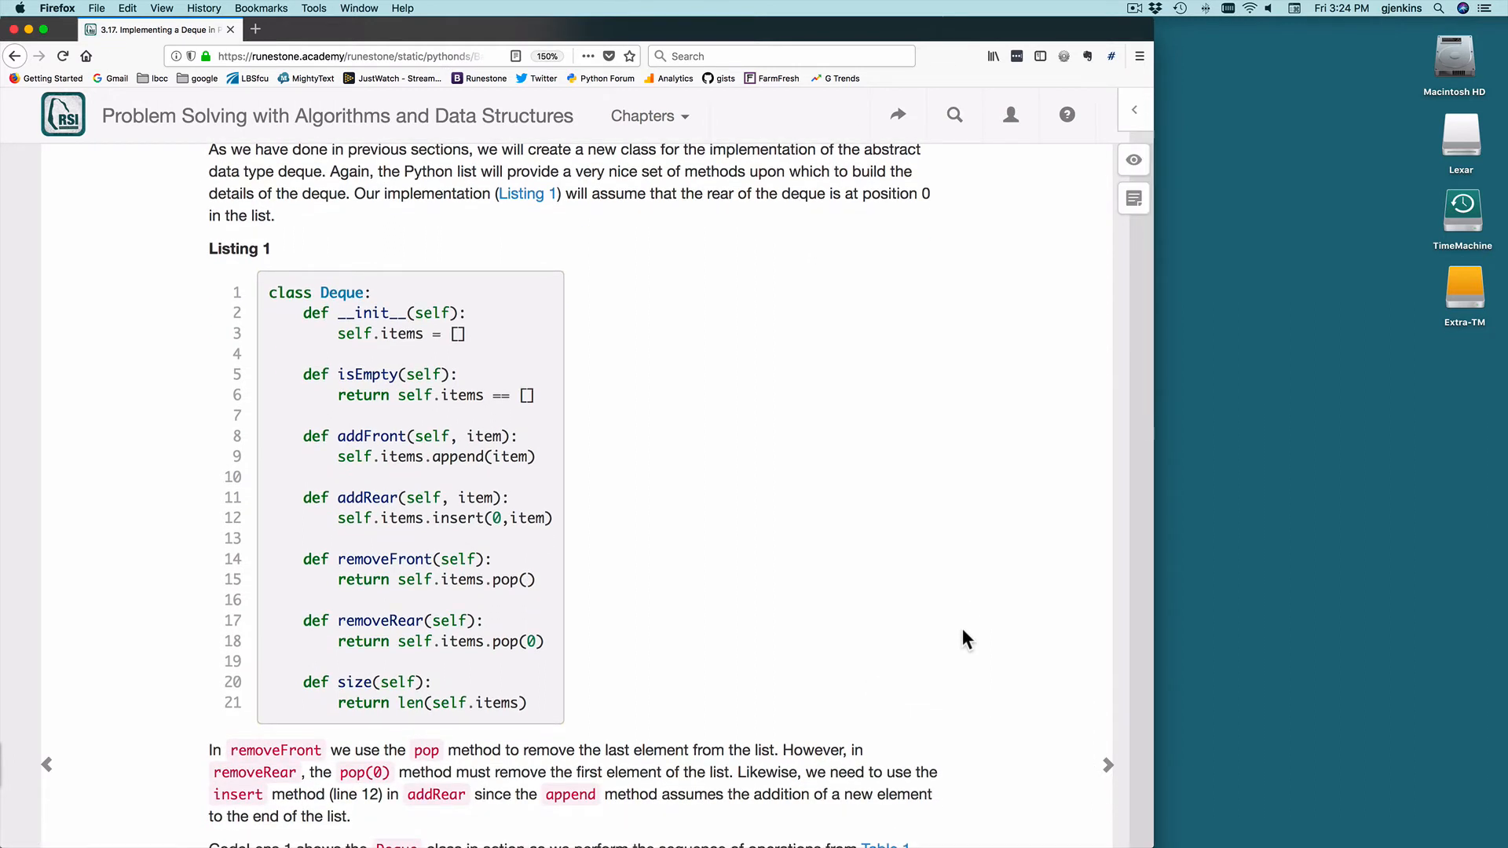
{"action": "mouse_move", "coordinate": [569, 314]}
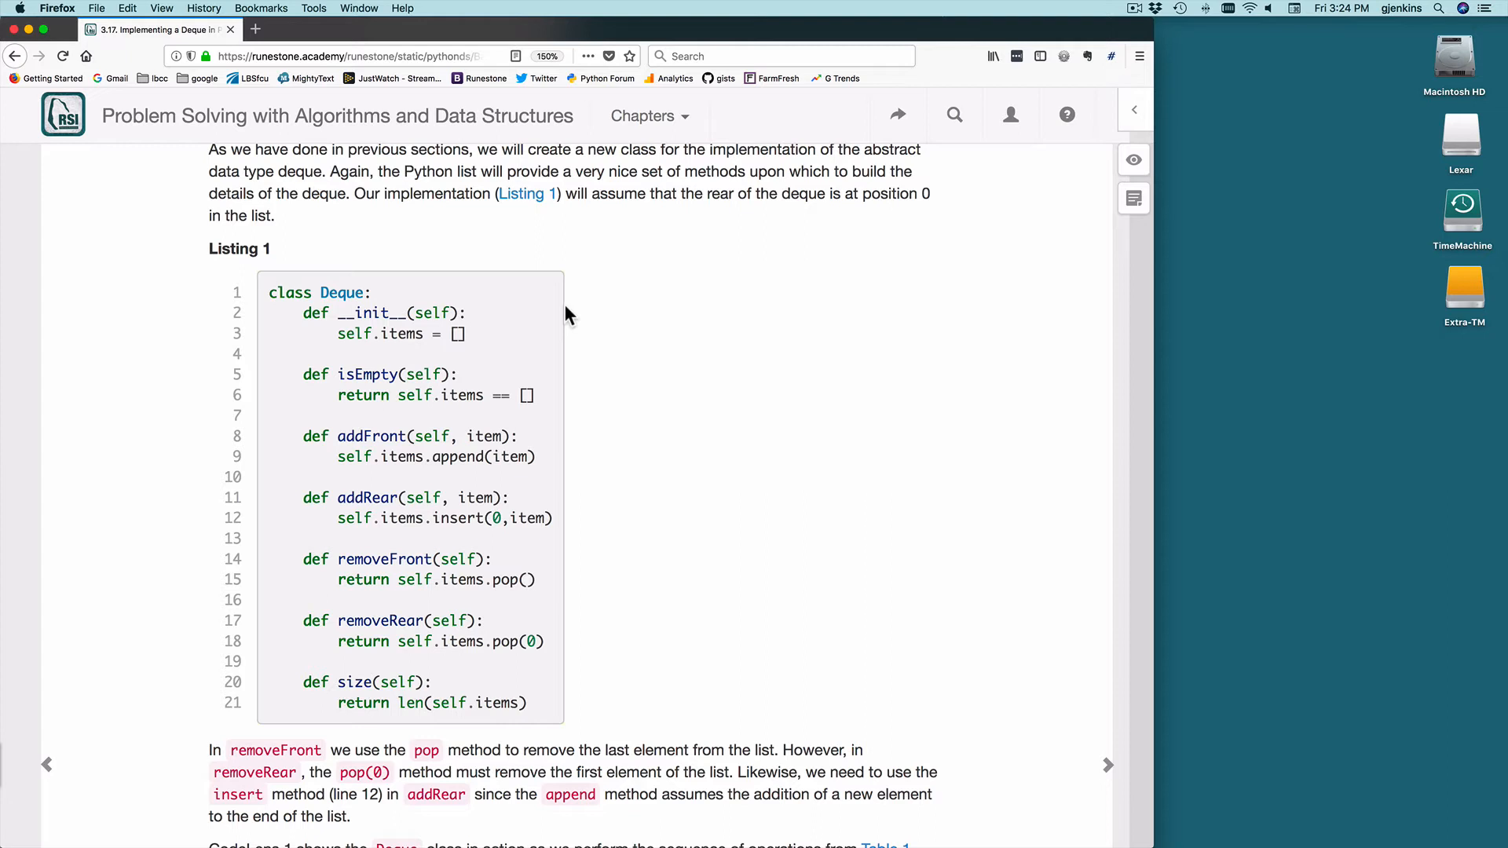
{"action": "mouse_move", "coordinate": [268, 319]}
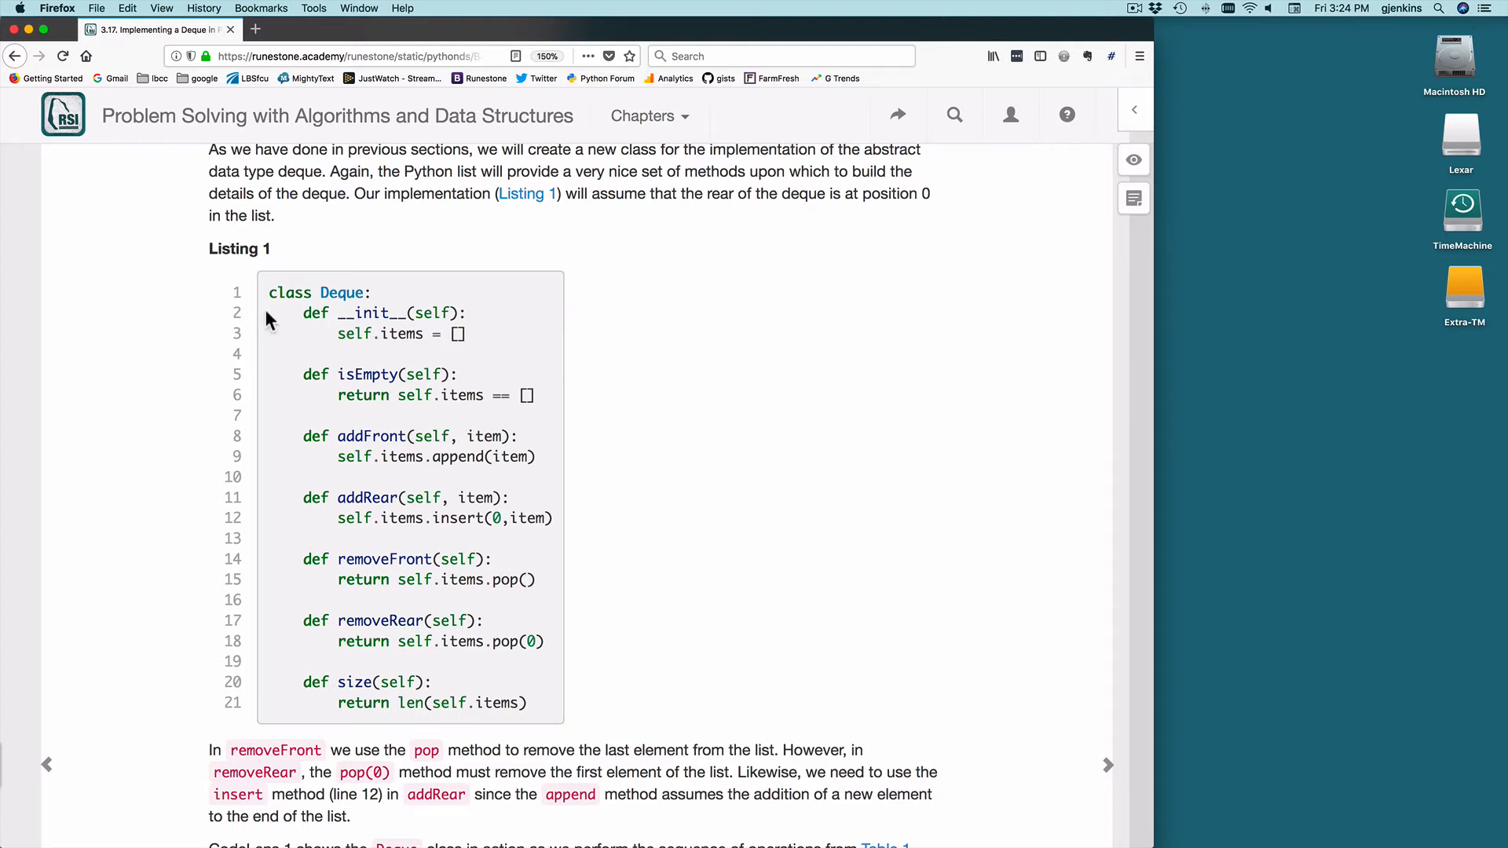
{"action": "mouse_move", "coordinate": [524, 702]}
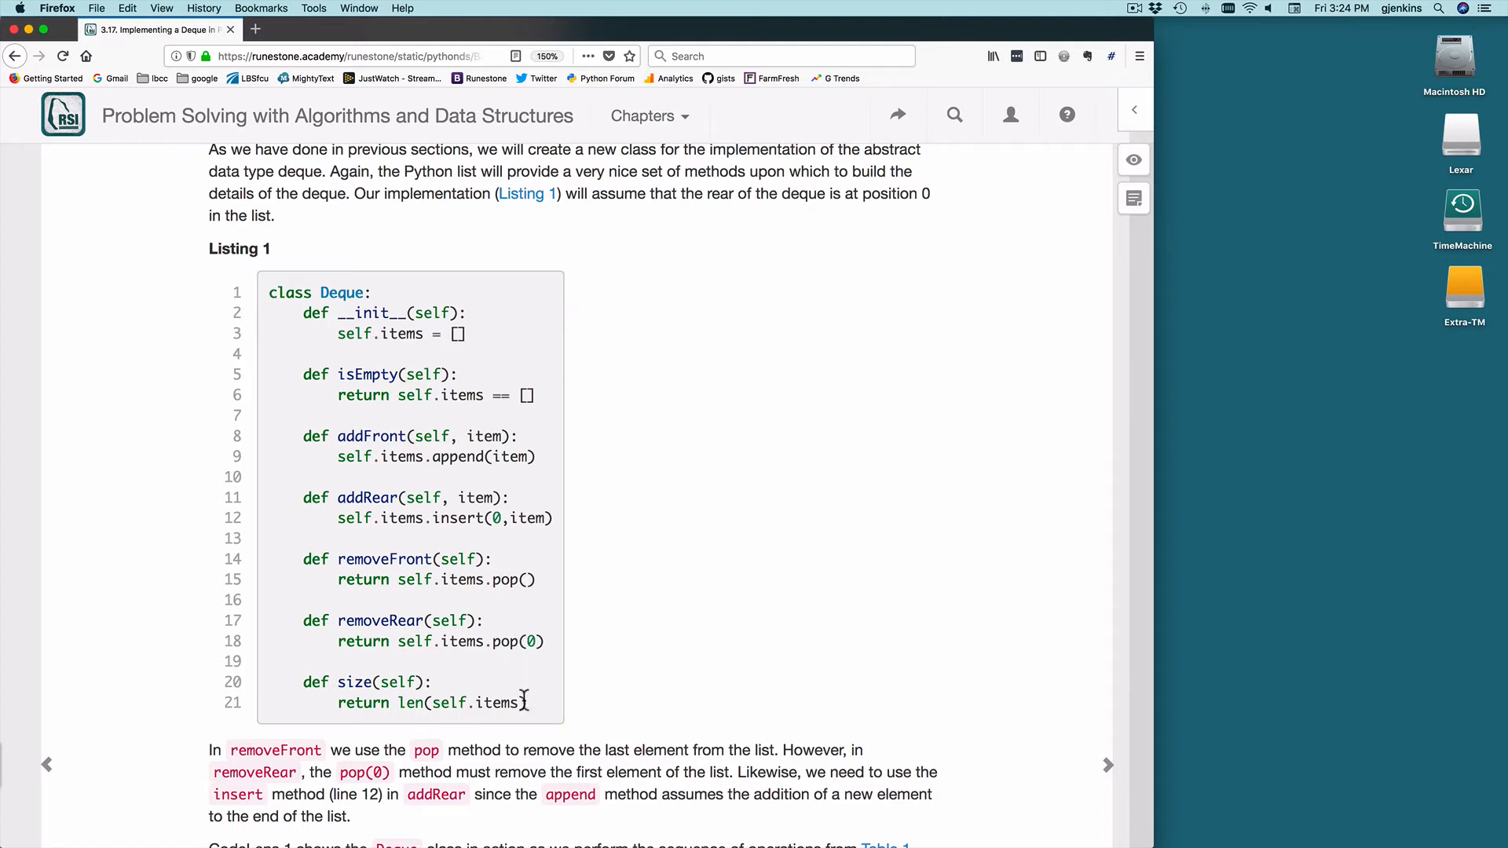
{"action": "mouse_move", "coordinate": [800, 625]}
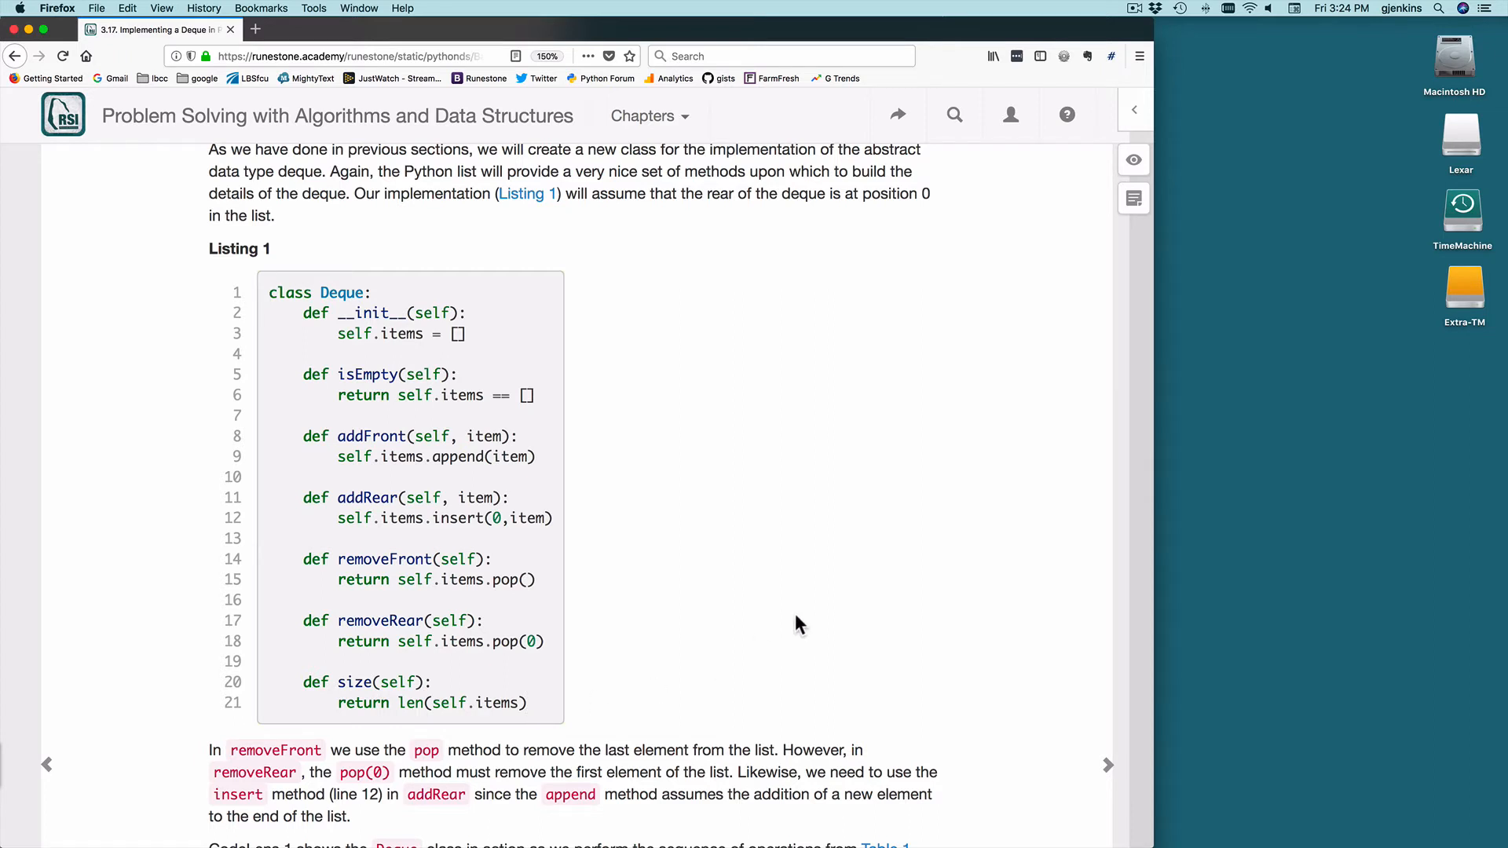
- Reach CodeLens 1 and step forward to Step 3 of 45, creating the Deque instance
{"action": "scroll", "scroll_direction": "down", "scroll_amount": 3}
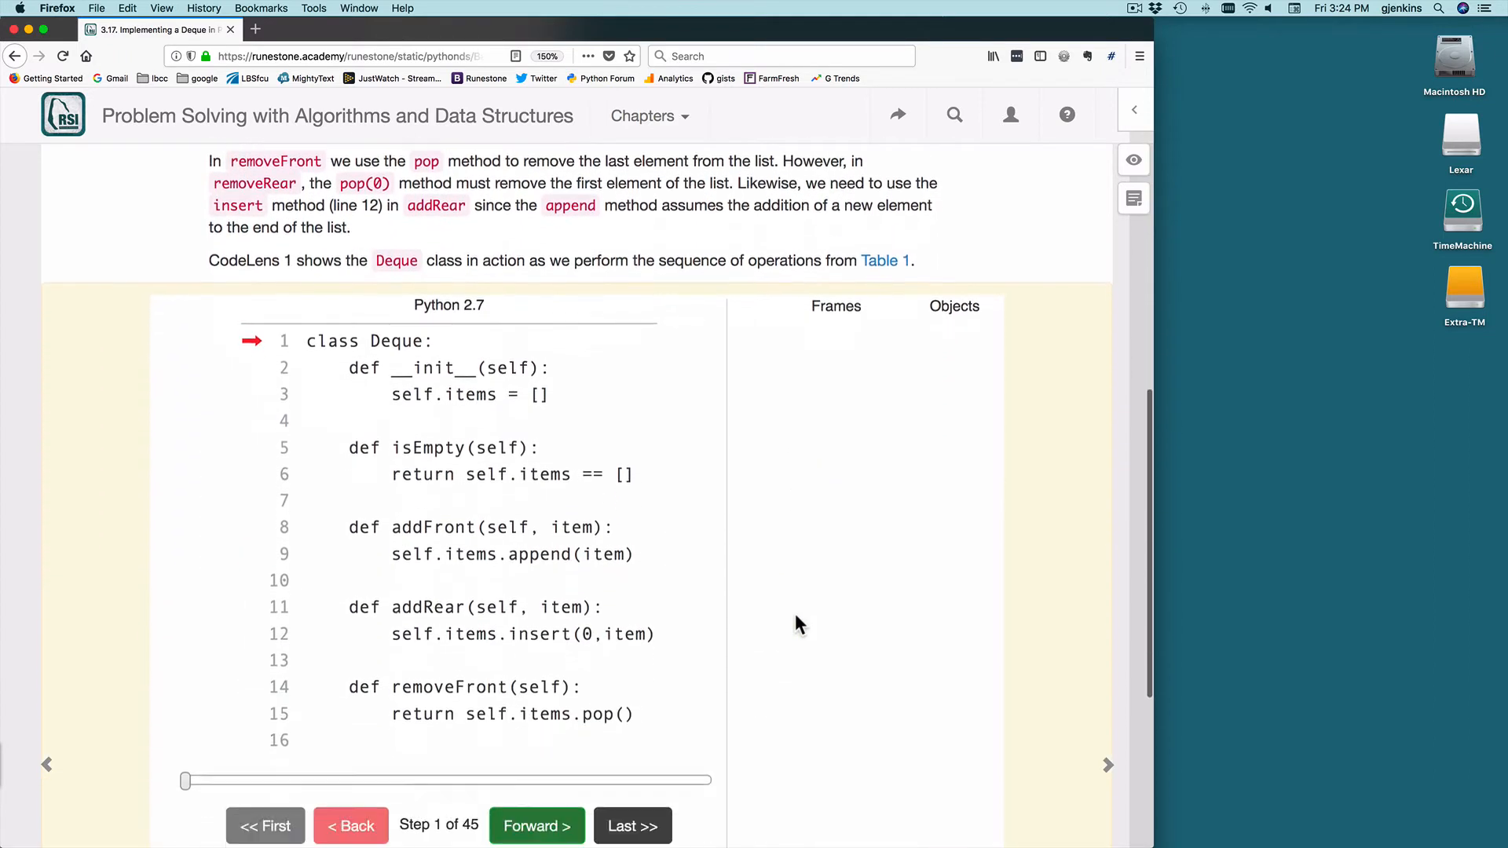
{"action": "scroll", "scroll_direction": "down", "scroll_amount": 3}
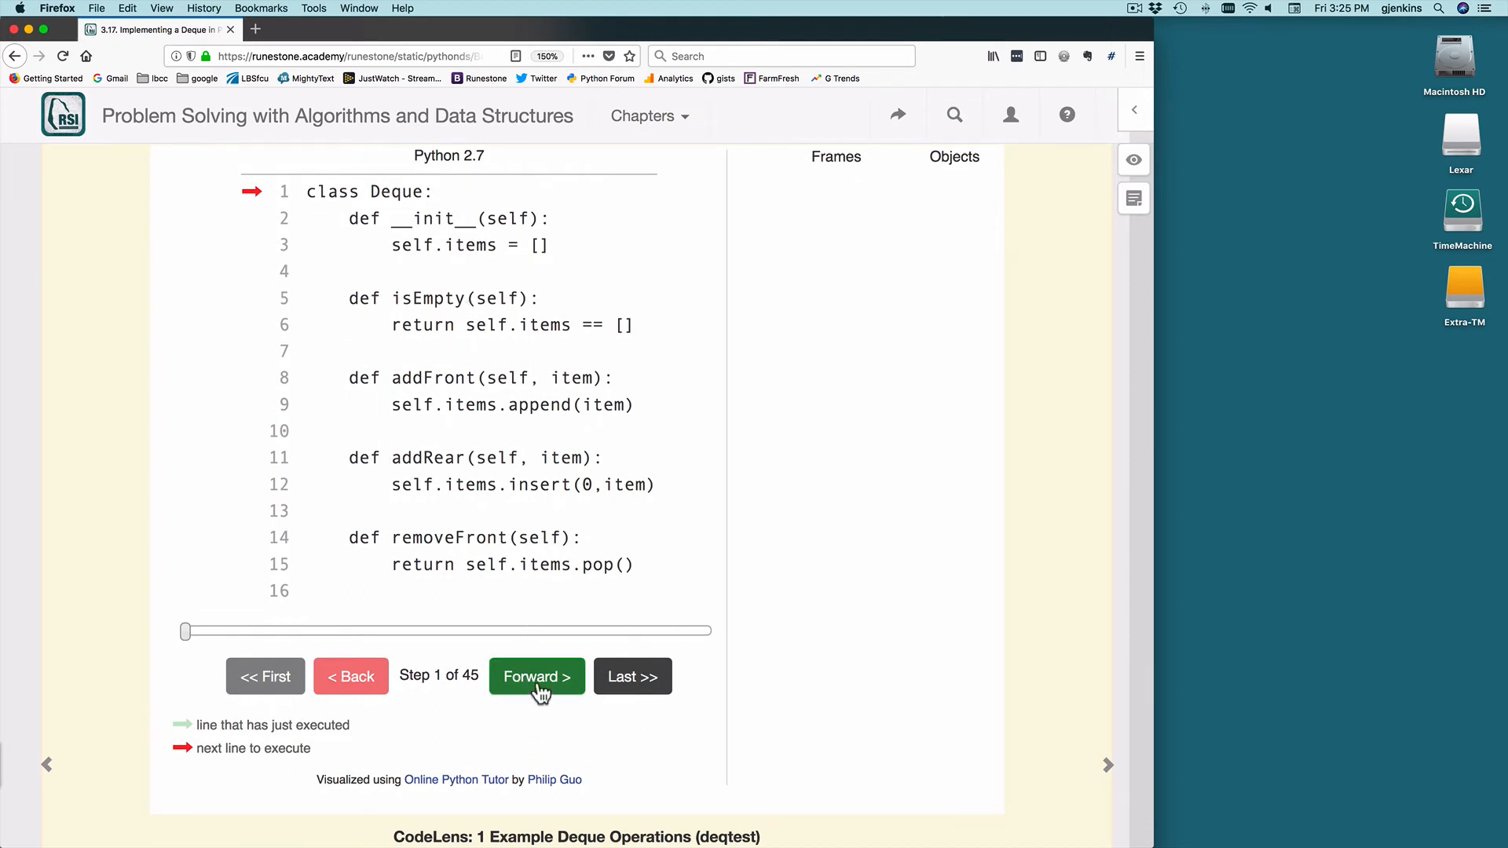
{"action": "left_click", "coordinate": [535, 675]}
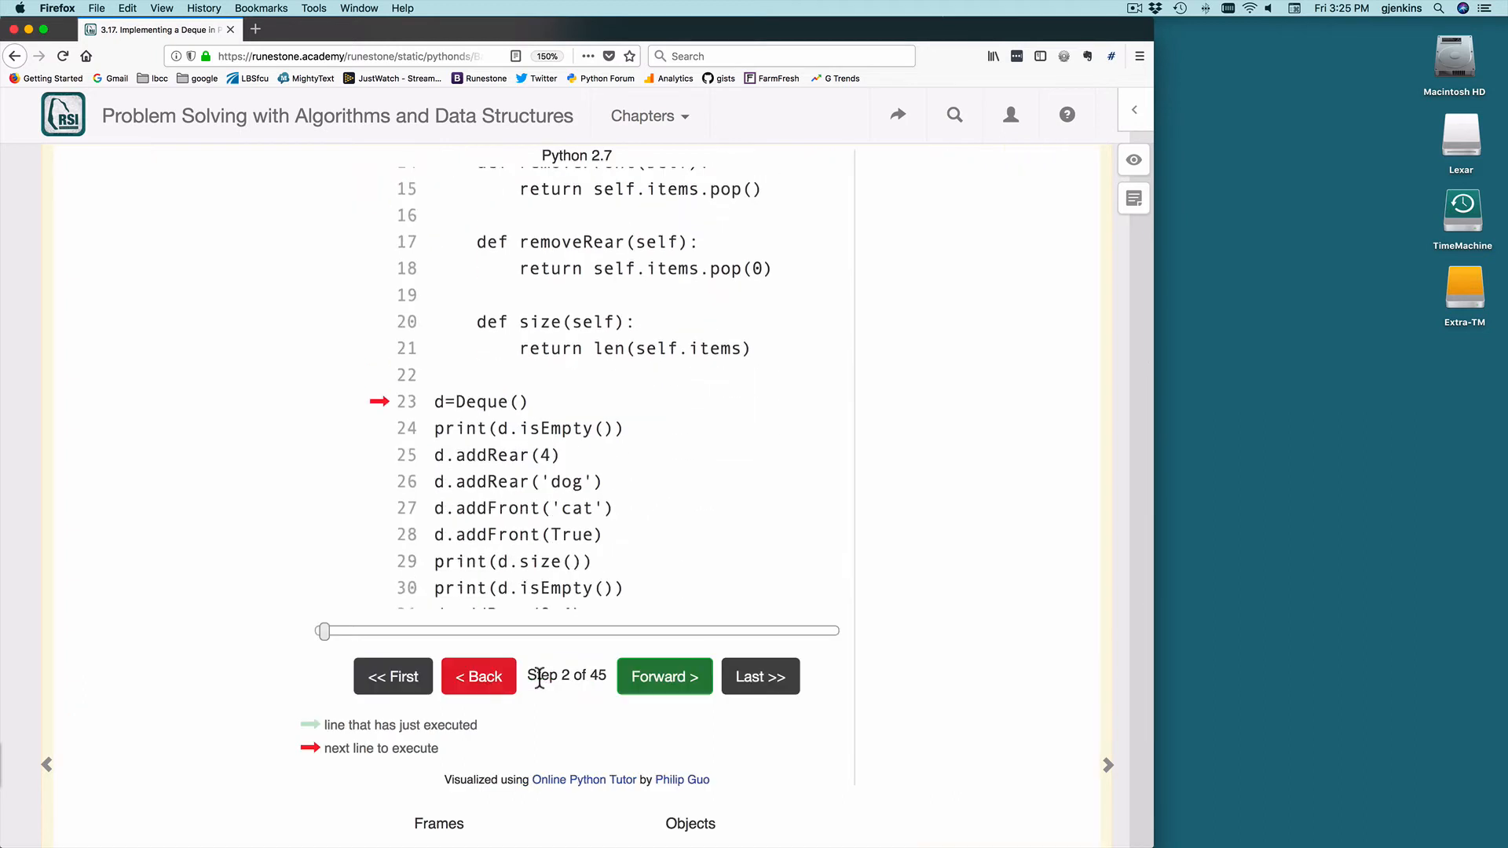
{"action": "left_click", "coordinate": [663, 675]}
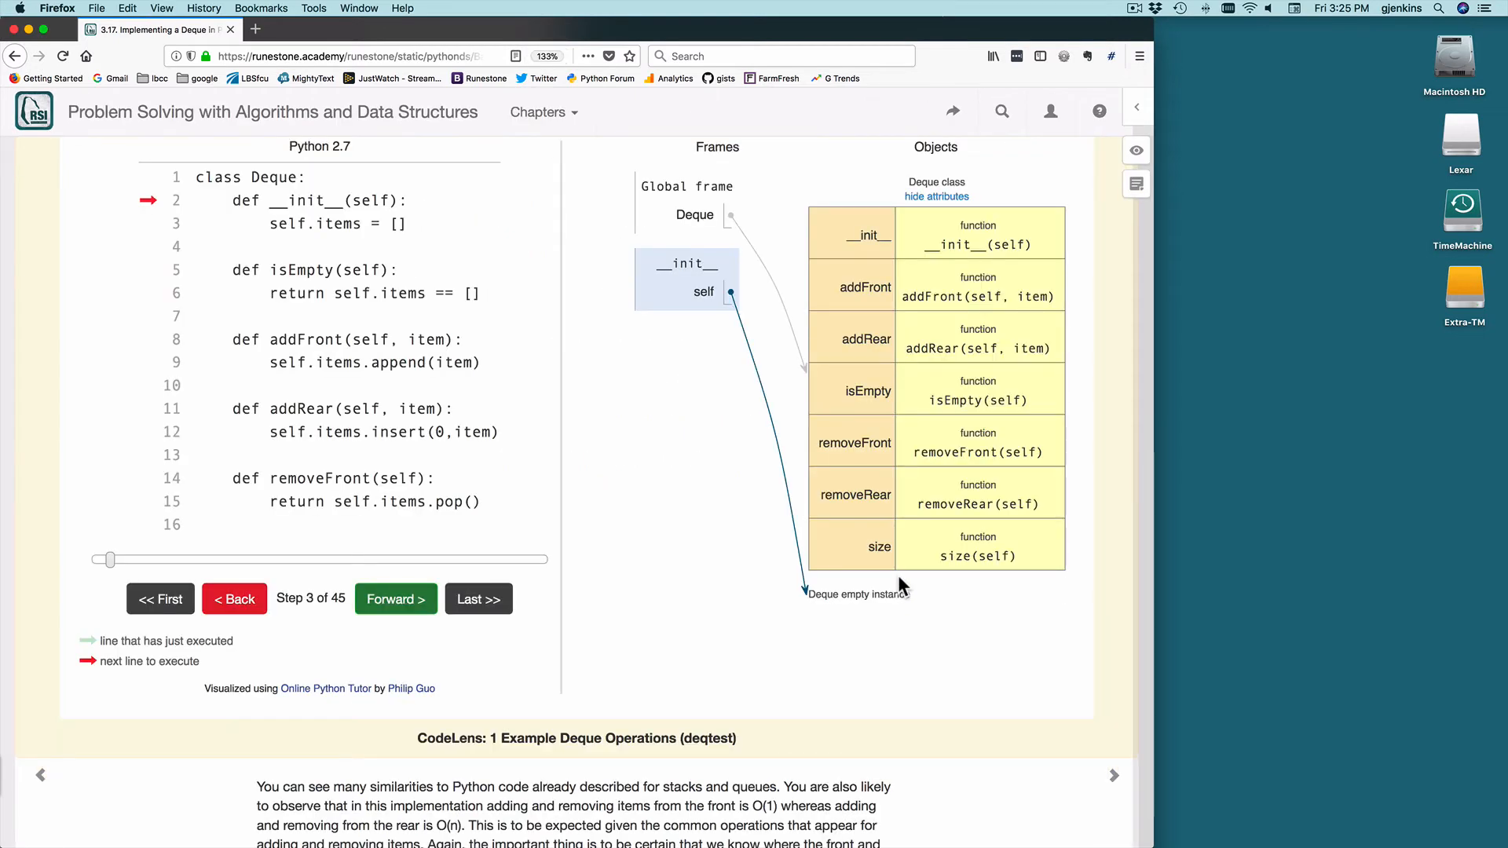
{"action": "mouse_move", "coordinate": [395, 599]}
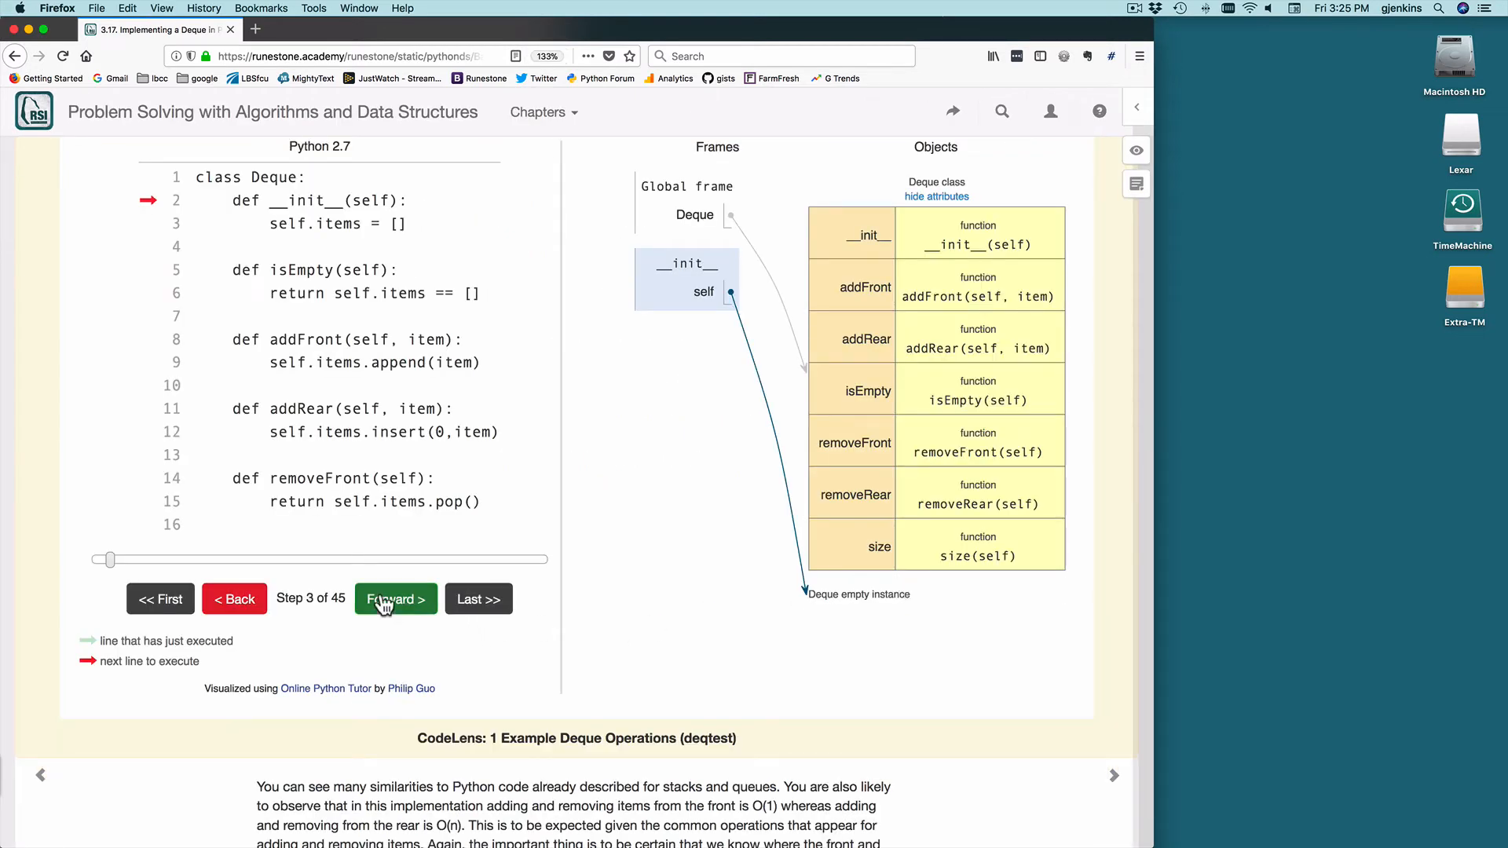
- Step forward to Step 13 of 45: isEmpty prints True and addRear places 4 in items
{"action": "left_click", "coordinate": [394, 599]}
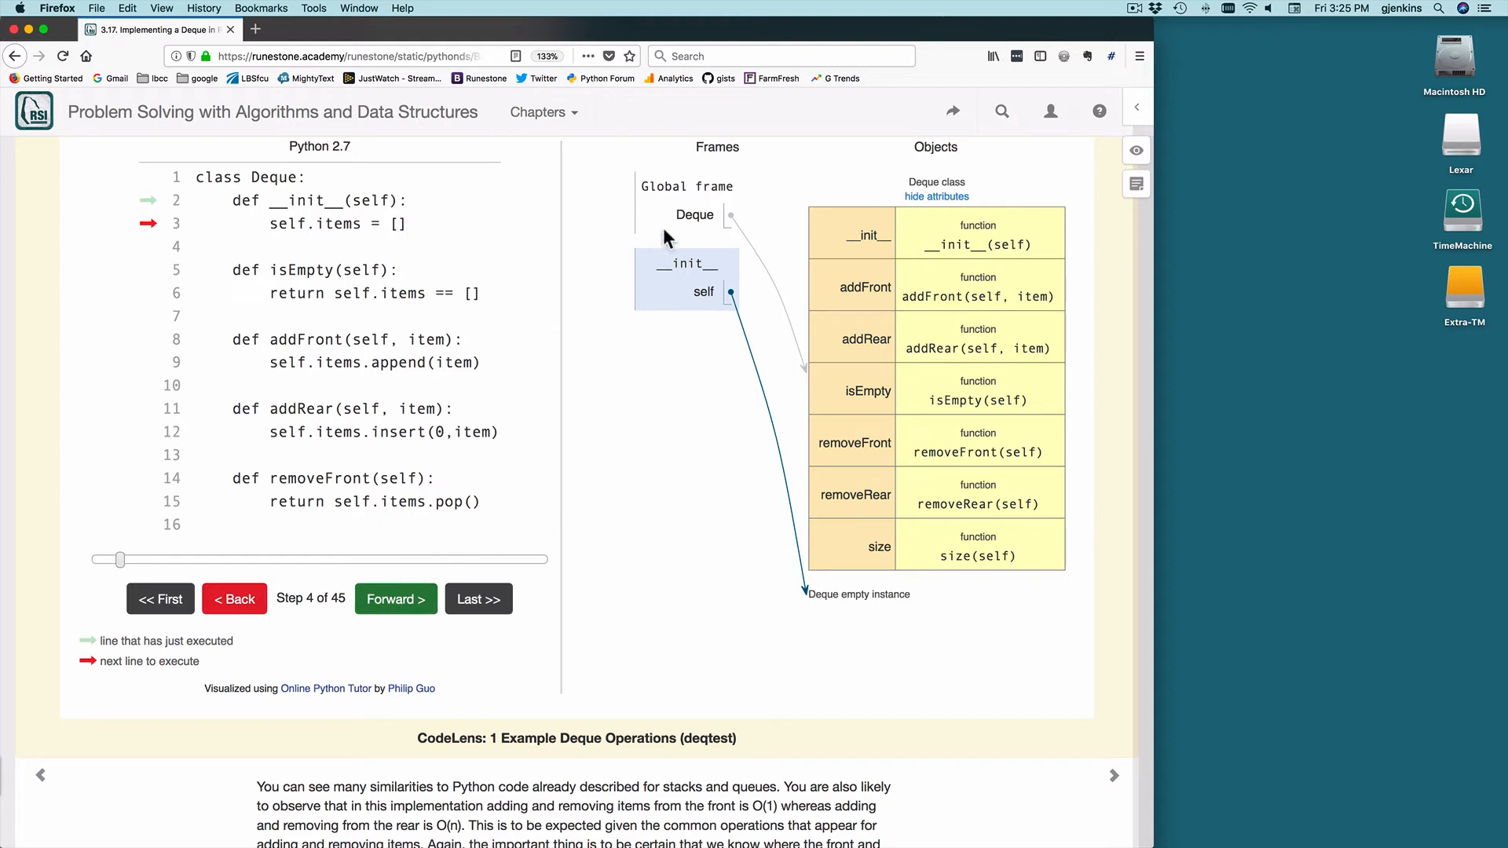
{"action": "mouse_move", "coordinate": [827, 380]}
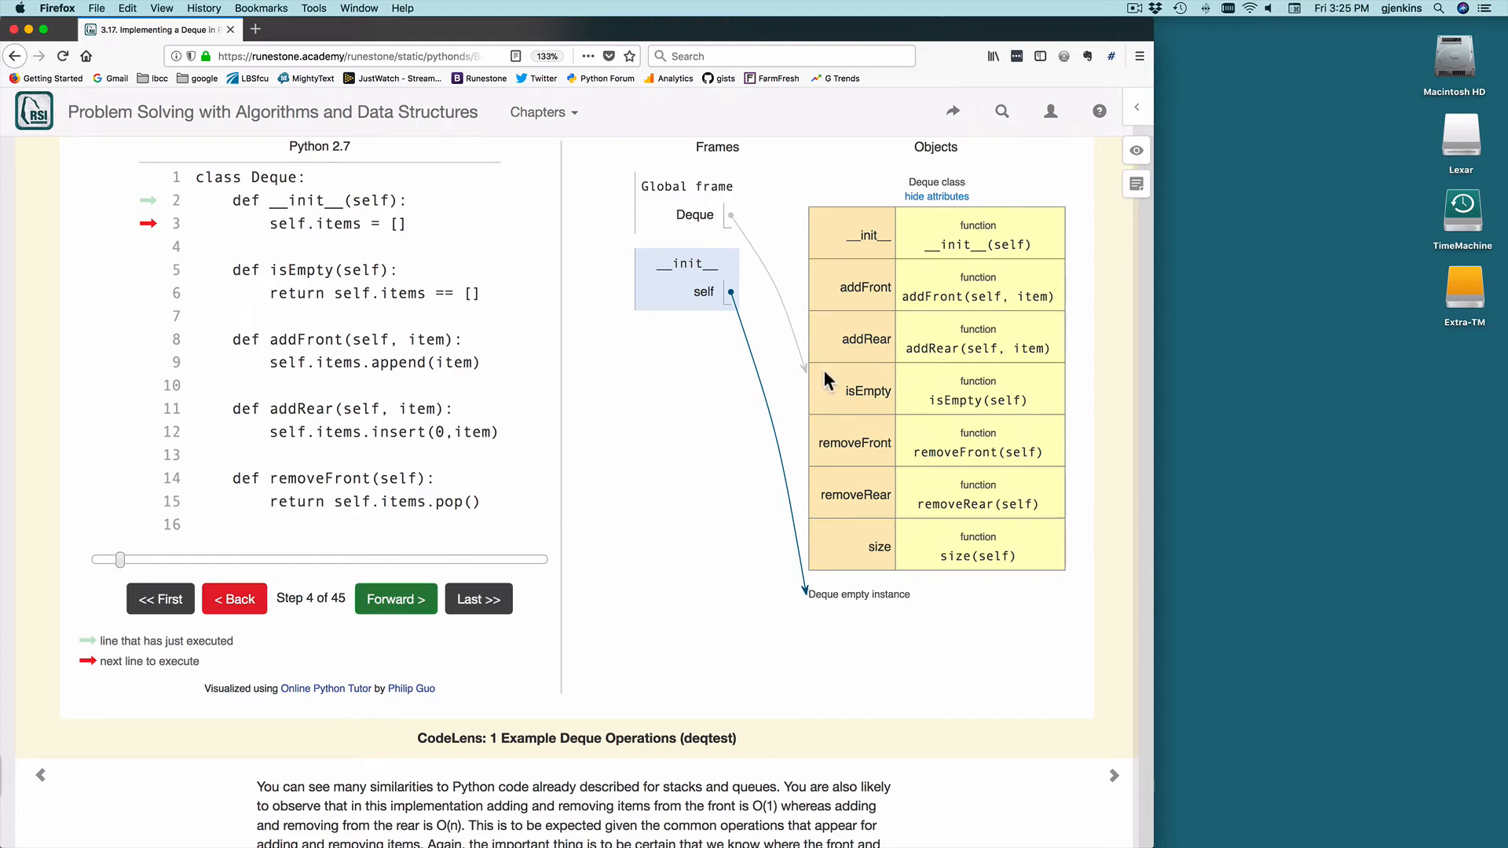
{"action": "mouse_move", "coordinate": [999, 620]}
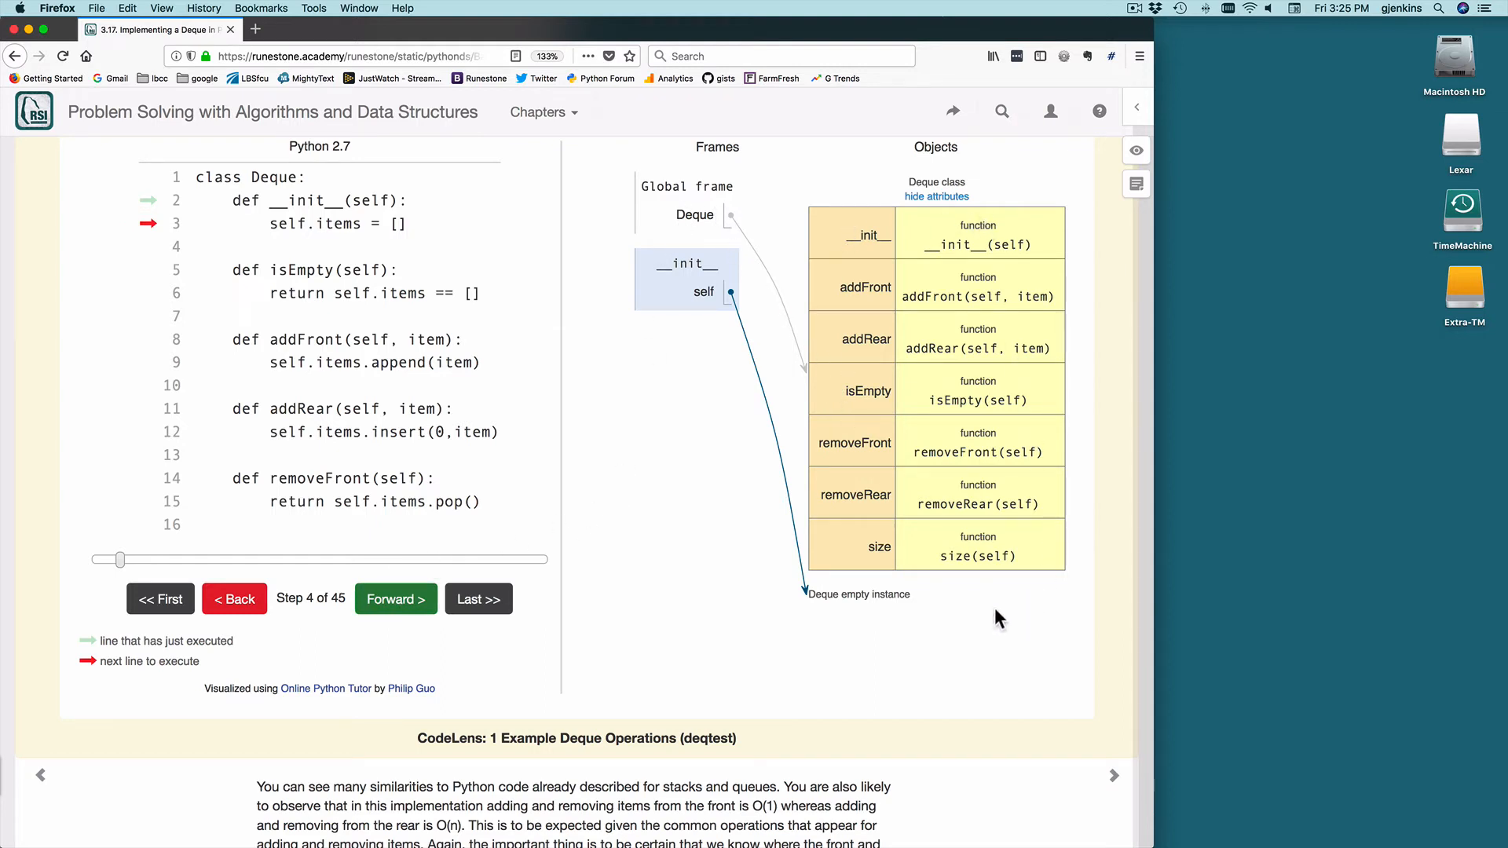
{"action": "mouse_move", "coordinate": [456, 524]}
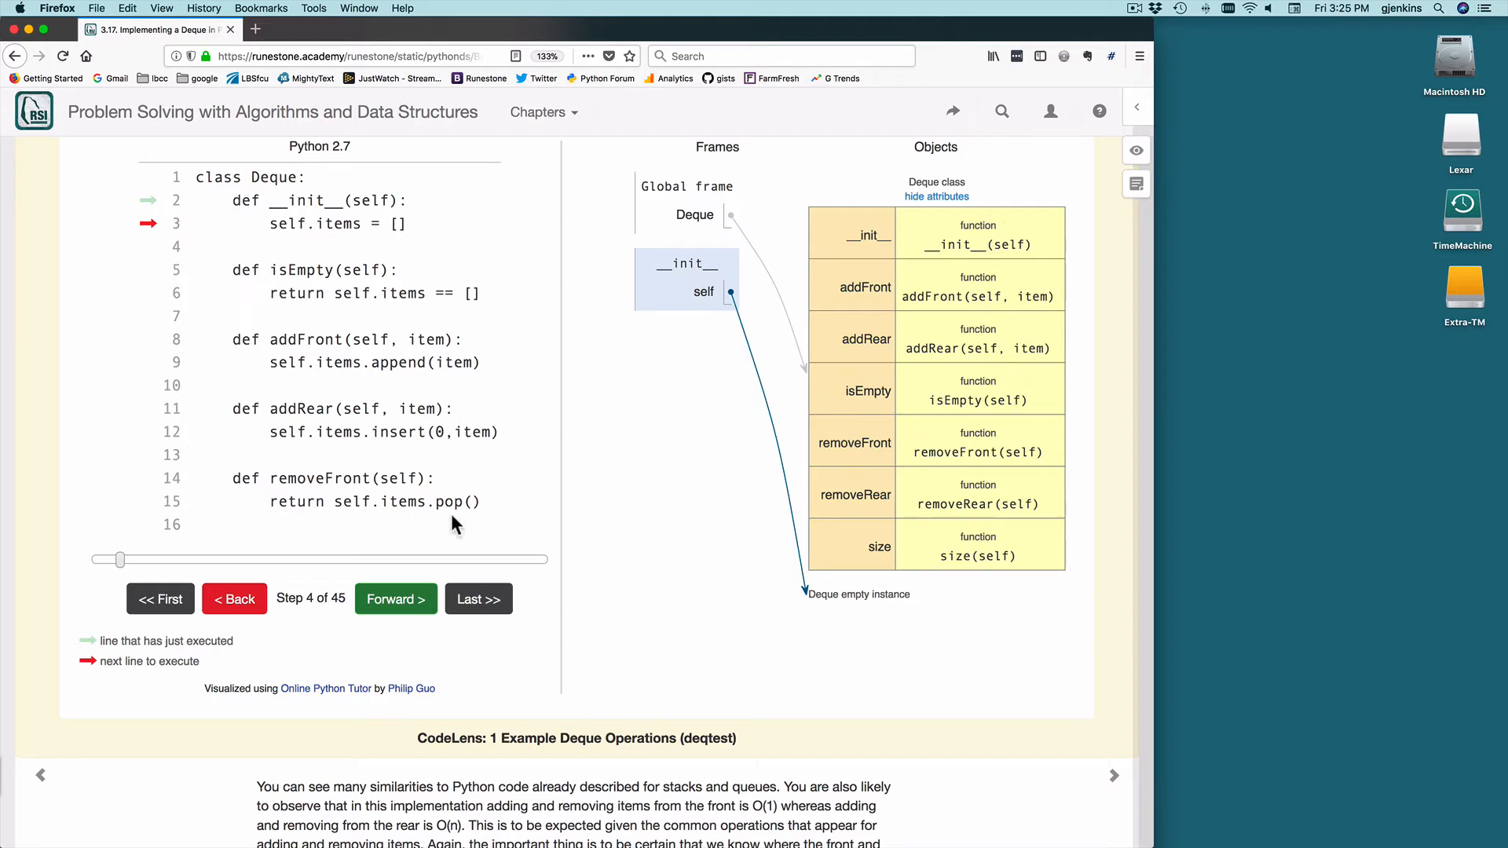
{"action": "left_click", "coordinate": [394, 598]}
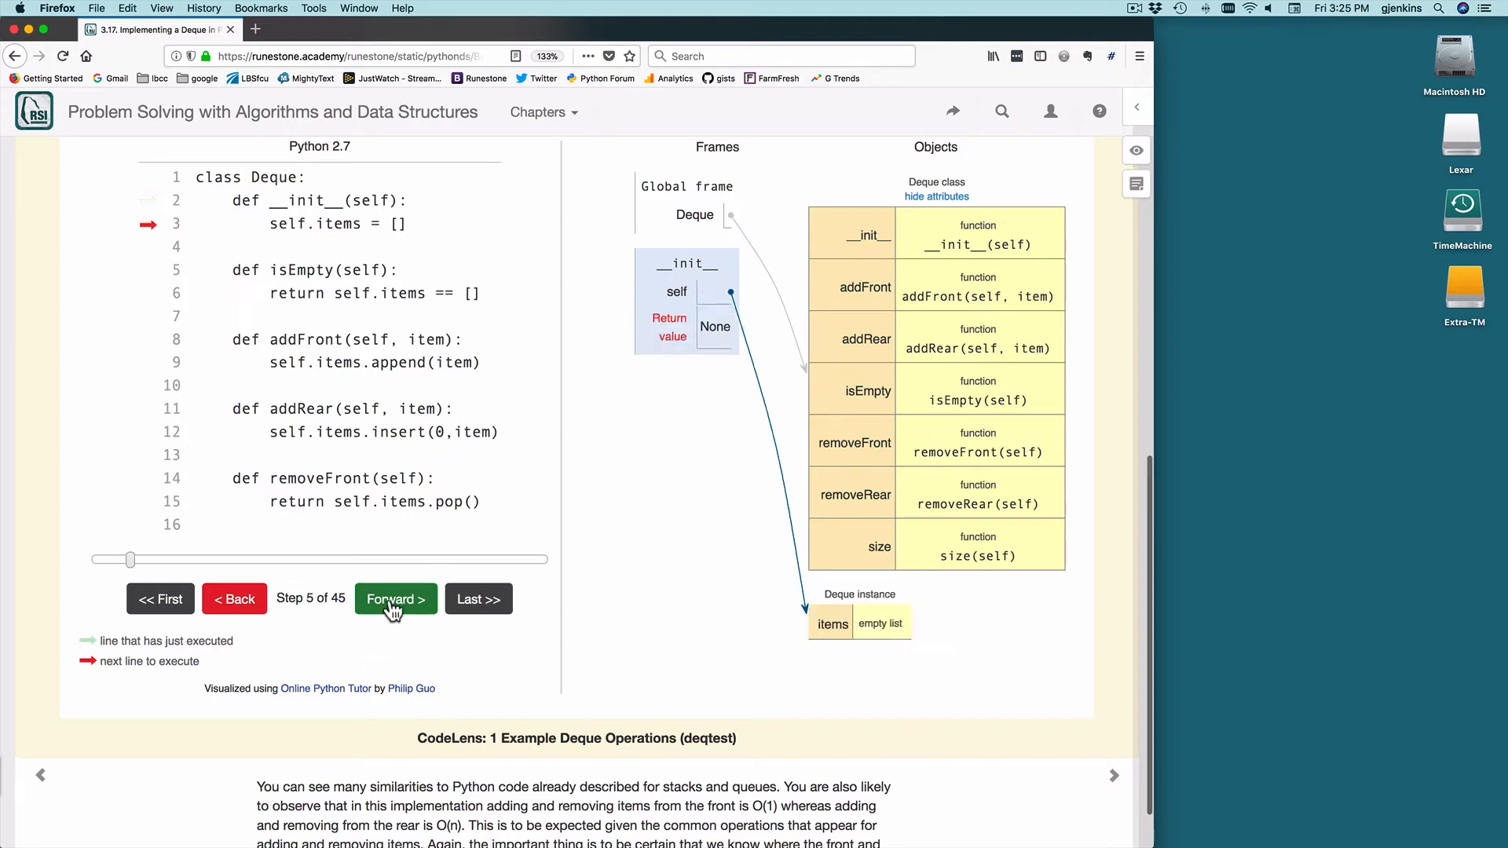
{"action": "left_click", "coordinate": [394, 599]}
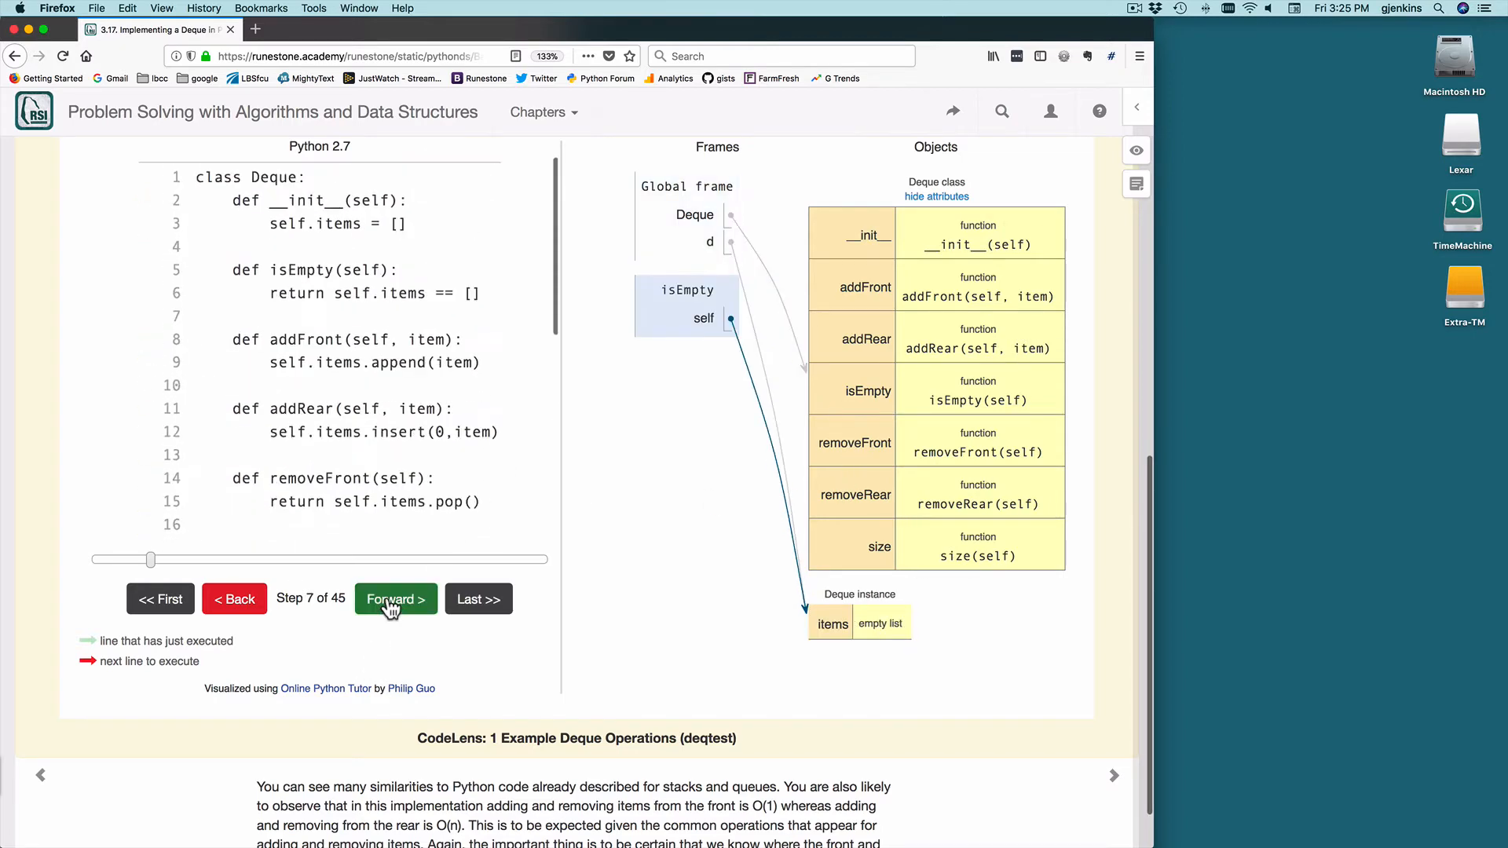
{"action": "left_click", "coordinate": [395, 598]}
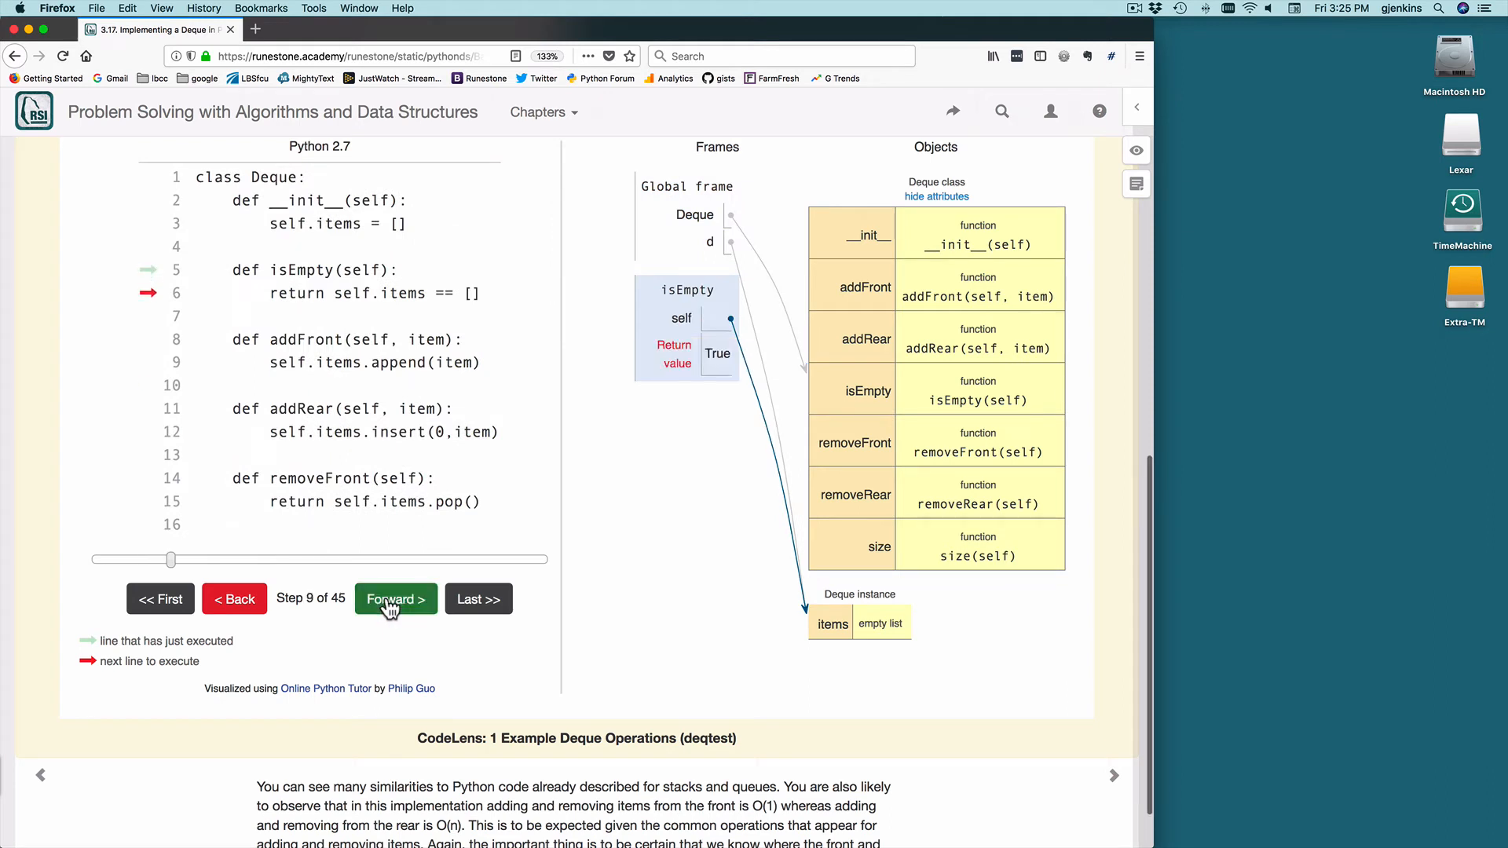
{"action": "left_click", "coordinate": [396, 599]}
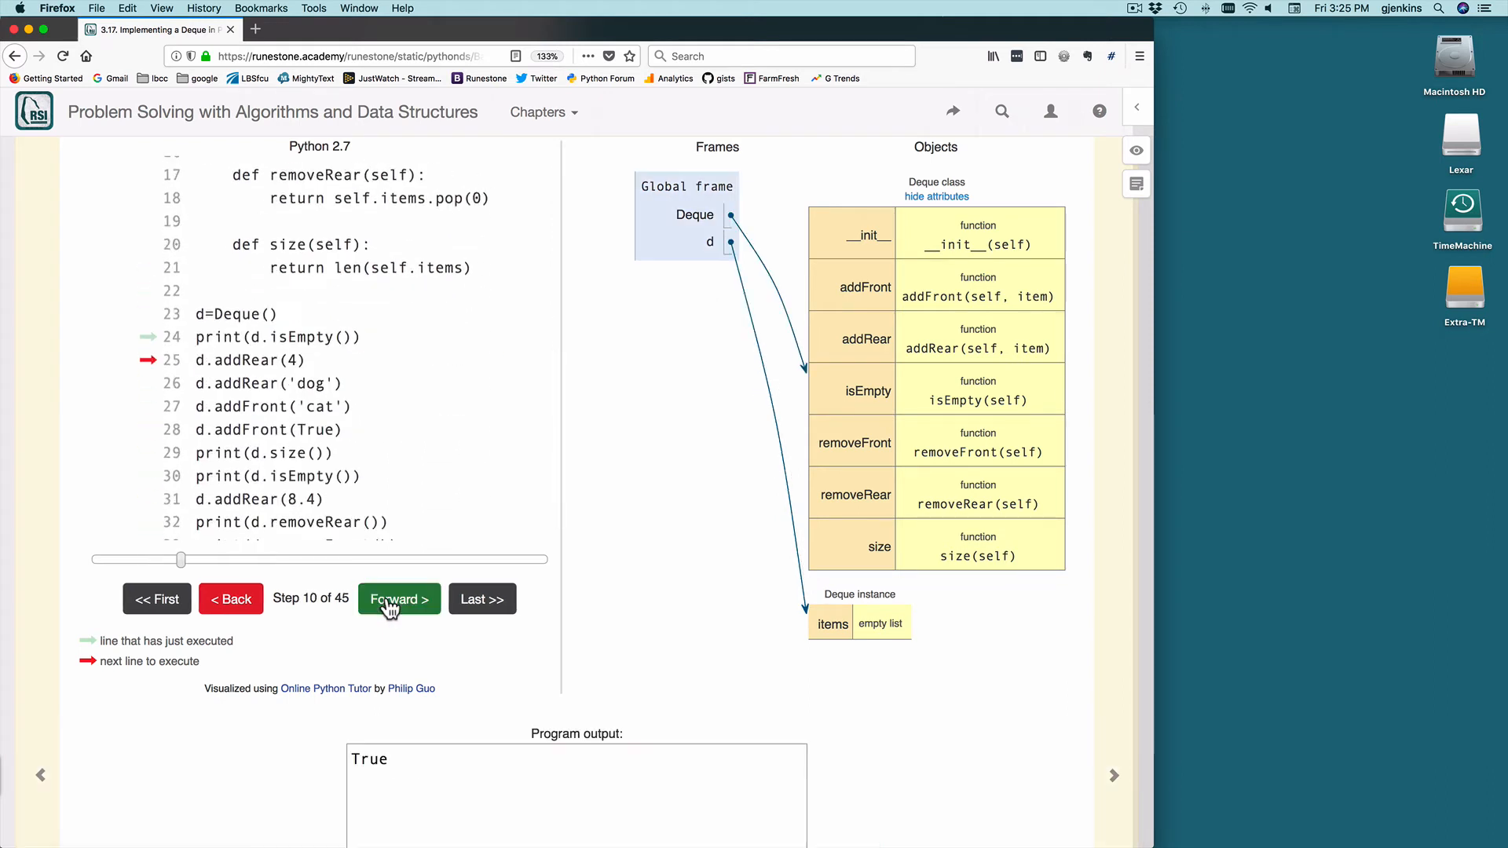
{"action": "left_click", "coordinate": [397, 598]}
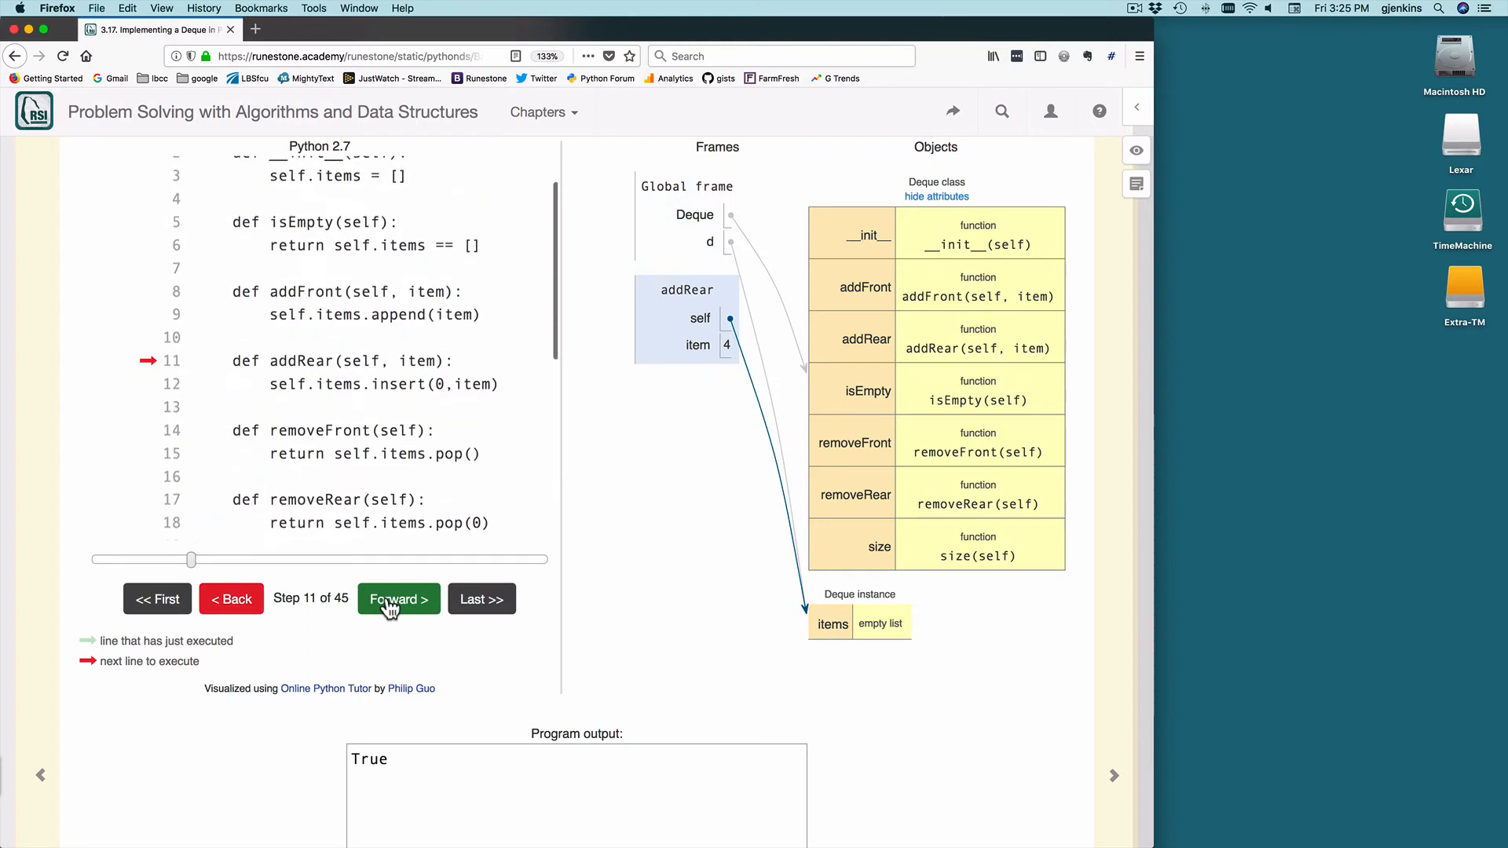
{"action": "left_click", "coordinate": [397, 598]}
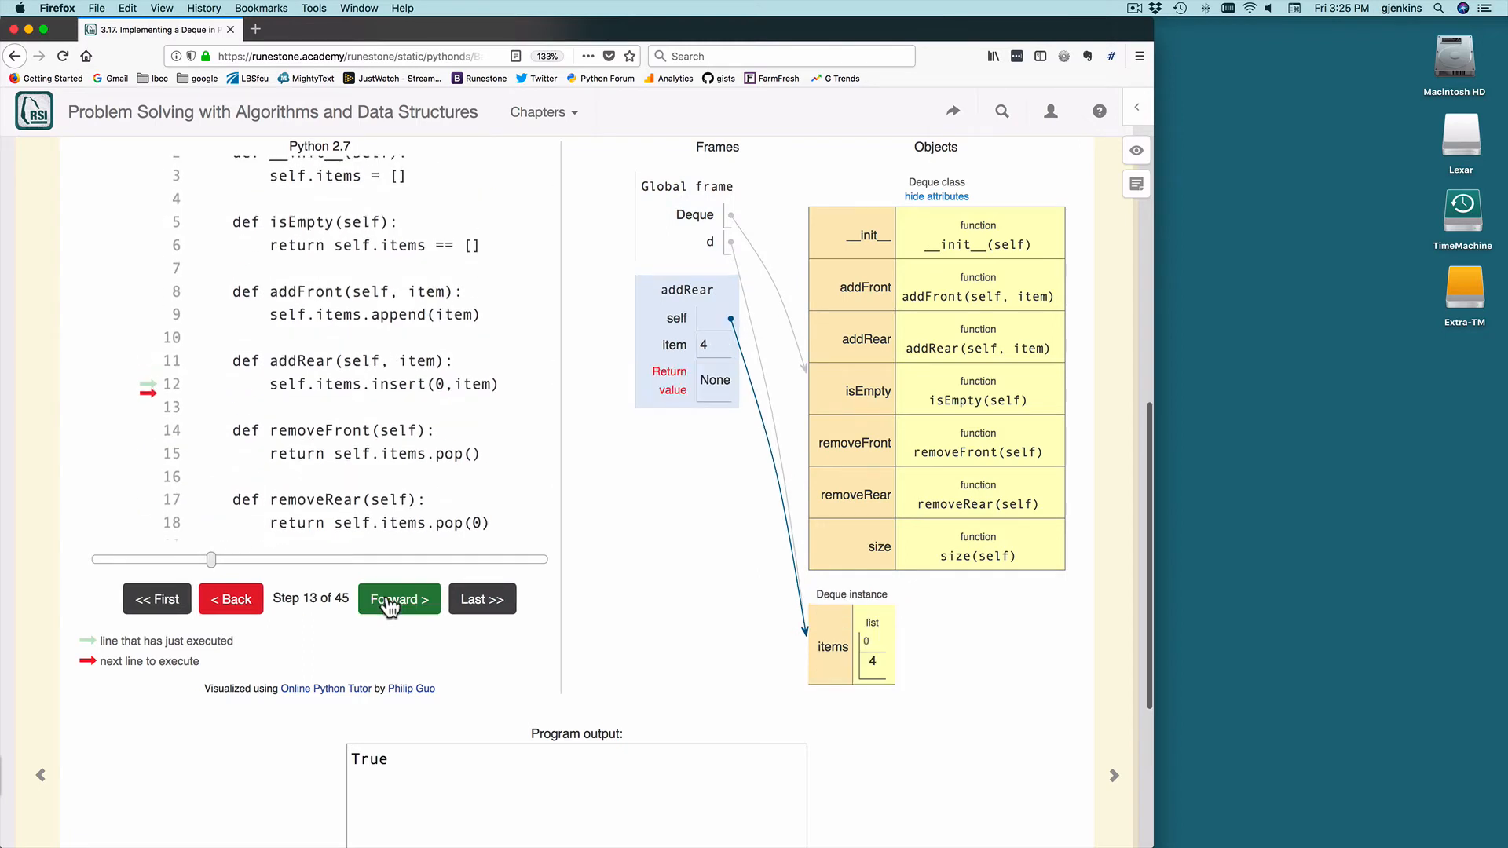
{"action": "mouse_move", "coordinate": [879, 684]}
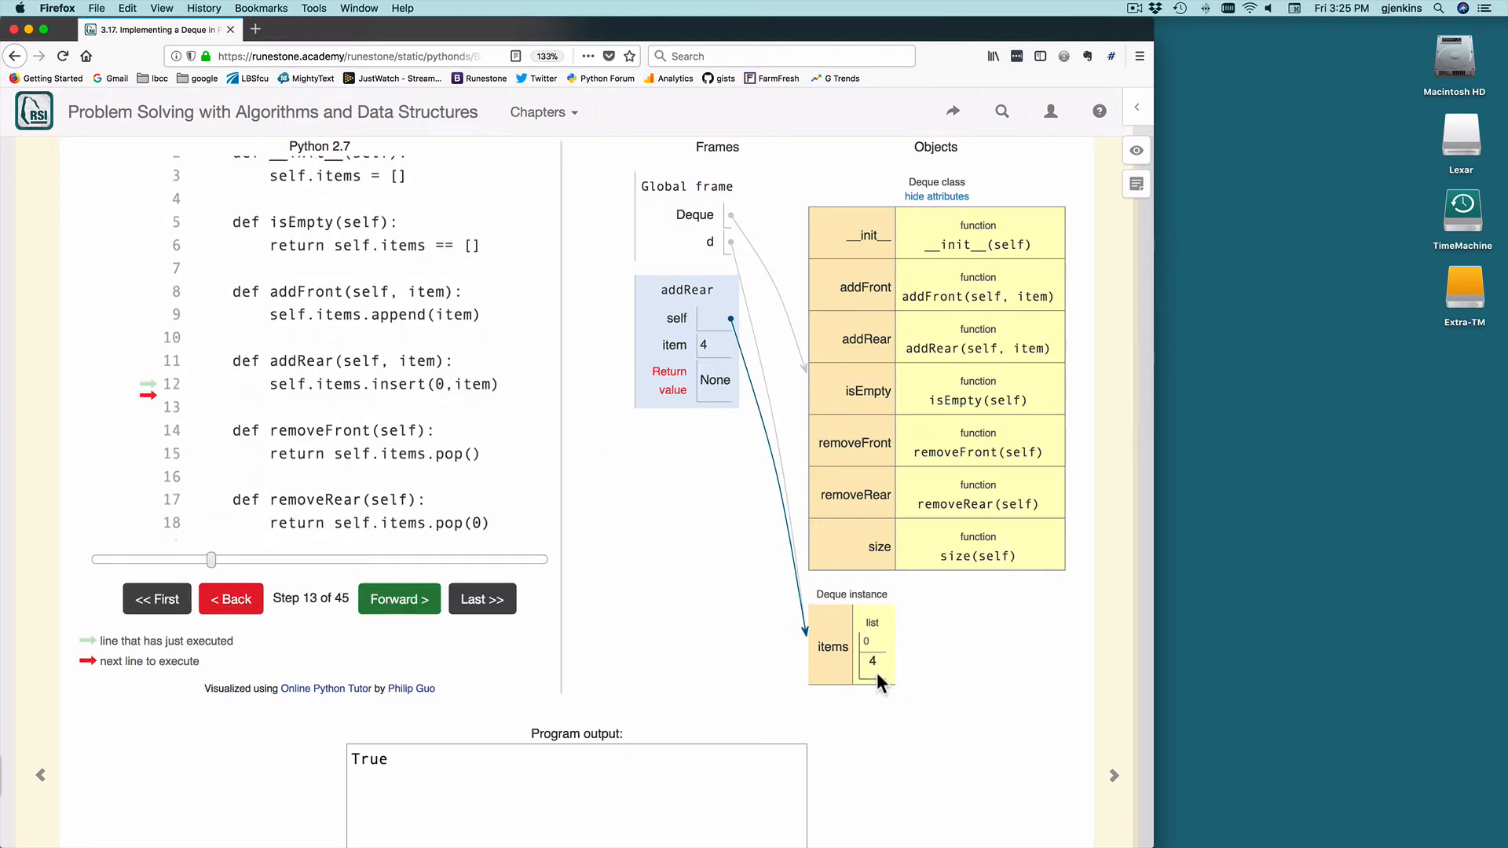
{"action": "mouse_move", "coordinate": [319, 643]}
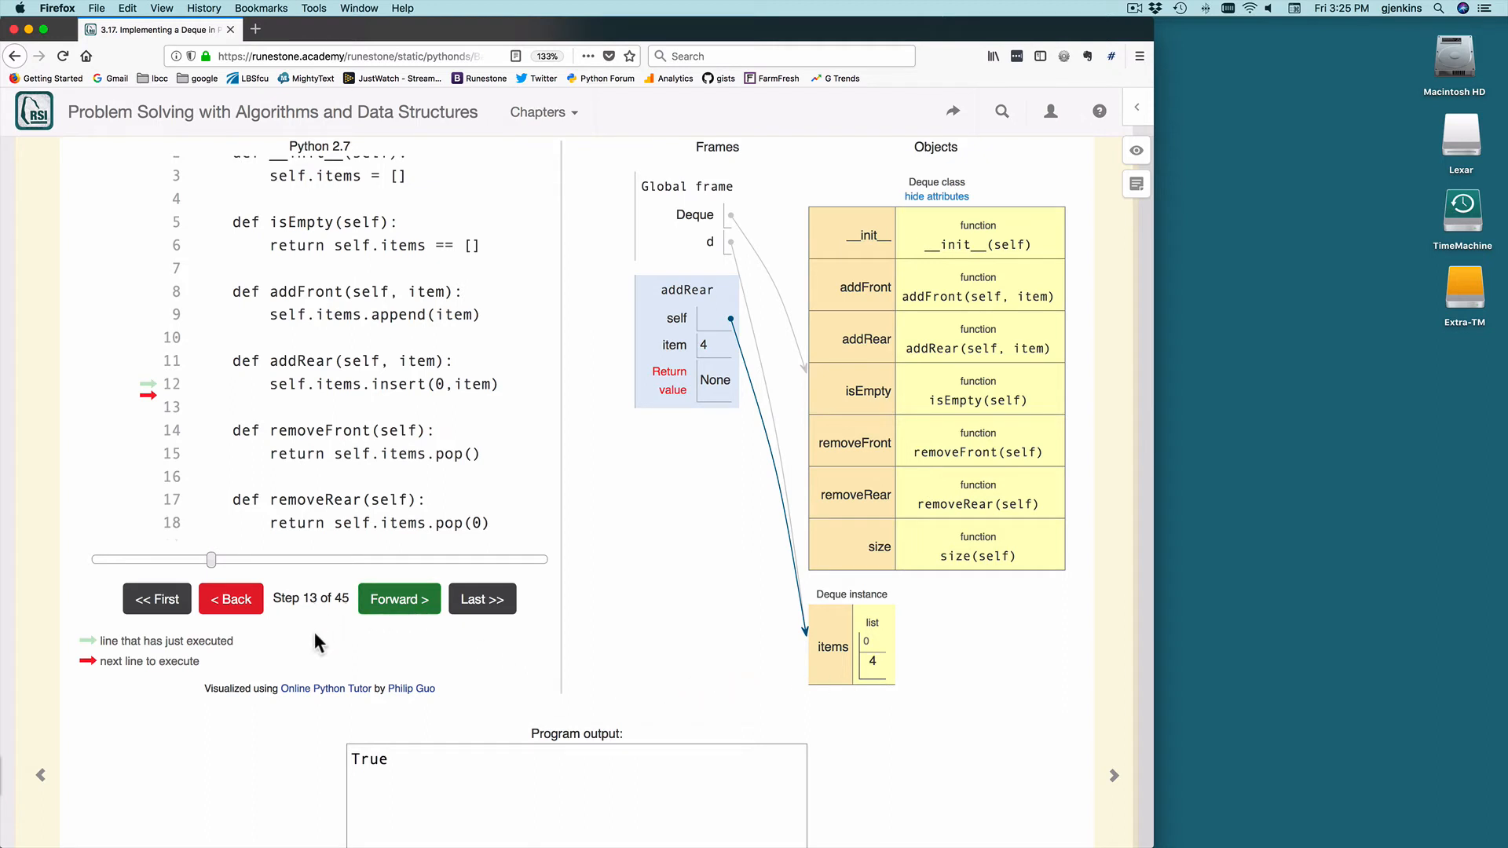
{"action": "mouse_move", "coordinate": [336, 620]}
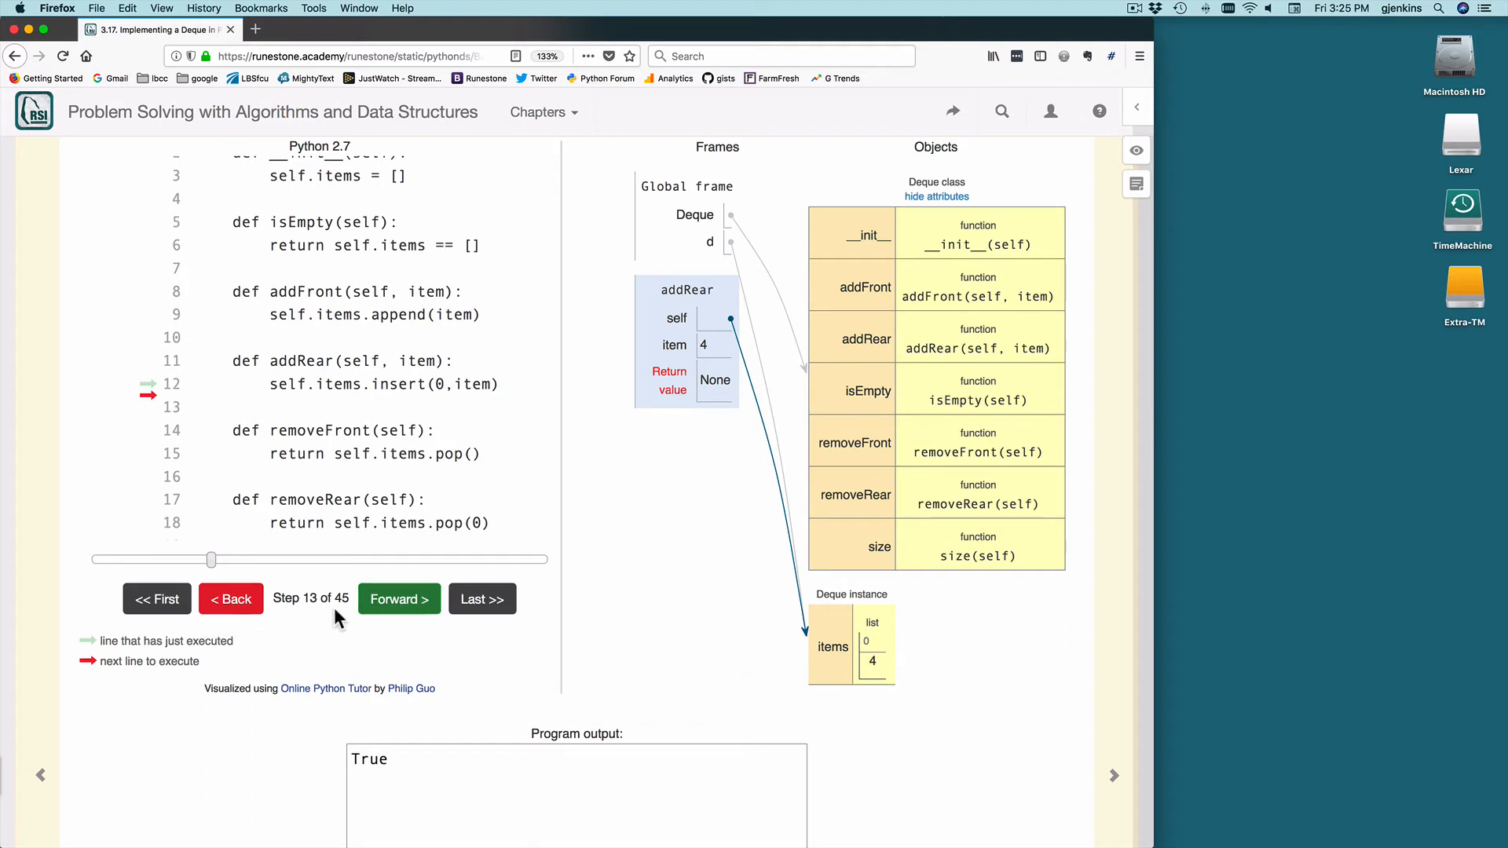
{"action": "scroll", "scroll_direction": "down", "scroll_amount": 3}
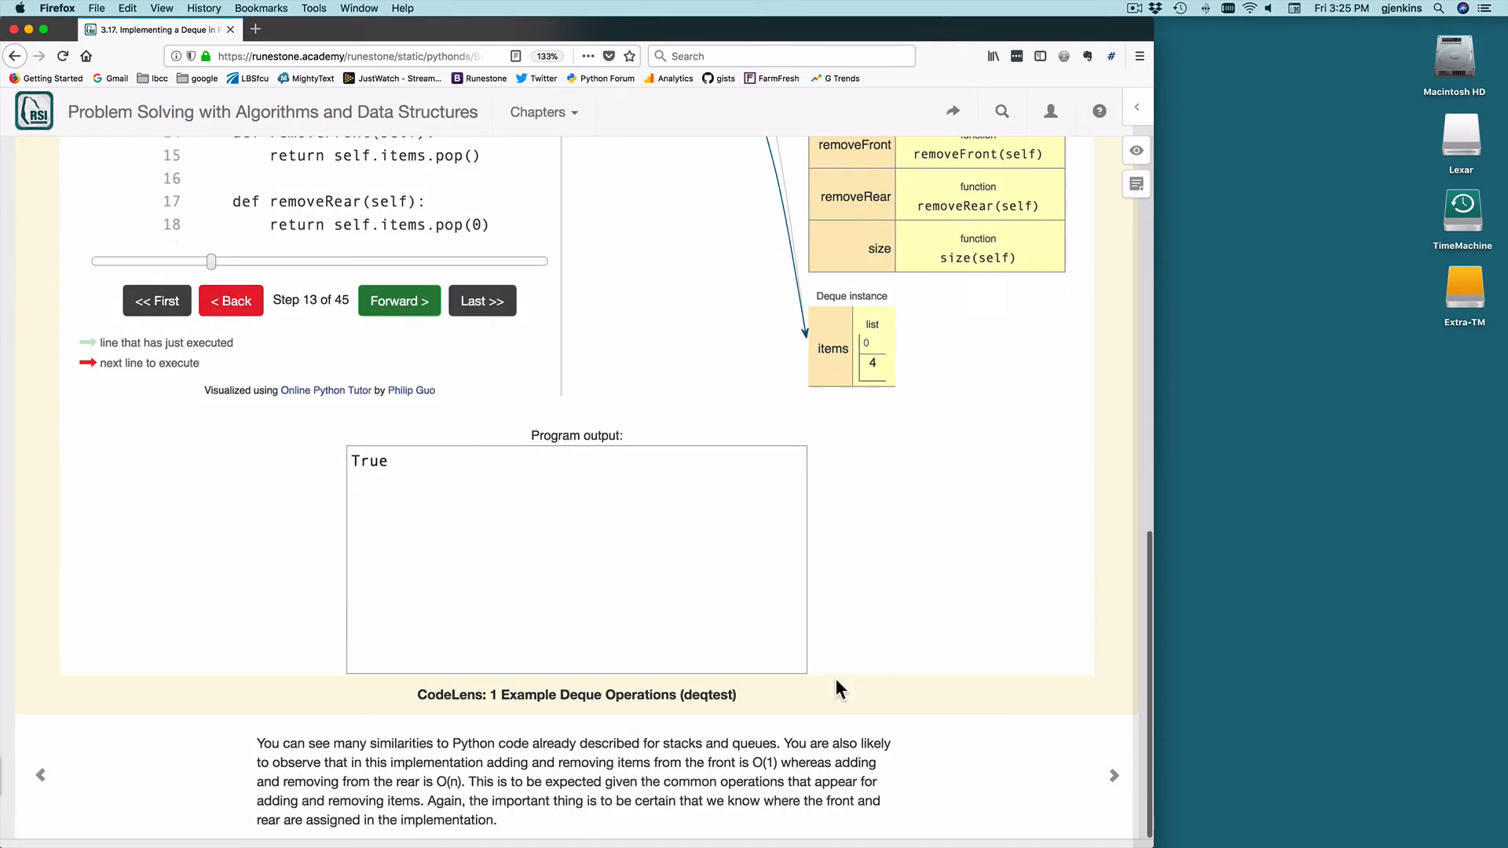
{"action": "scroll", "scroll_direction": "down", "scroll_amount": 3}
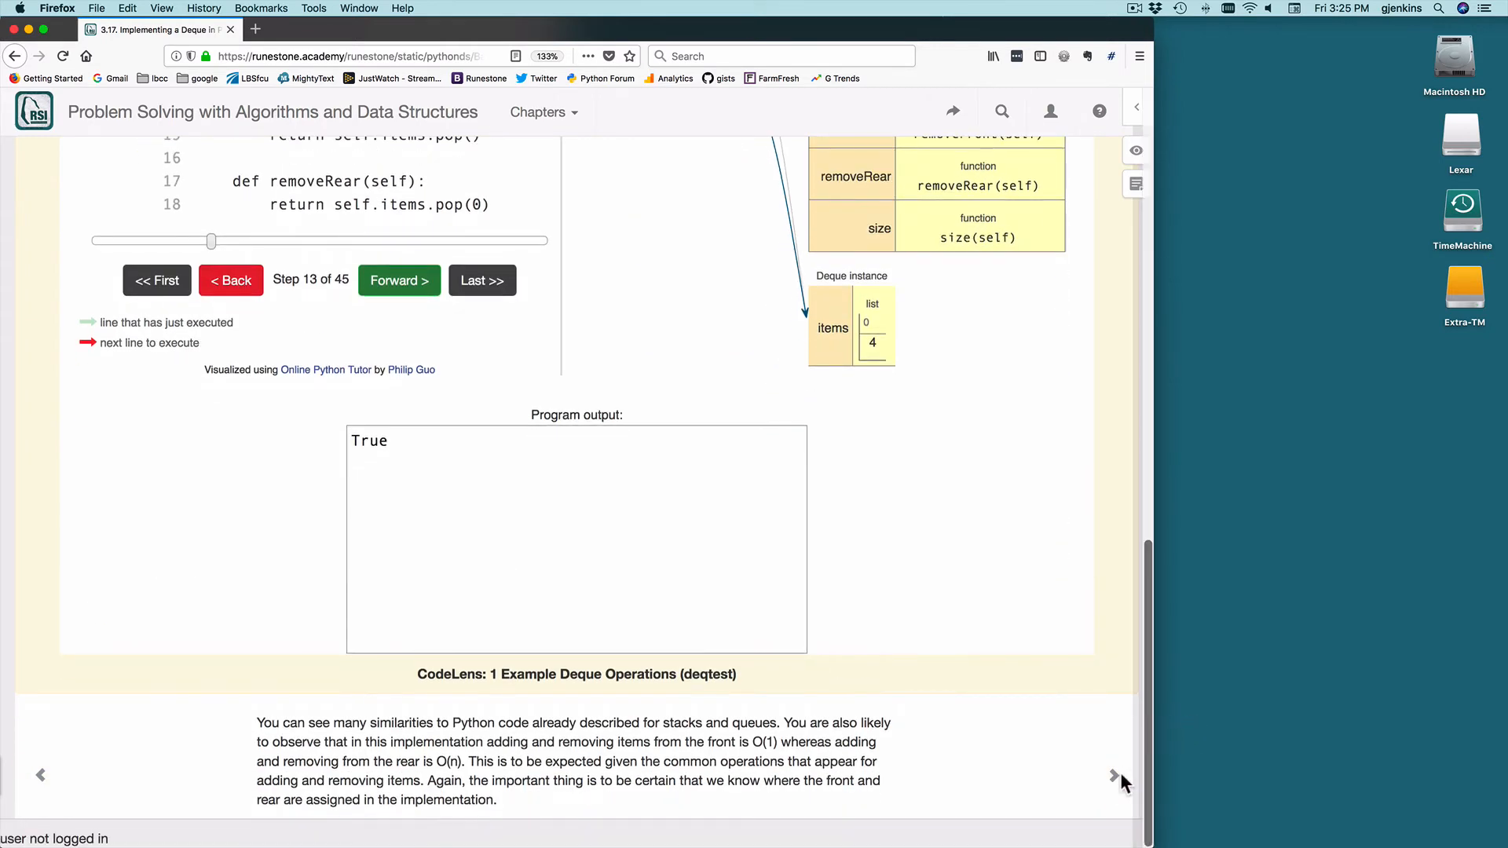
{"action": "mouse_move", "coordinate": [666, 765]}
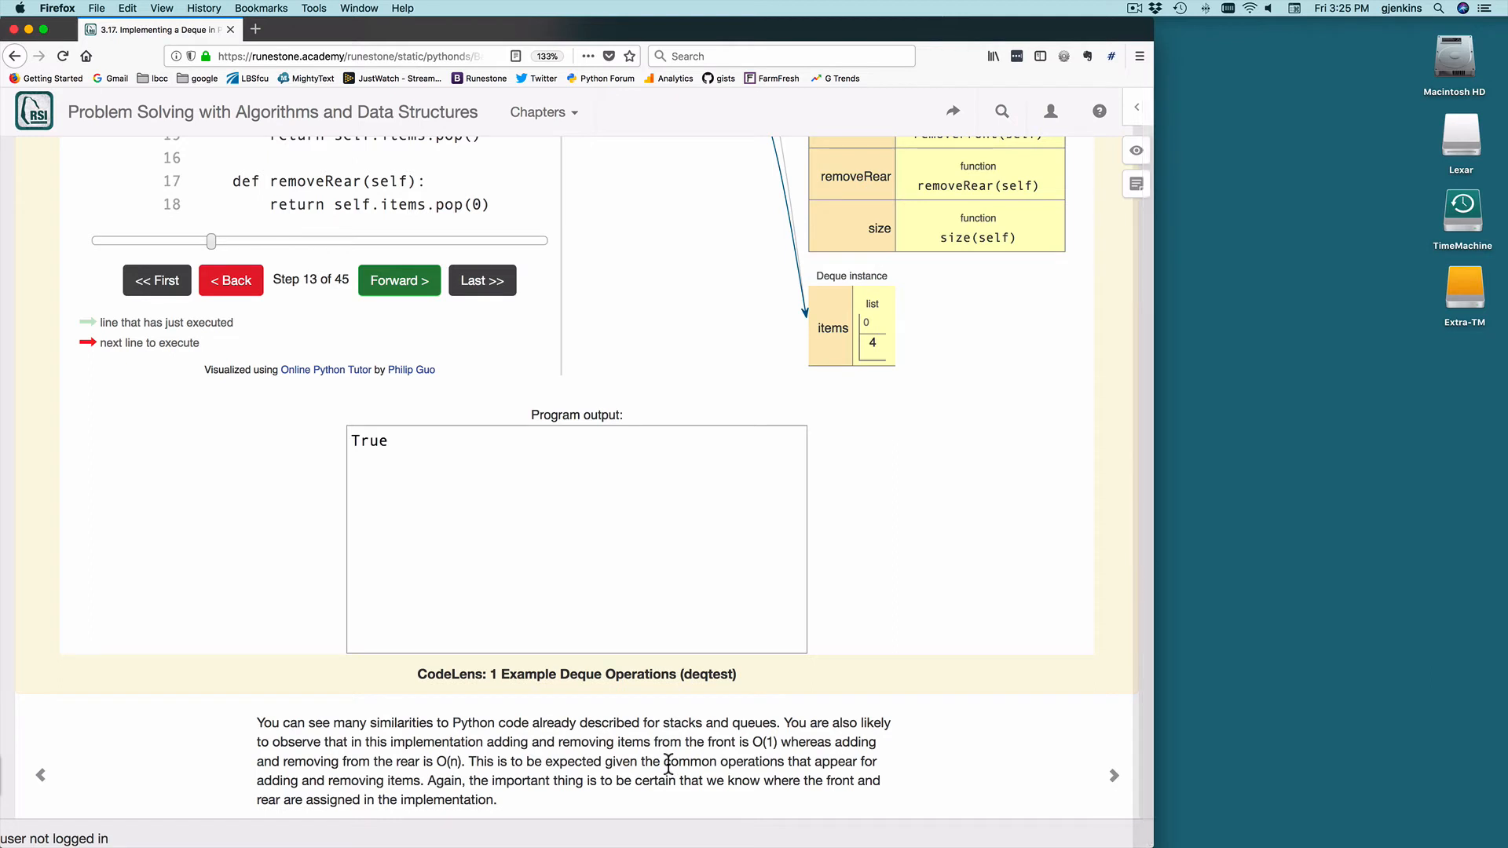
{"action": "mouse_move", "coordinate": [711, 747]}
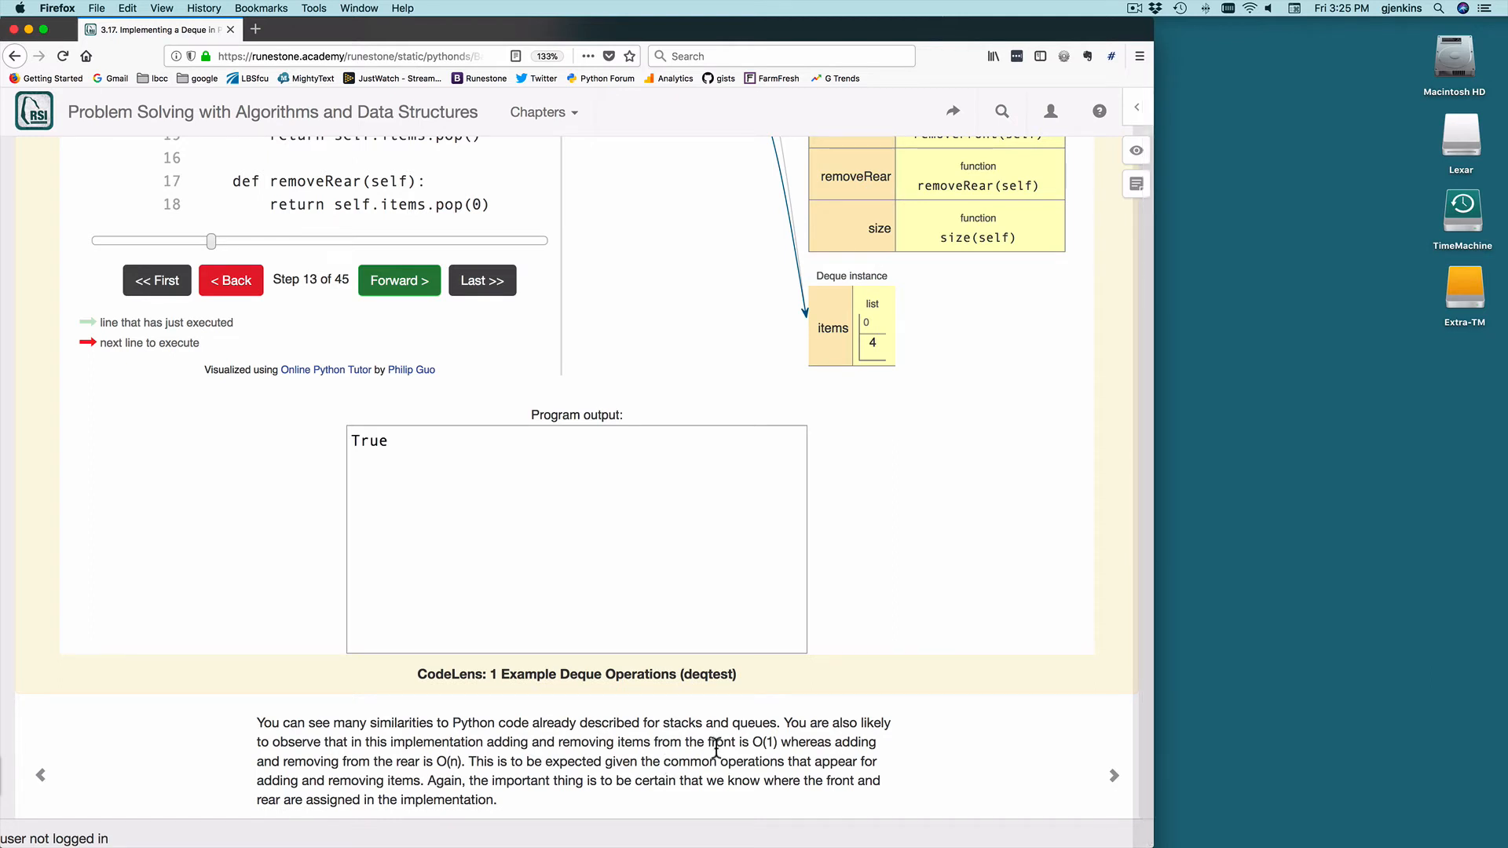
{"action": "mouse_move", "coordinate": [636, 745]}
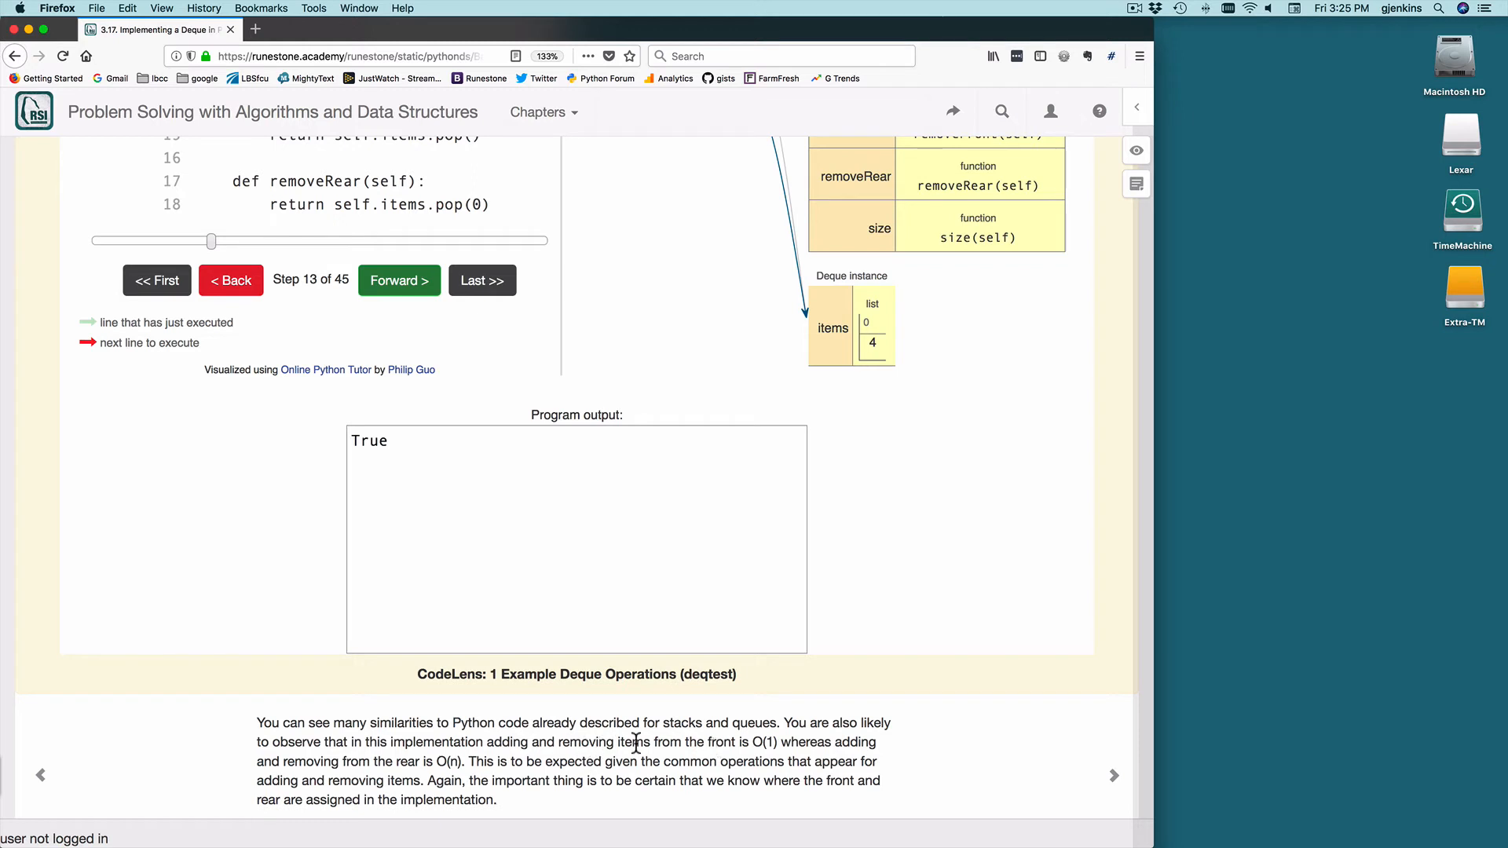
{"action": "mouse_move", "coordinate": [771, 744]}
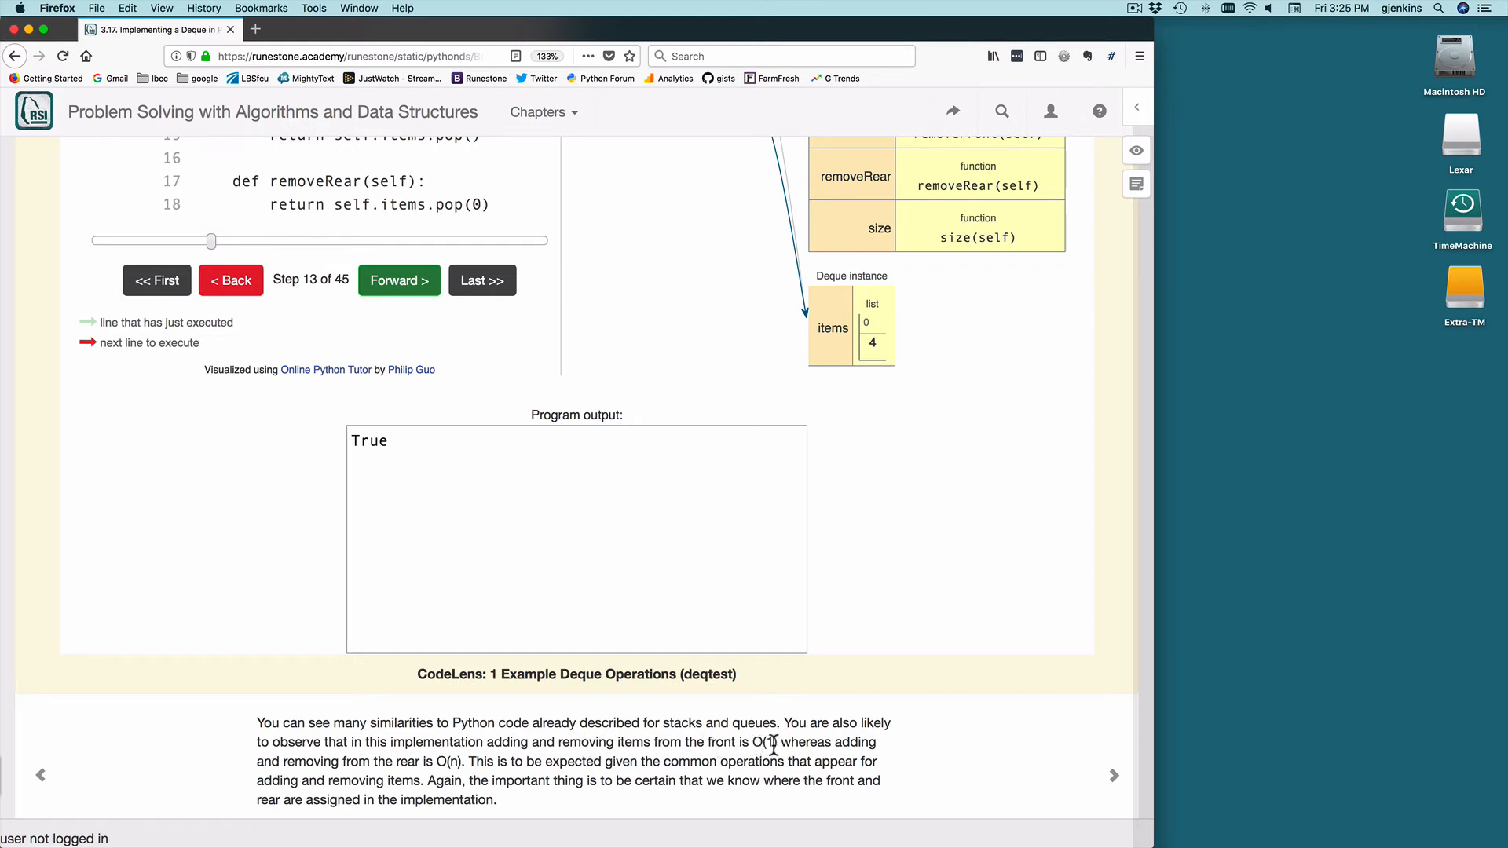
{"action": "mouse_move", "coordinate": [327, 776]}
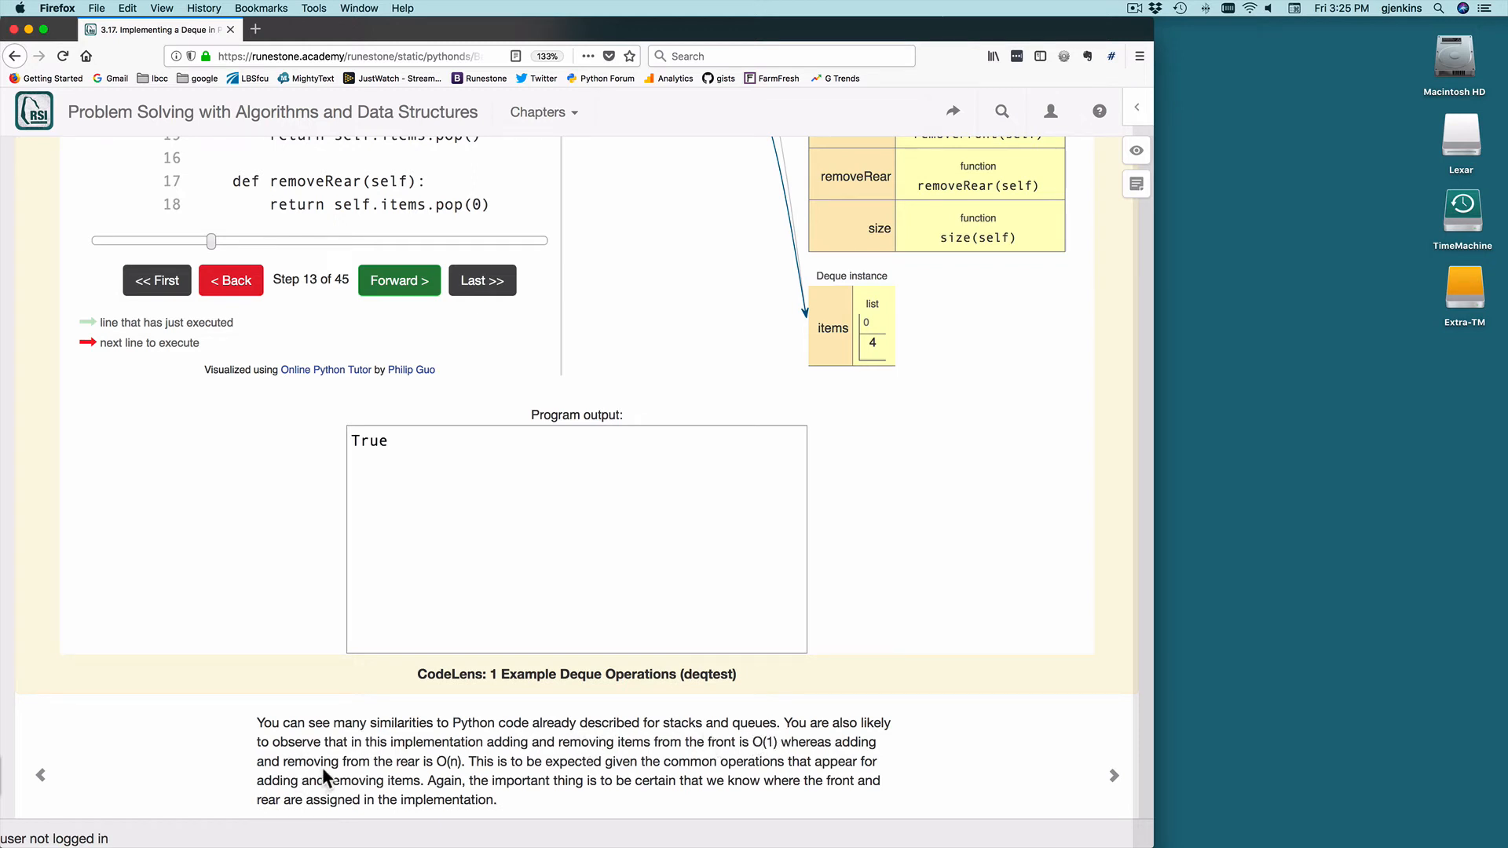
{"action": "mouse_move", "coordinate": [413, 767]}
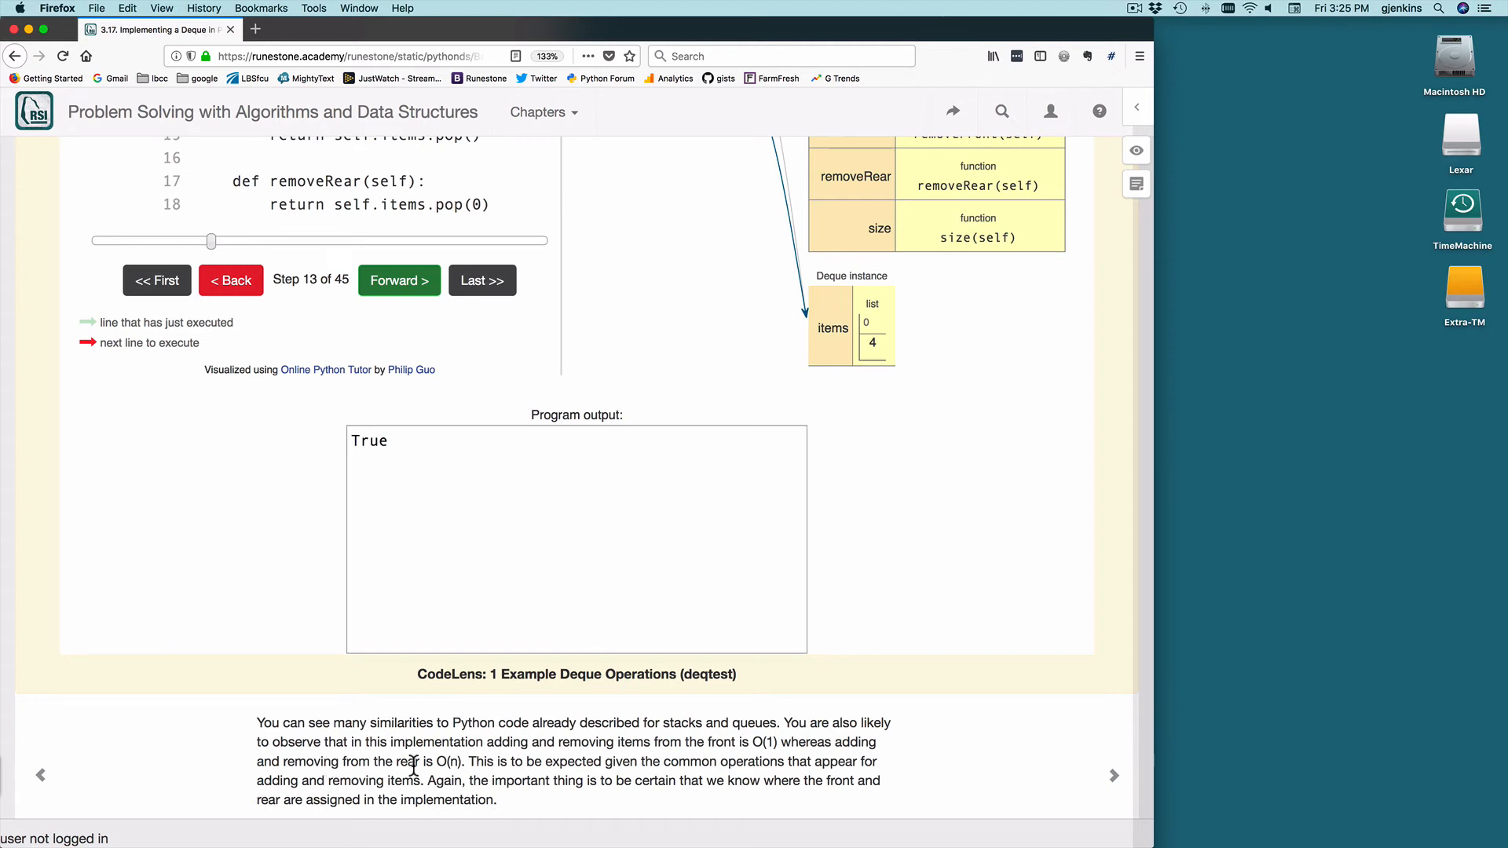
{"action": "mouse_move", "coordinate": [1196, 725]}
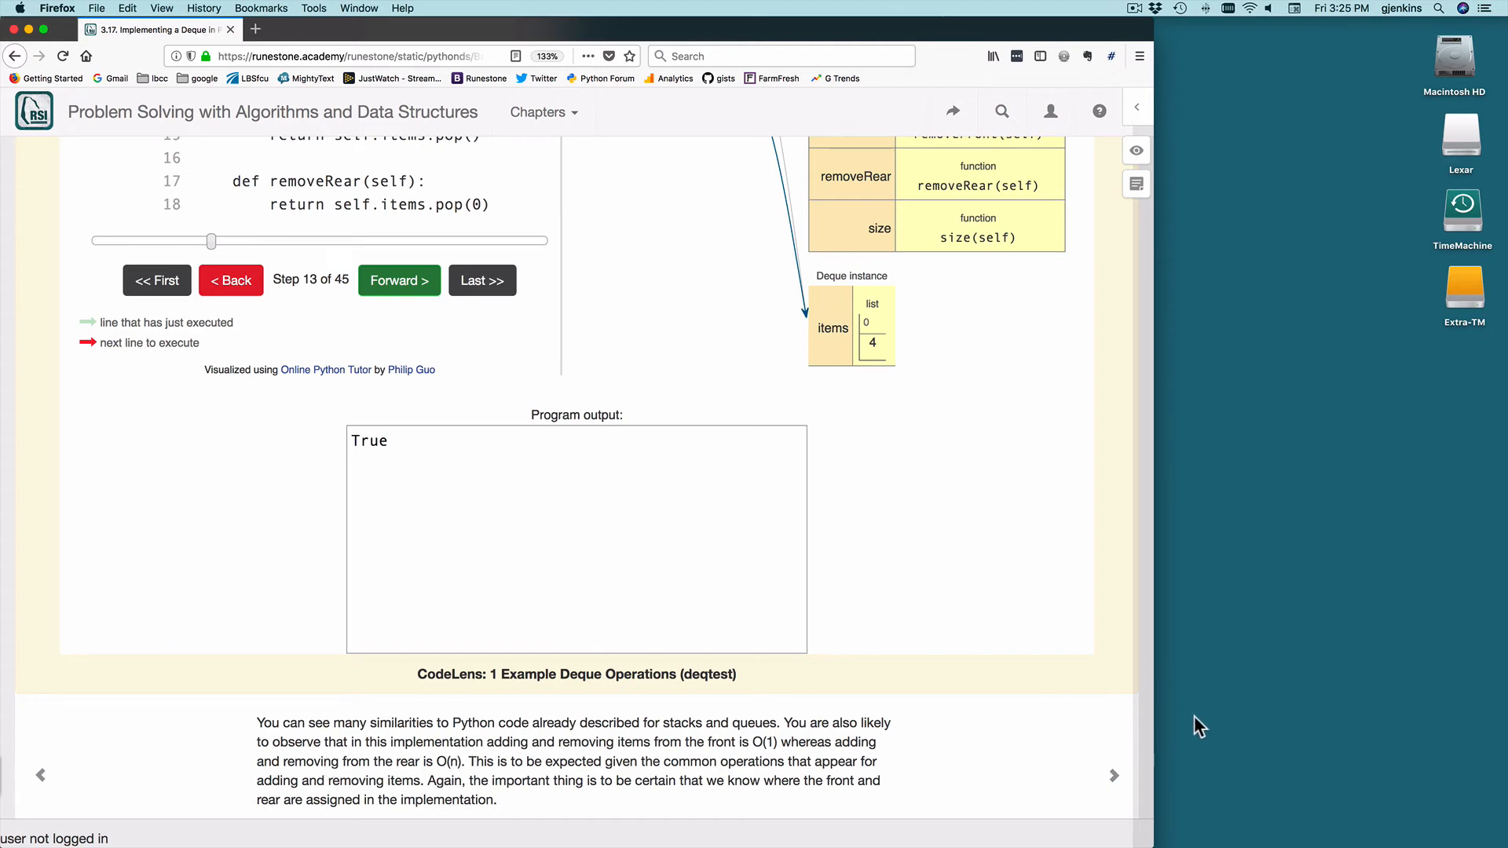
- Go to section 3.18 Palindrome-Checker and view Figure 2 with "radar" in a deque
{"action": "left_click", "coordinate": [1113, 774]}
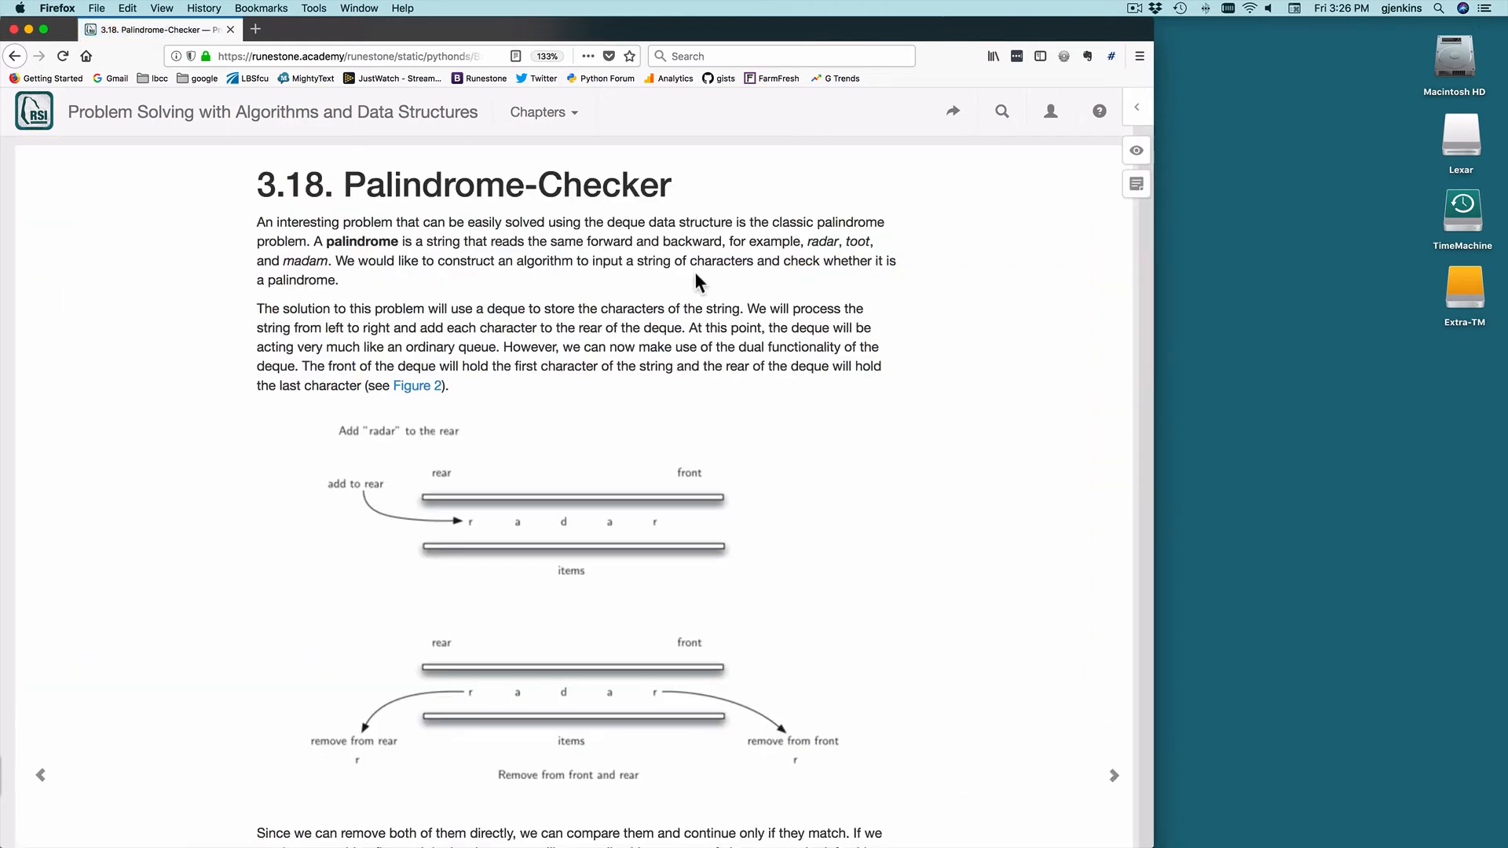
{"action": "mouse_move", "coordinate": [422, 239]}
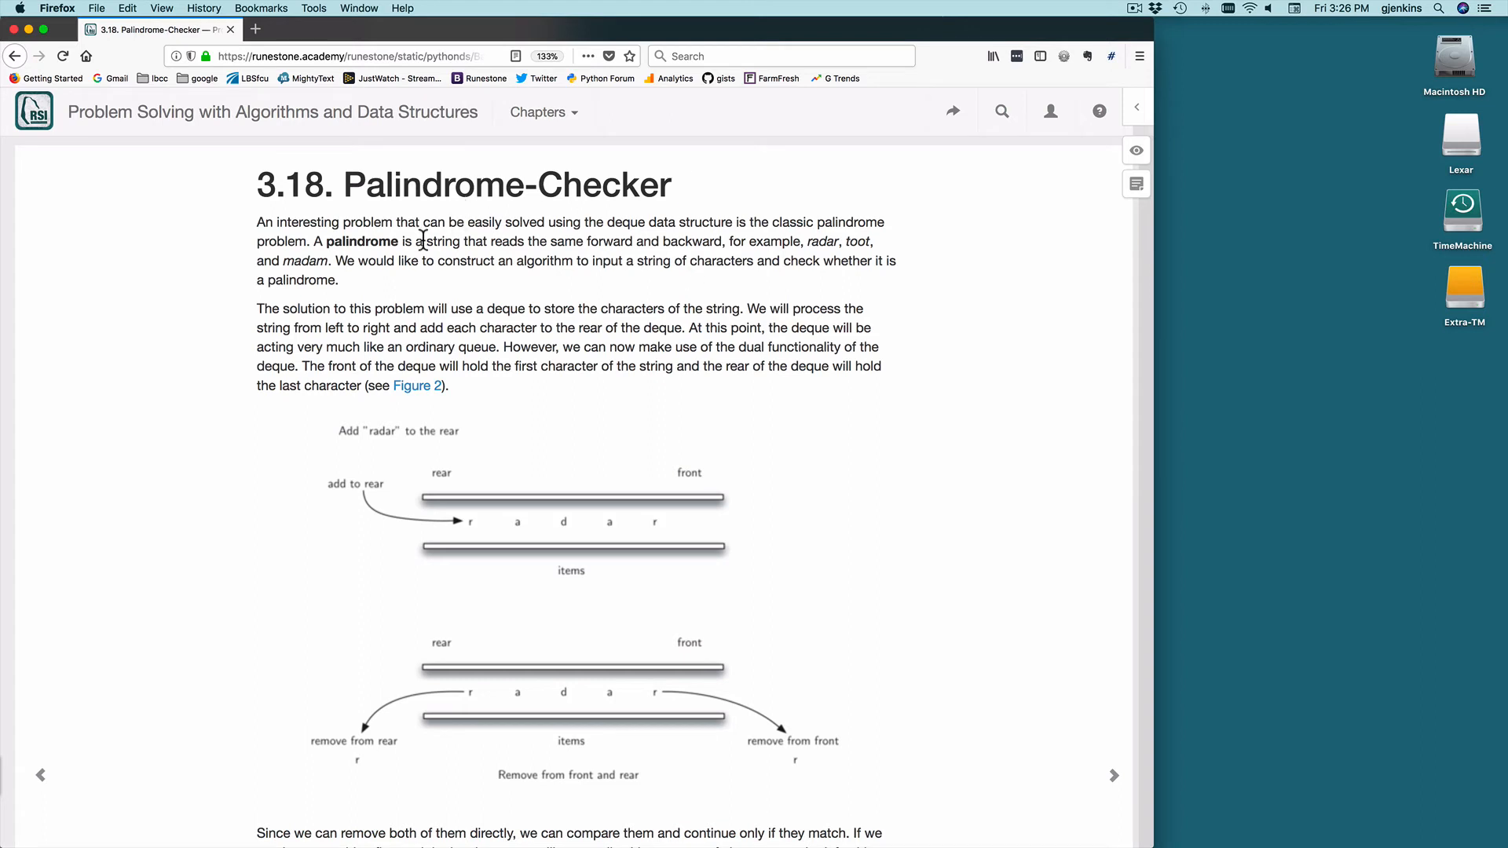
{"action": "mouse_move", "coordinate": [679, 243]}
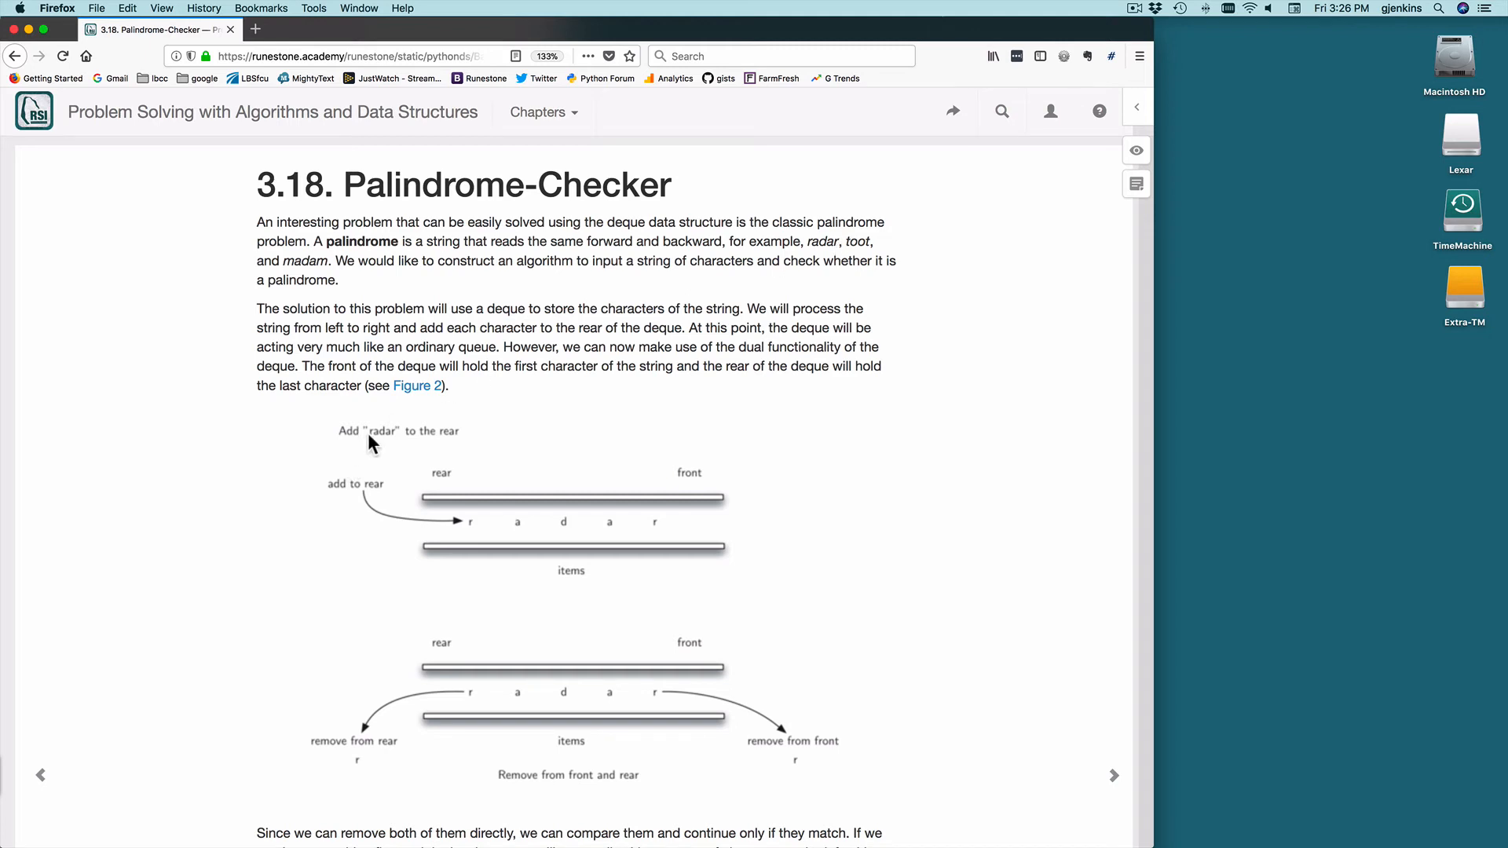
{"action": "mouse_move", "coordinate": [426, 526]}
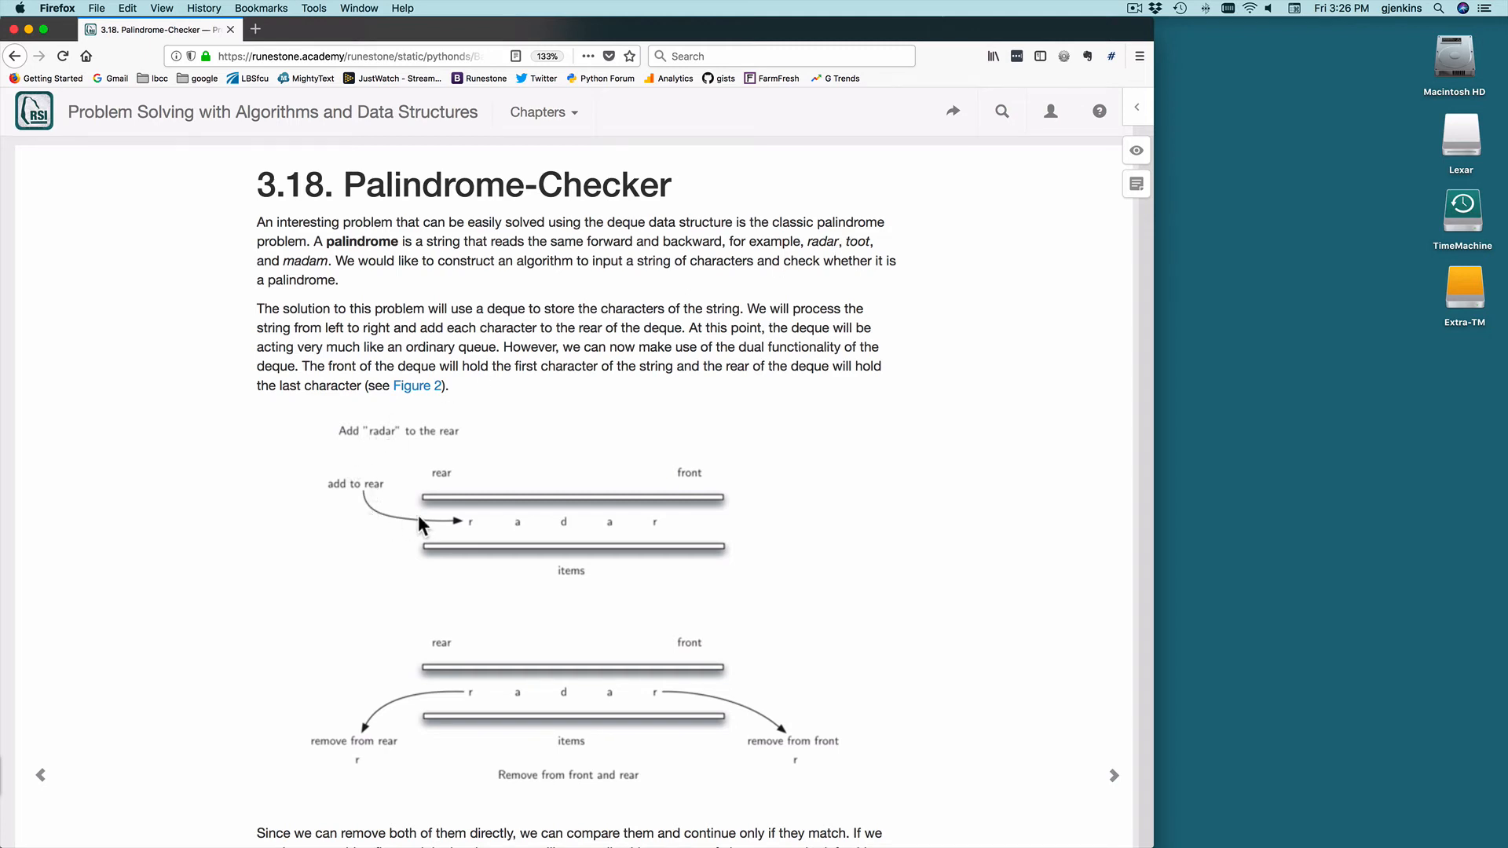
{"action": "mouse_move", "coordinate": [465, 542]}
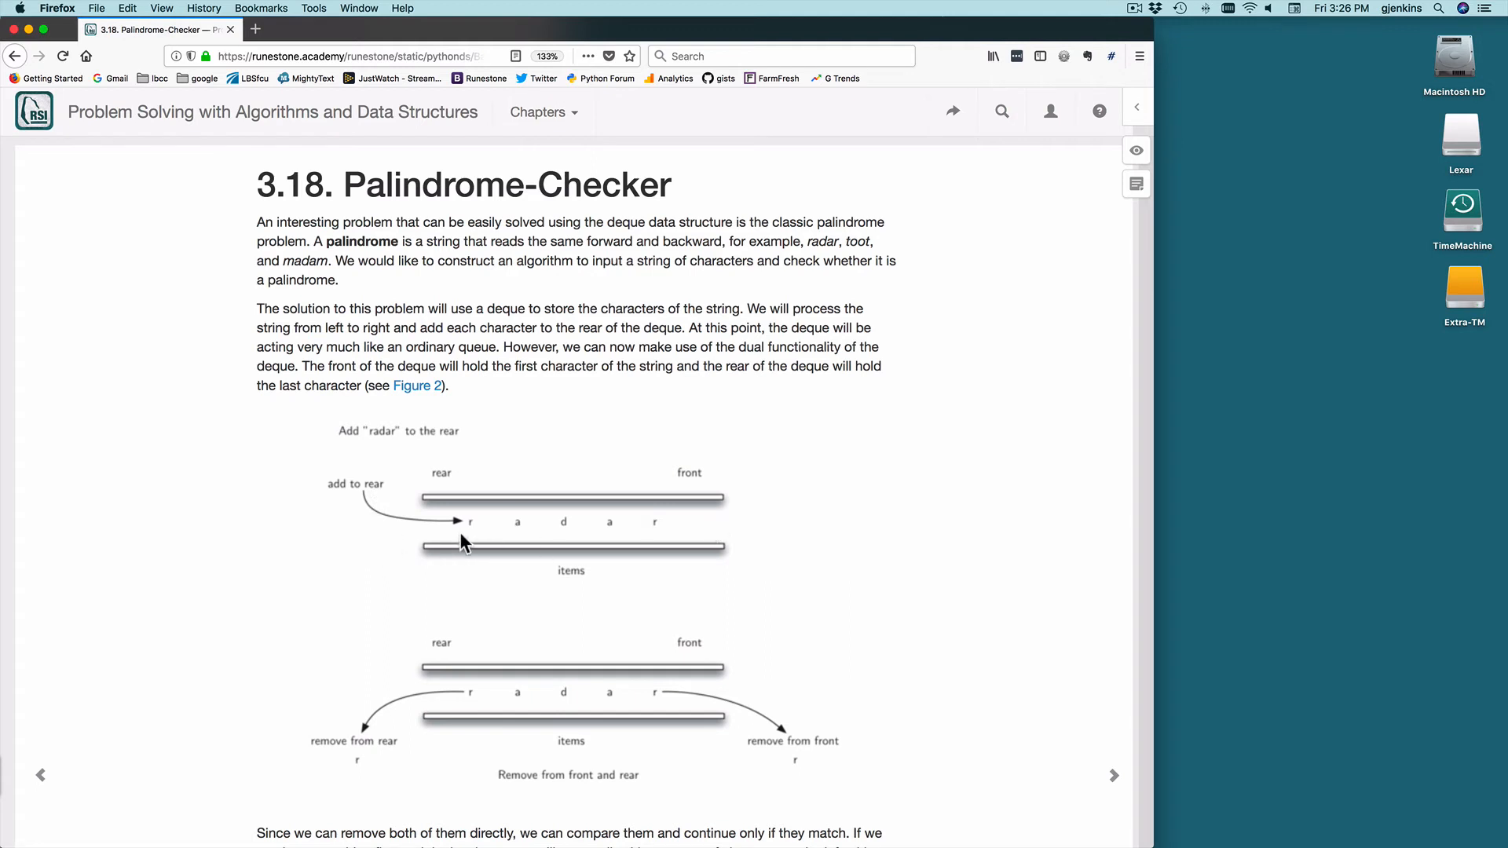
{"action": "mouse_move", "coordinate": [345, 804]}
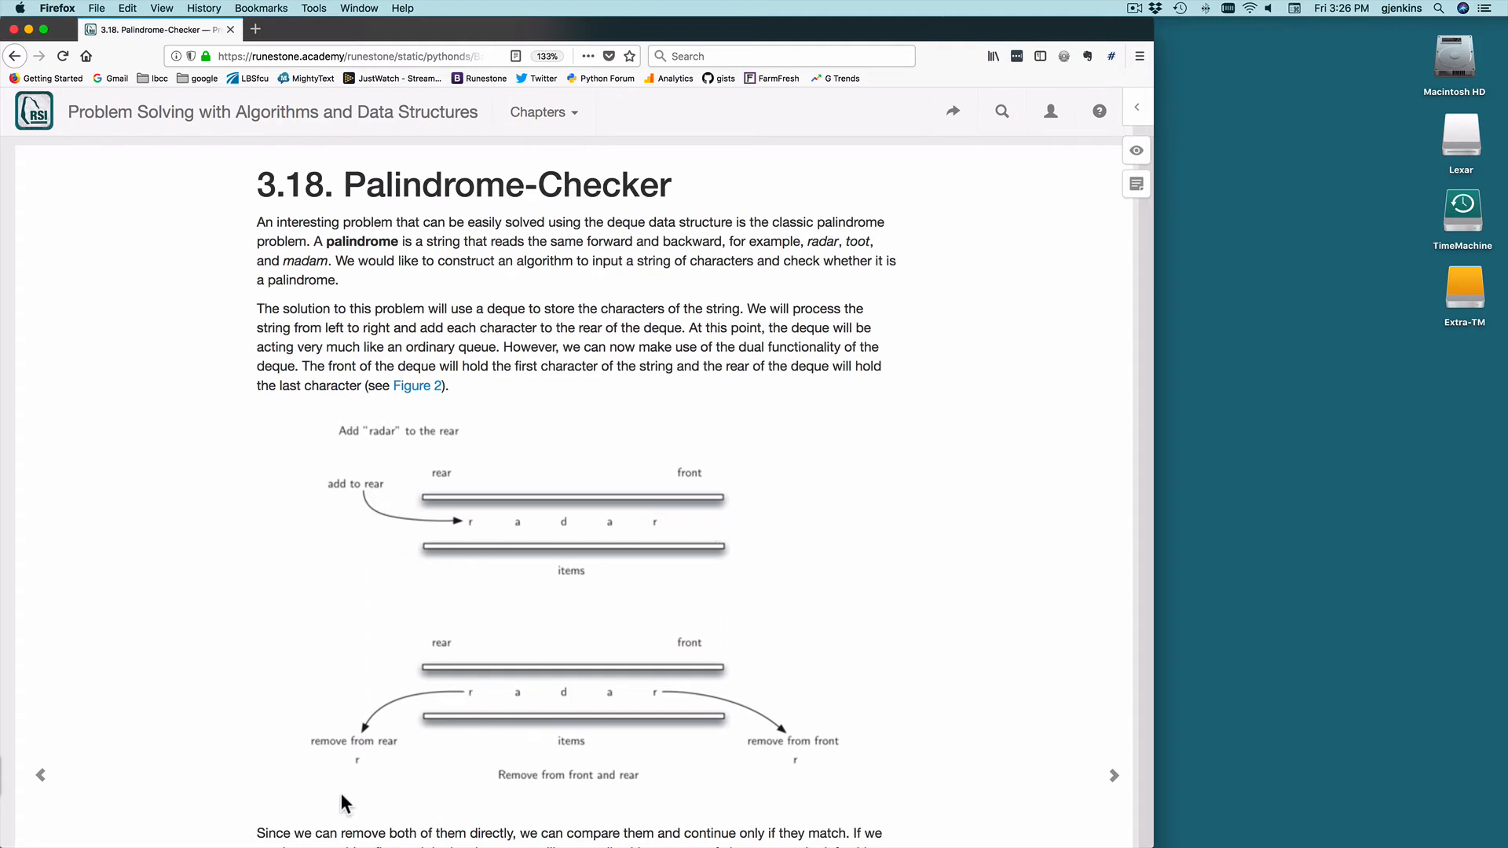
{"action": "mouse_move", "coordinate": [812, 789]}
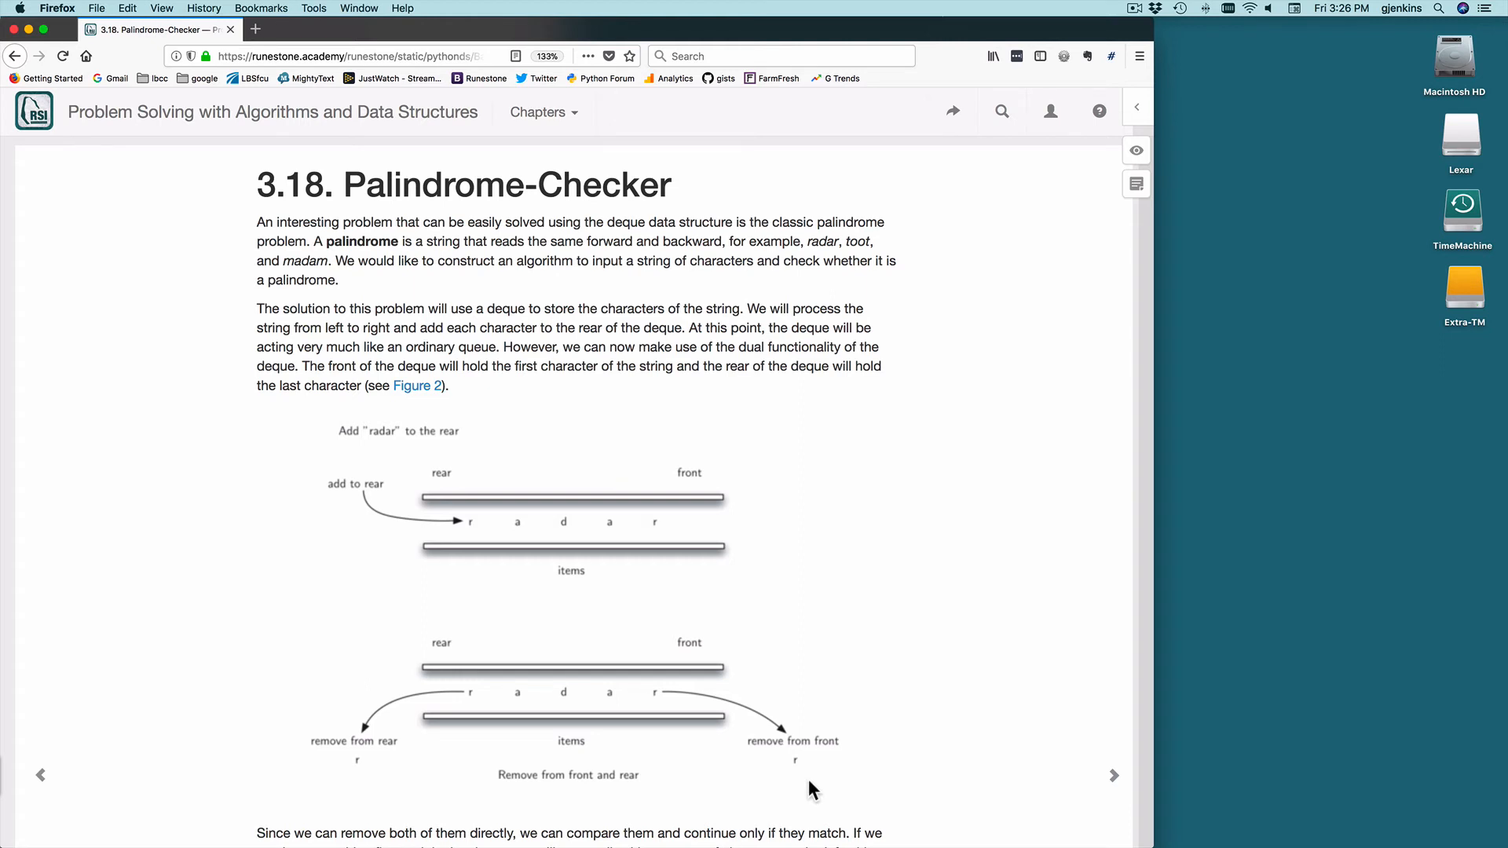
{"action": "scroll", "scroll_direction": "down", "scroll_amount": 3}
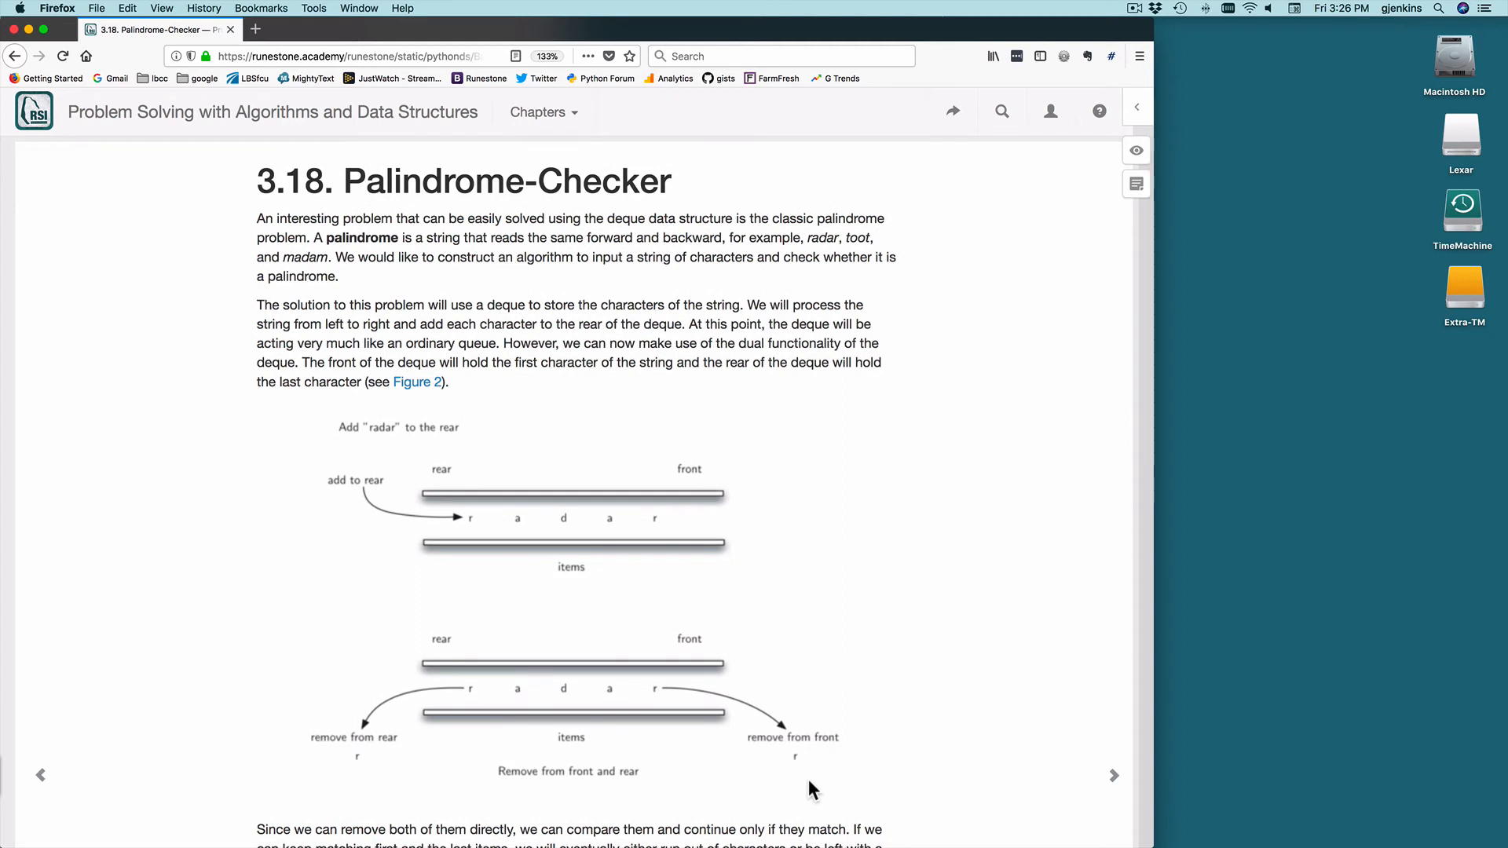
{"action": "mouse_move", "coordinate": [719, 719]}
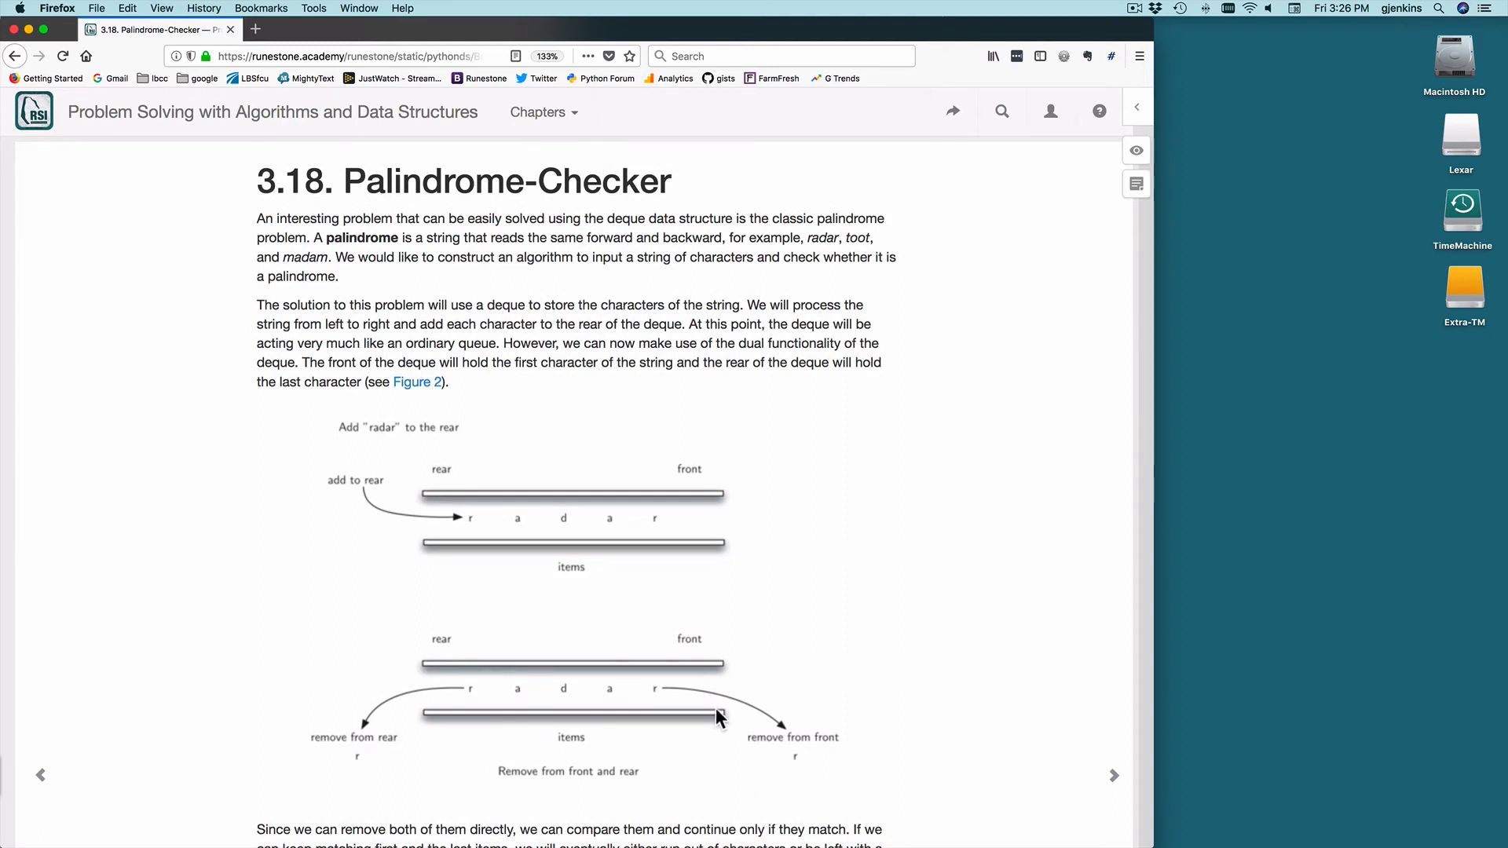
{"action": "scroll", "scroll_direction": "down", "scroll_amount": 3}
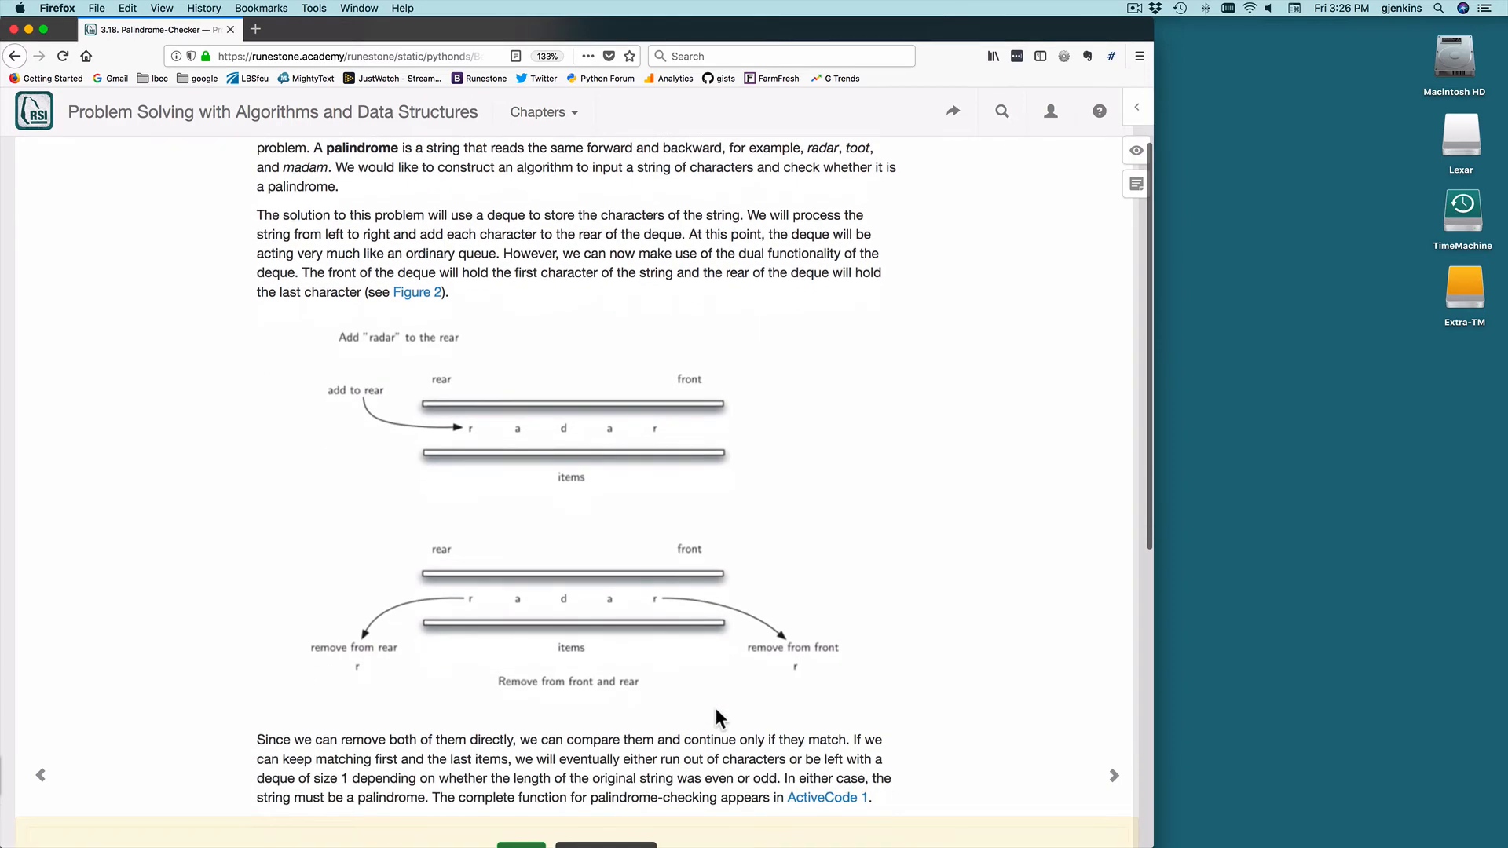
- Bring ActiveCode 1 with the palchecker function and its test calls into view
{"action": "scroll", "scroll_direction": "down", "scroll_amount": 3}
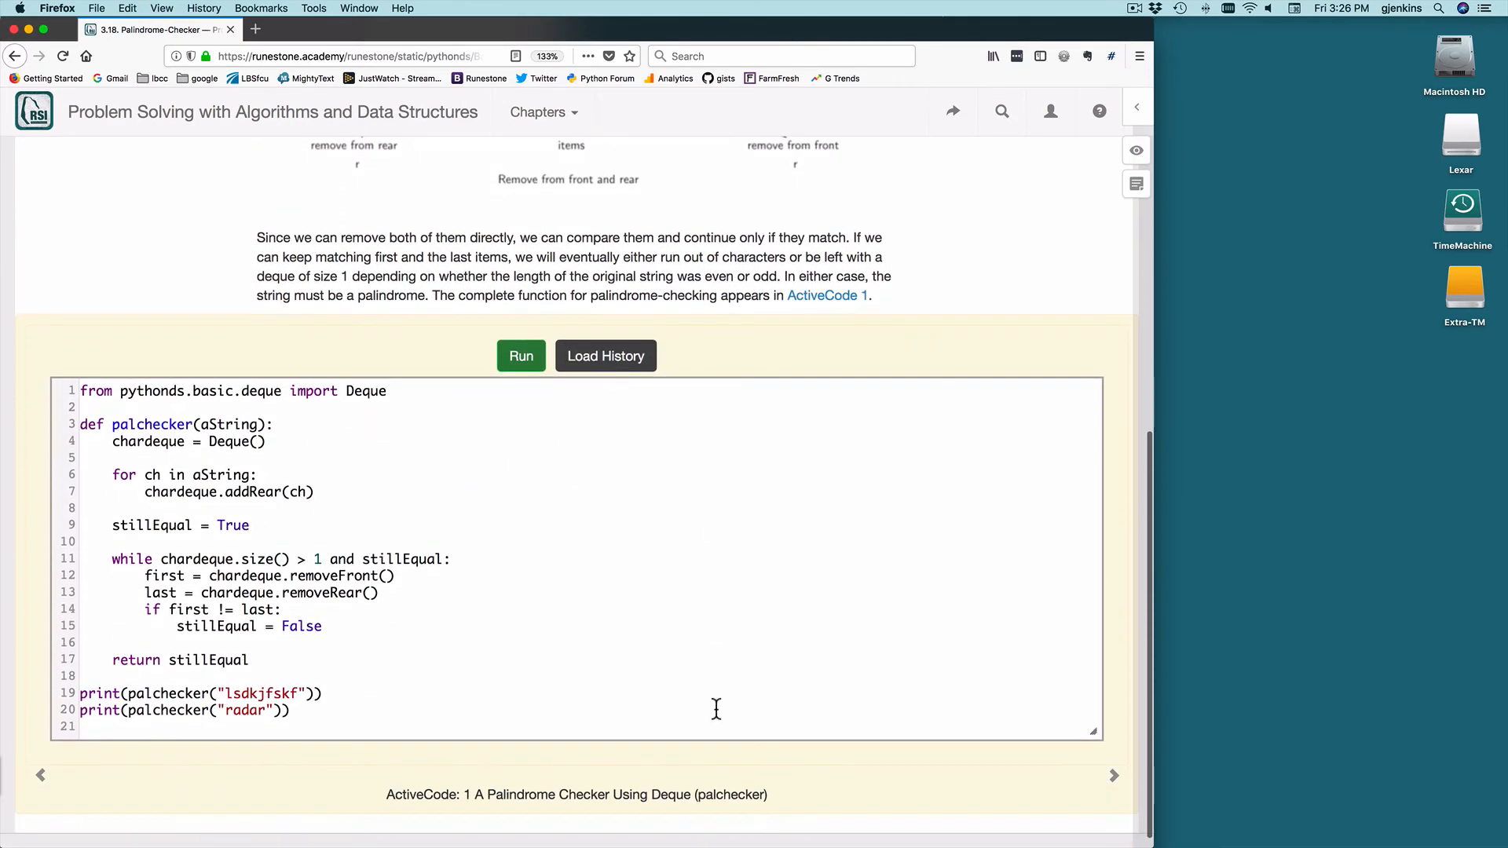
{"action": "mouse_move", "coordinate": [155, 434]}
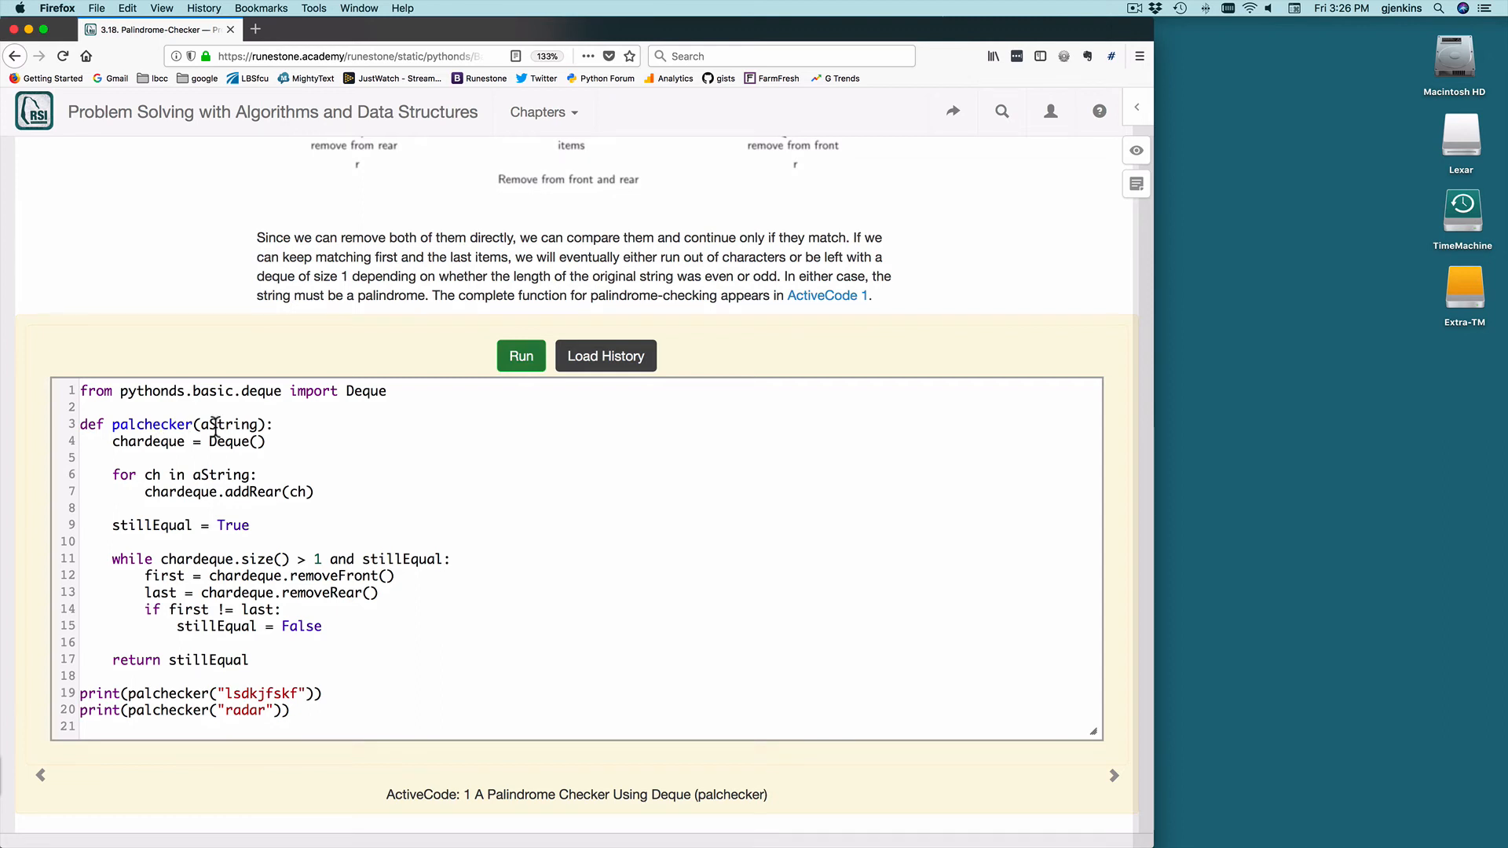
{"action": "mouse_move", "coordinate": [240, 443]}
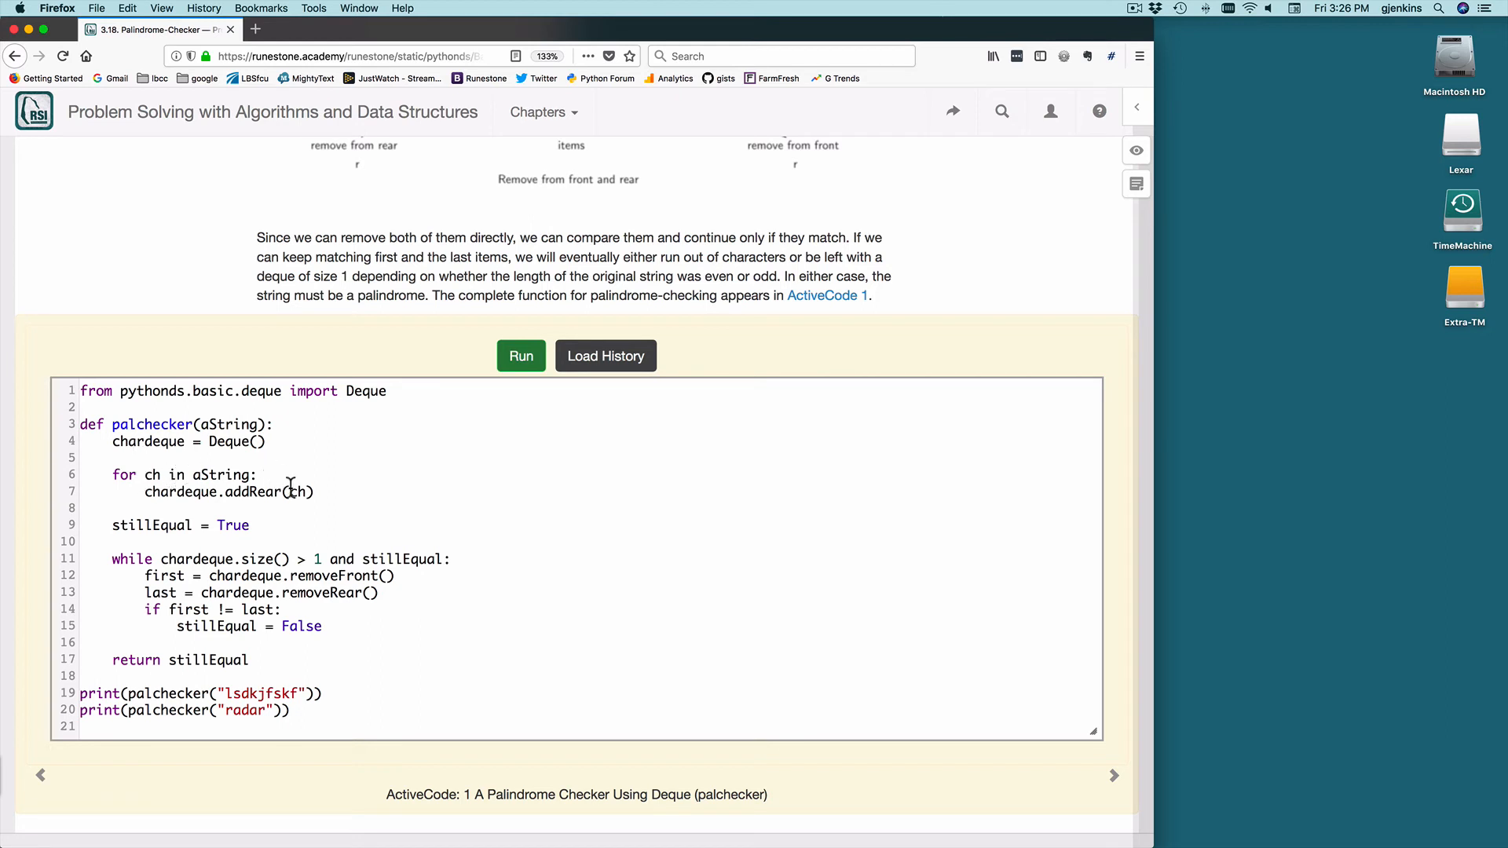
{"action": "mouse_move", "coordinate": [317, 498]}
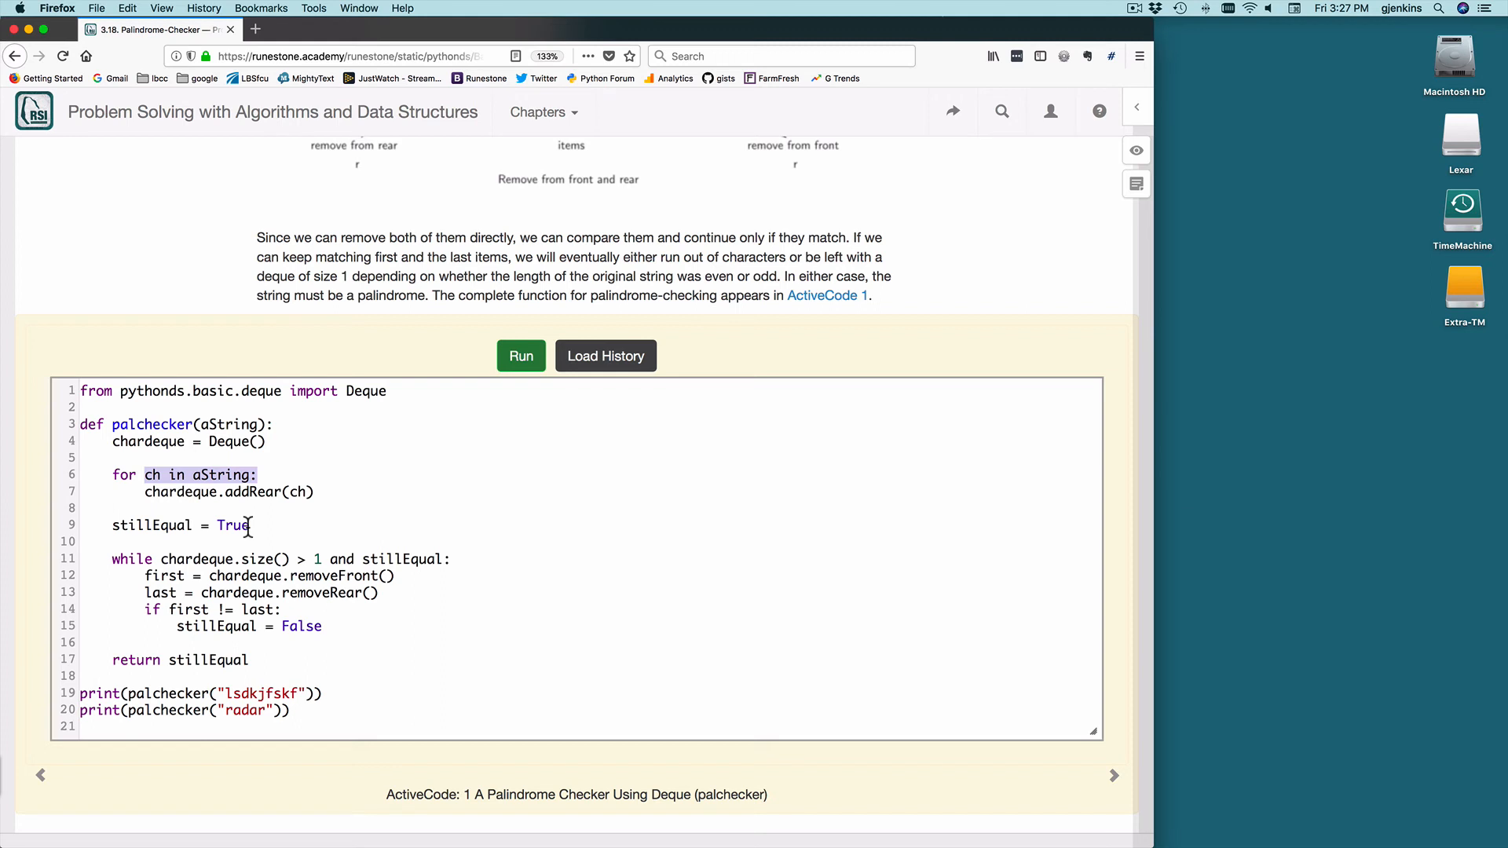
{"action": "mouse_move", "coordinate": [191, 565]}
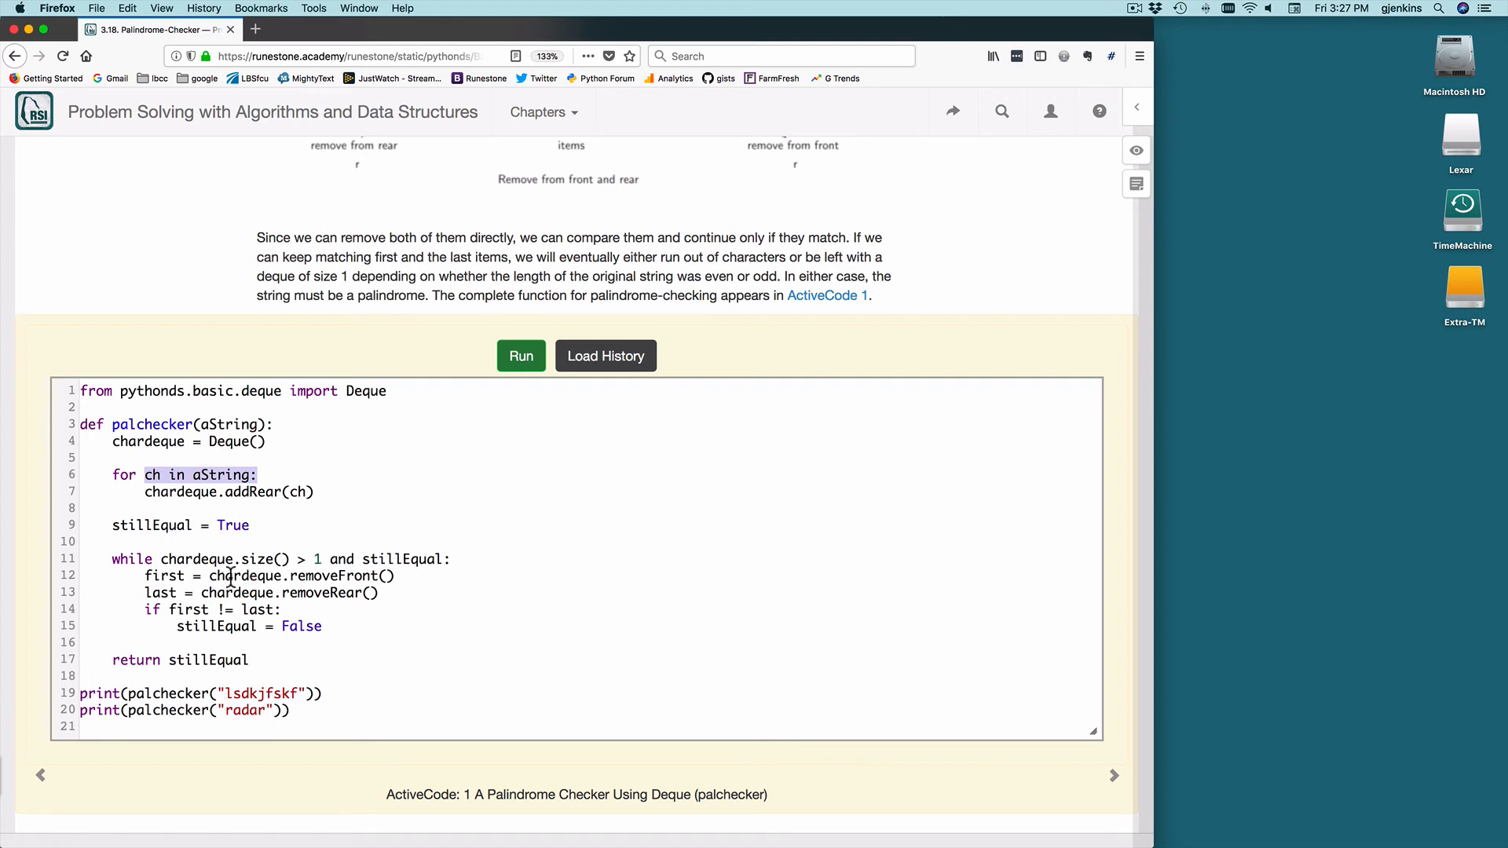
{"action": "mouse_move", "coordinate": [344, 576]}
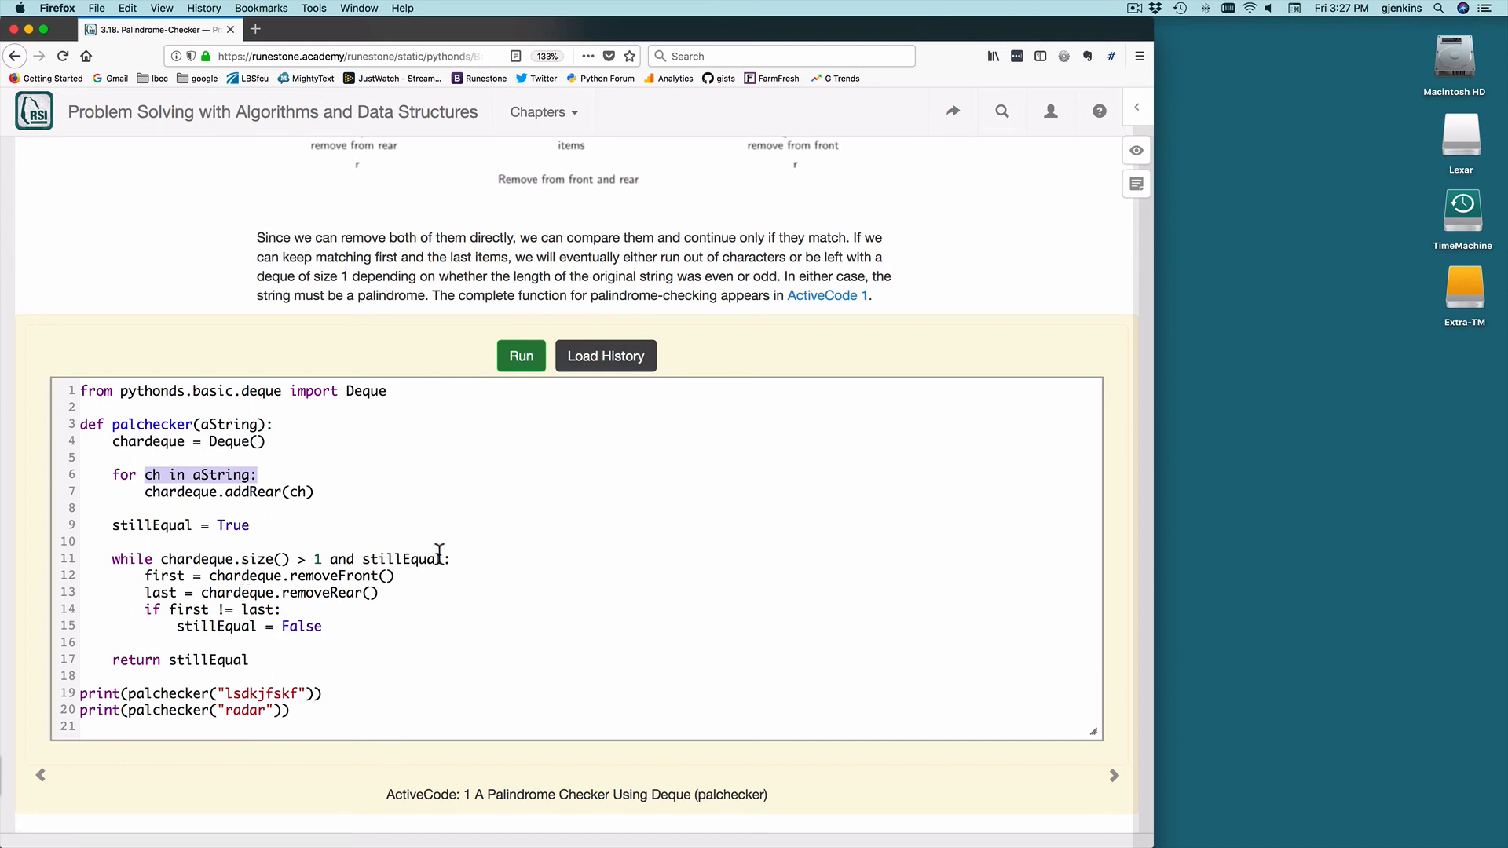
{"action": "mouse_move", "coordinate": [182, 662]}
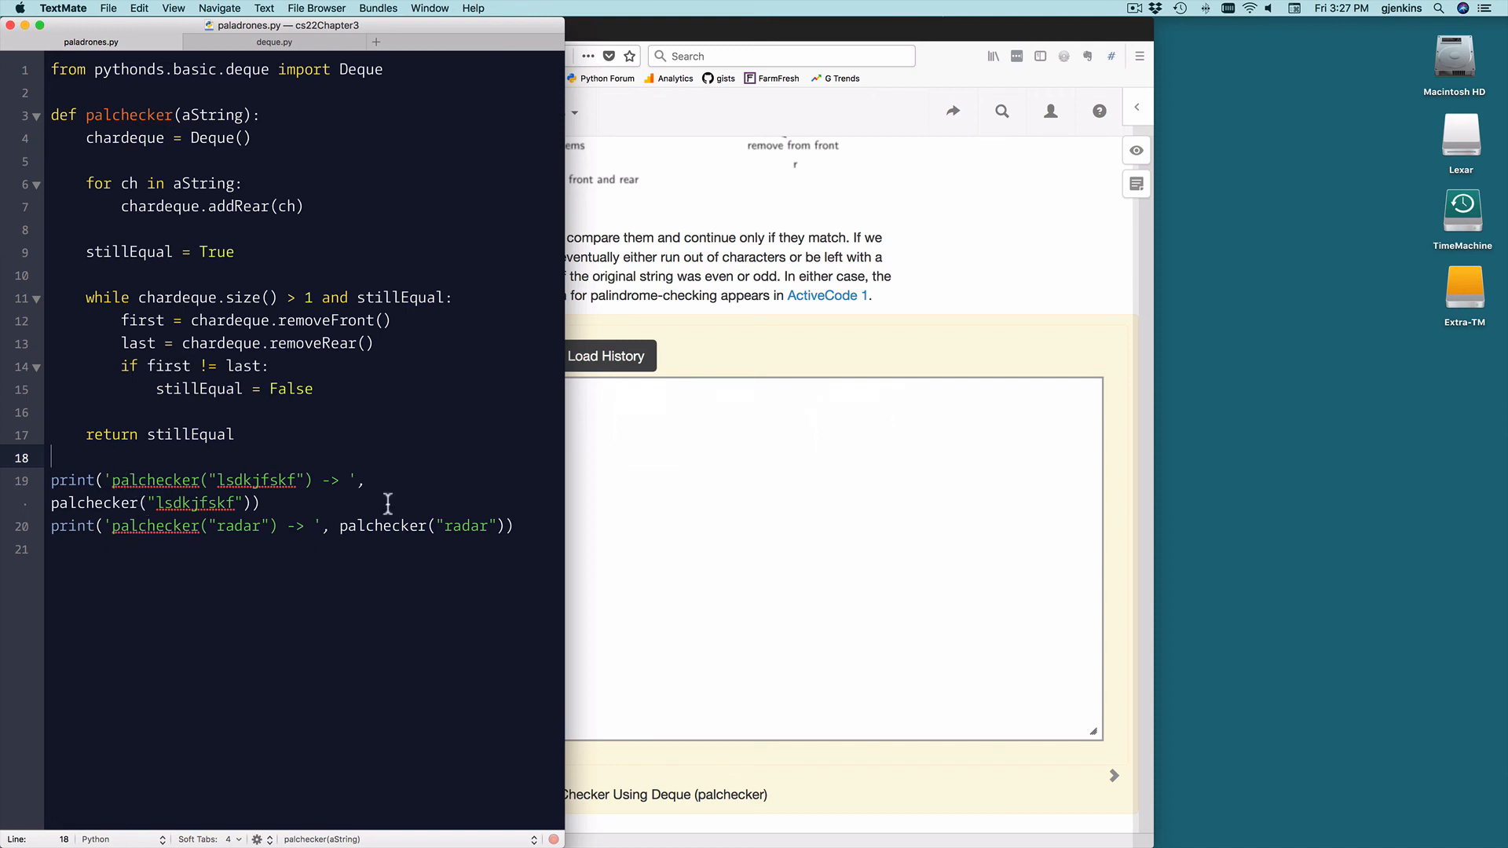
{"action": "mouse_move", "coordinate": [564, 535]}
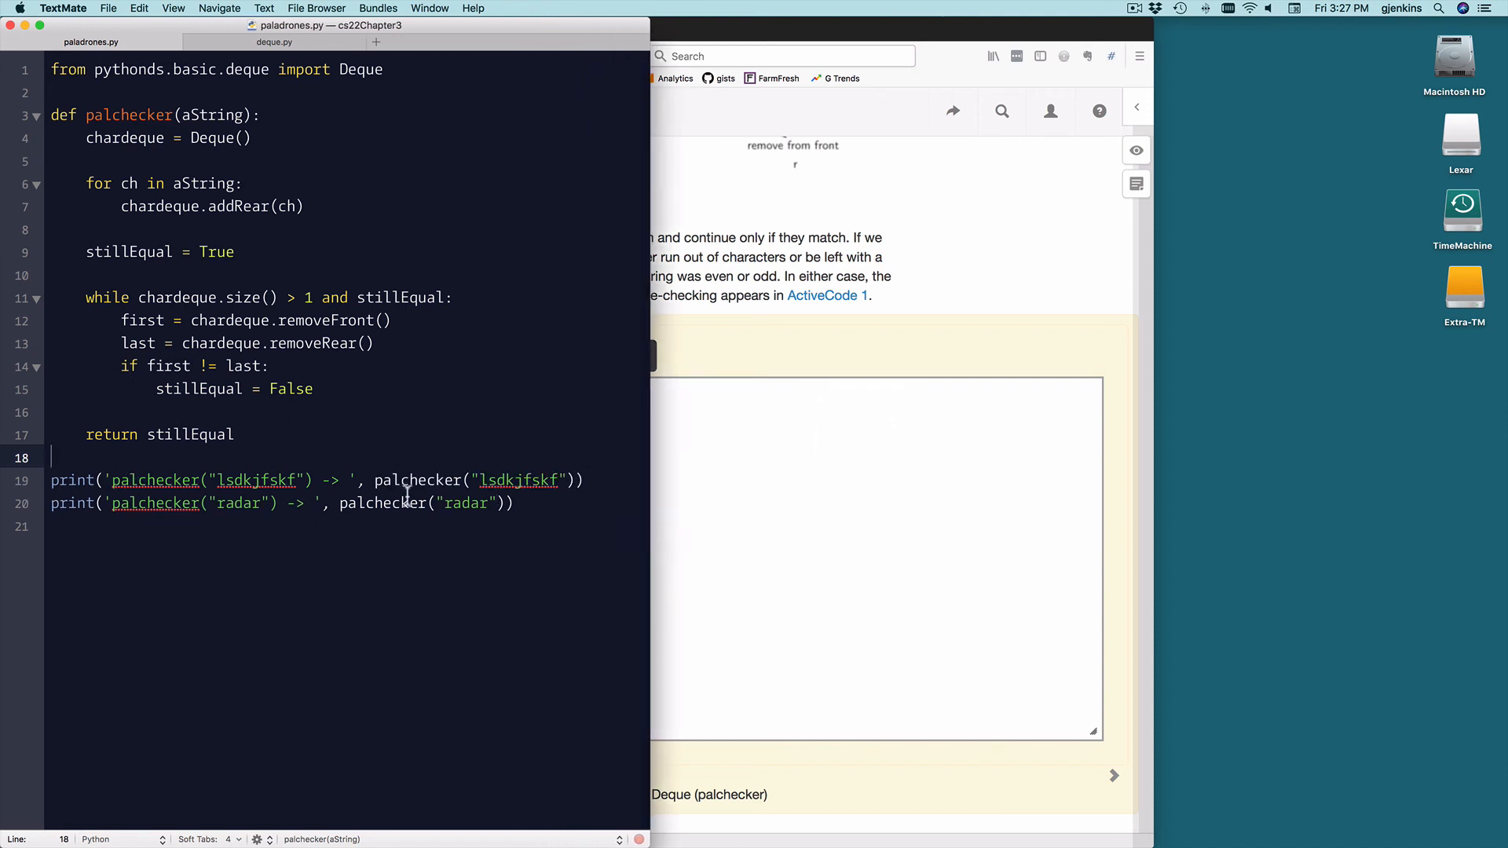
- Widen paladrones.py so line 19's print statement fits on one line
{"action": "double_click", "coordinate": [418, 480]}
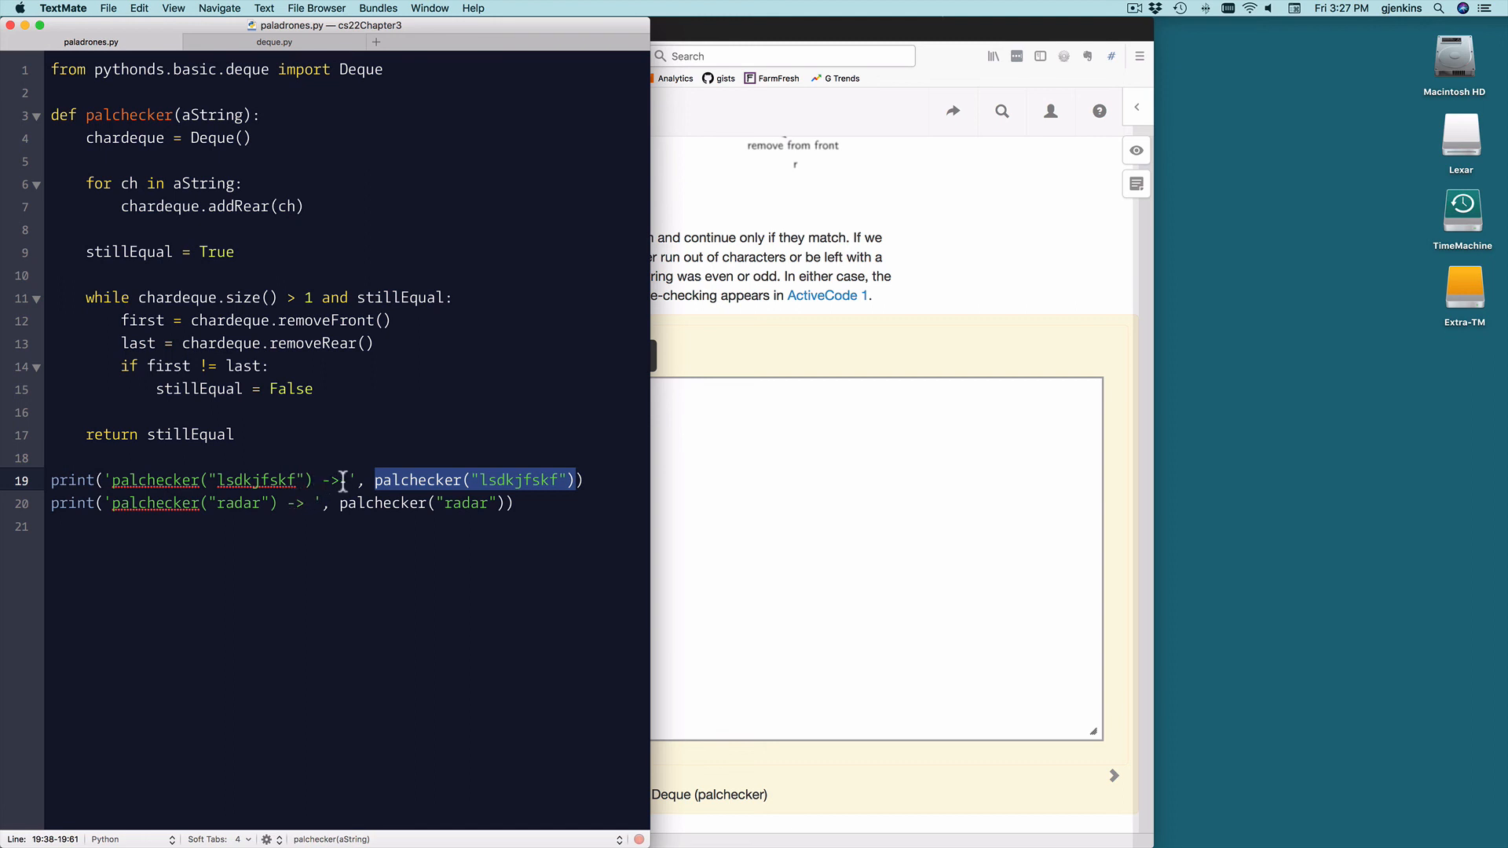
{"action": "left_click", "coordinate": [389, 405]}
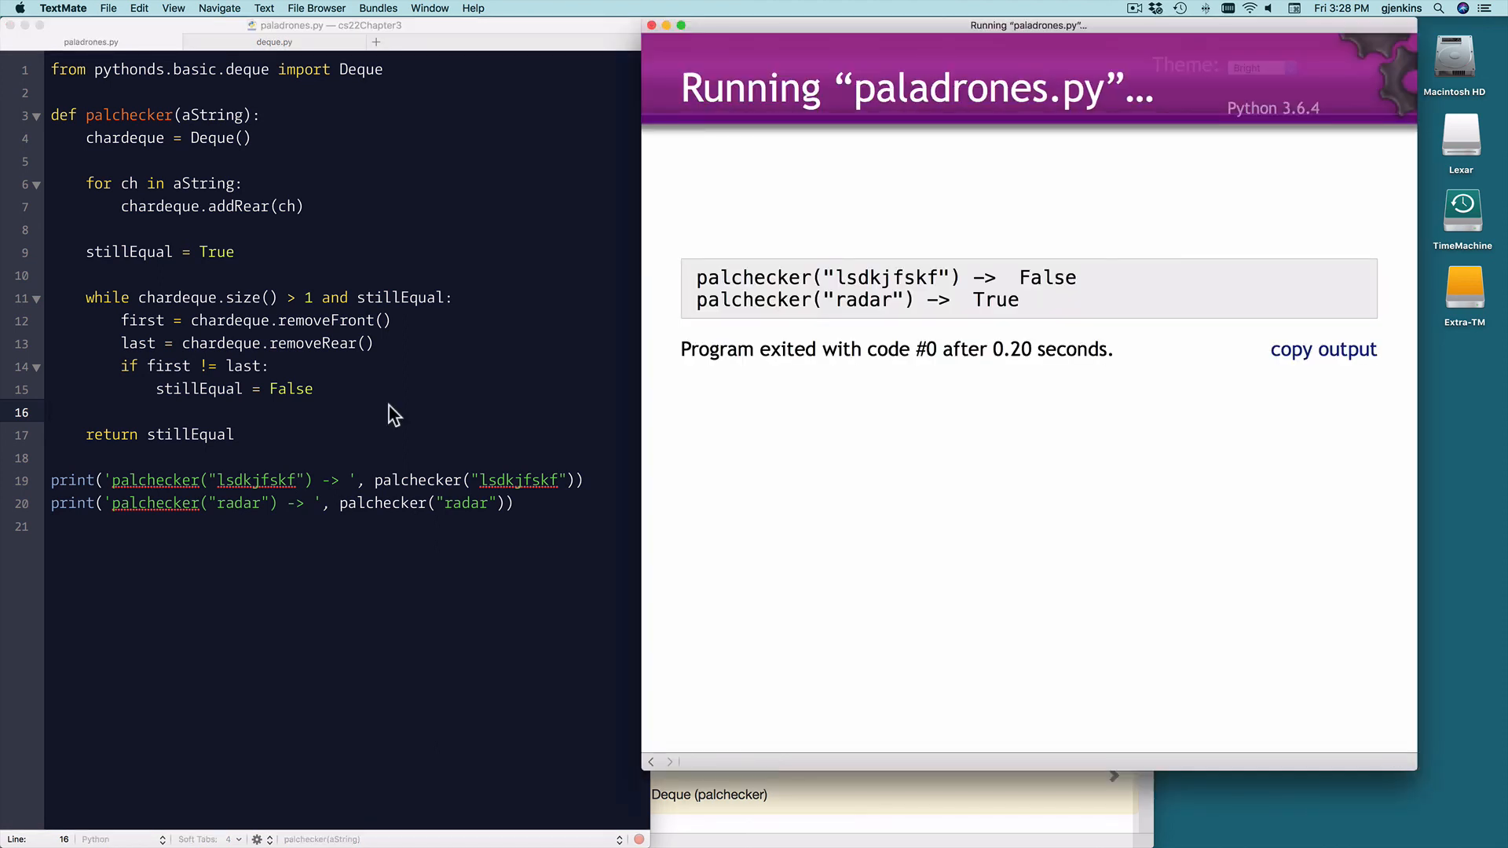
{"action": "mouse_move", "coordinate": [694, 267]}
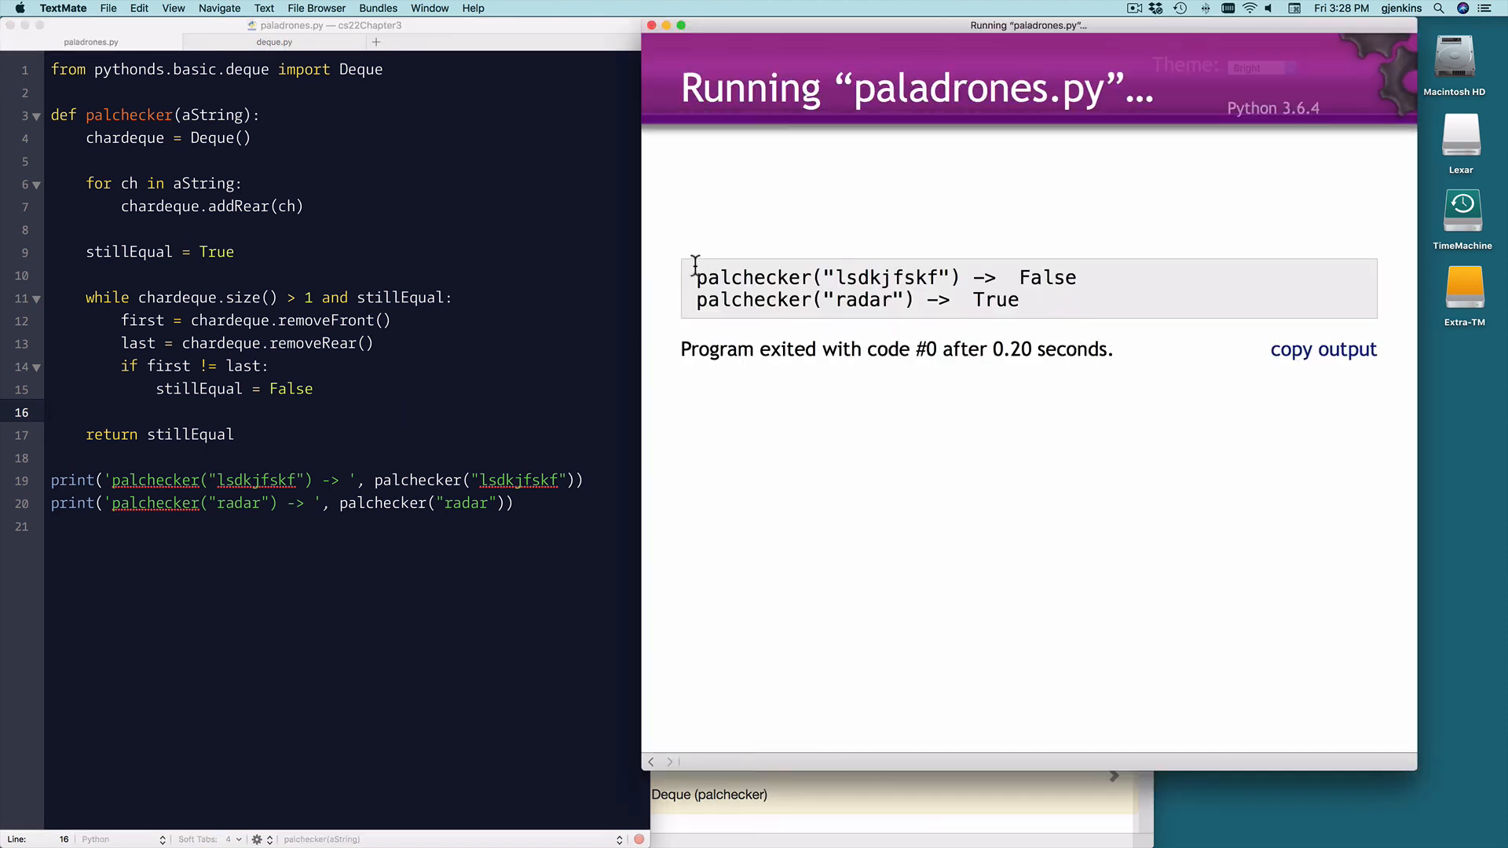
{"action": "mouse_move", "coordinate": [1048, 267]}
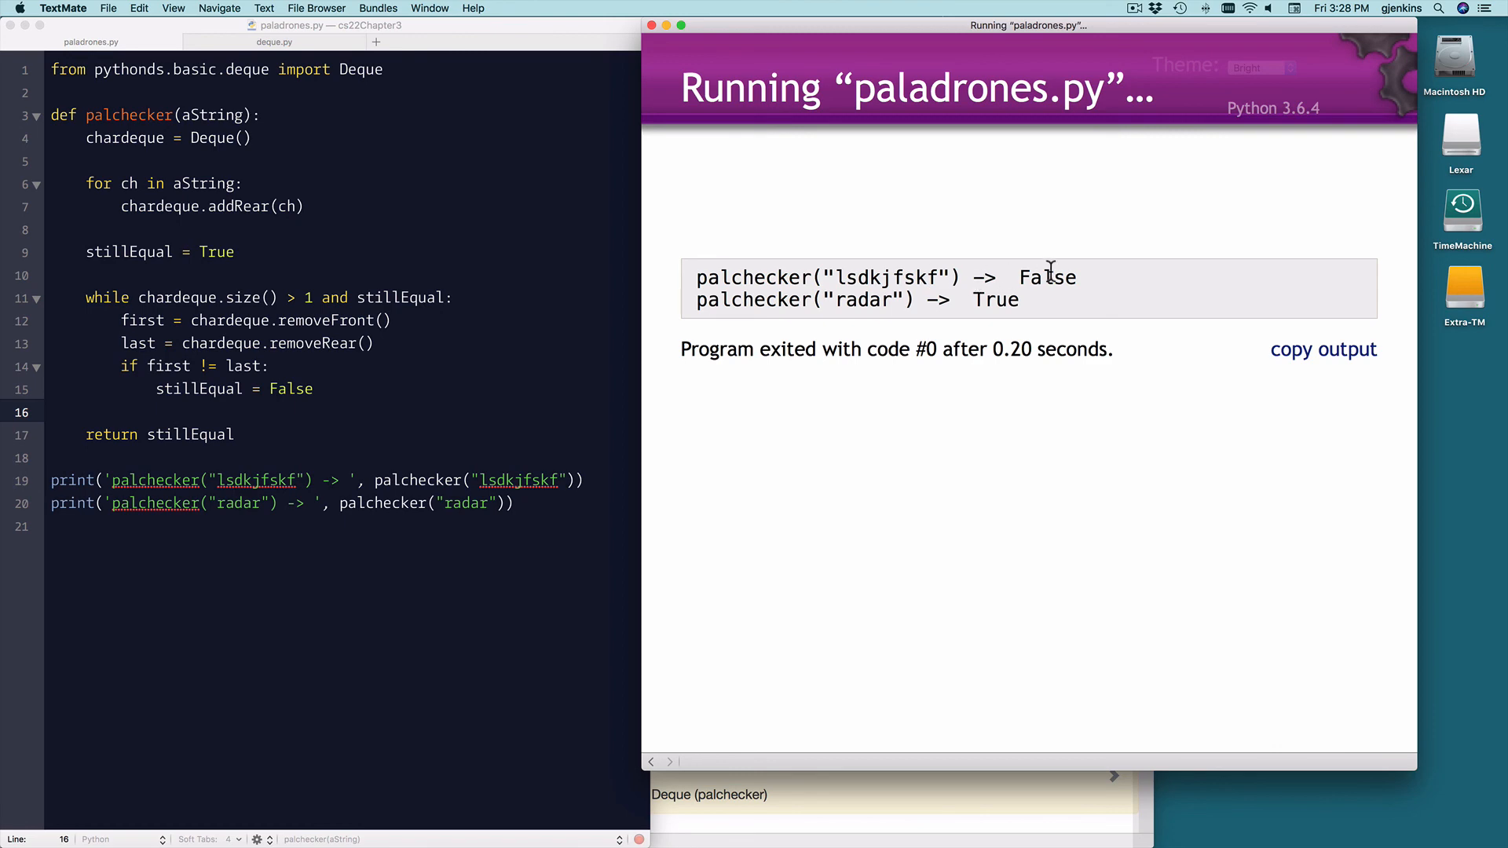
{"action": "mouse_move", "coordinate": [898, 322]}
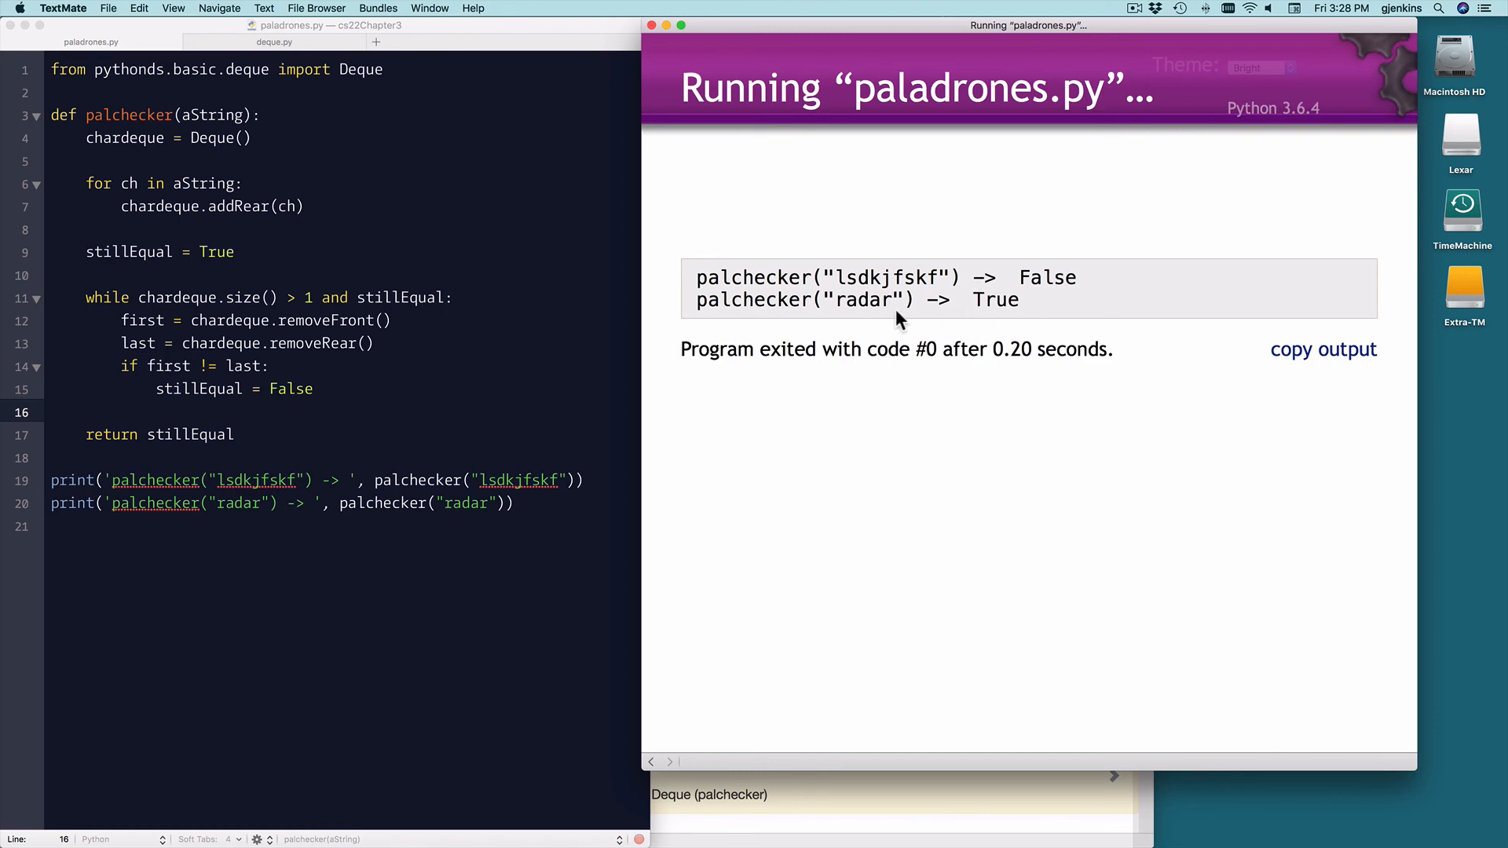